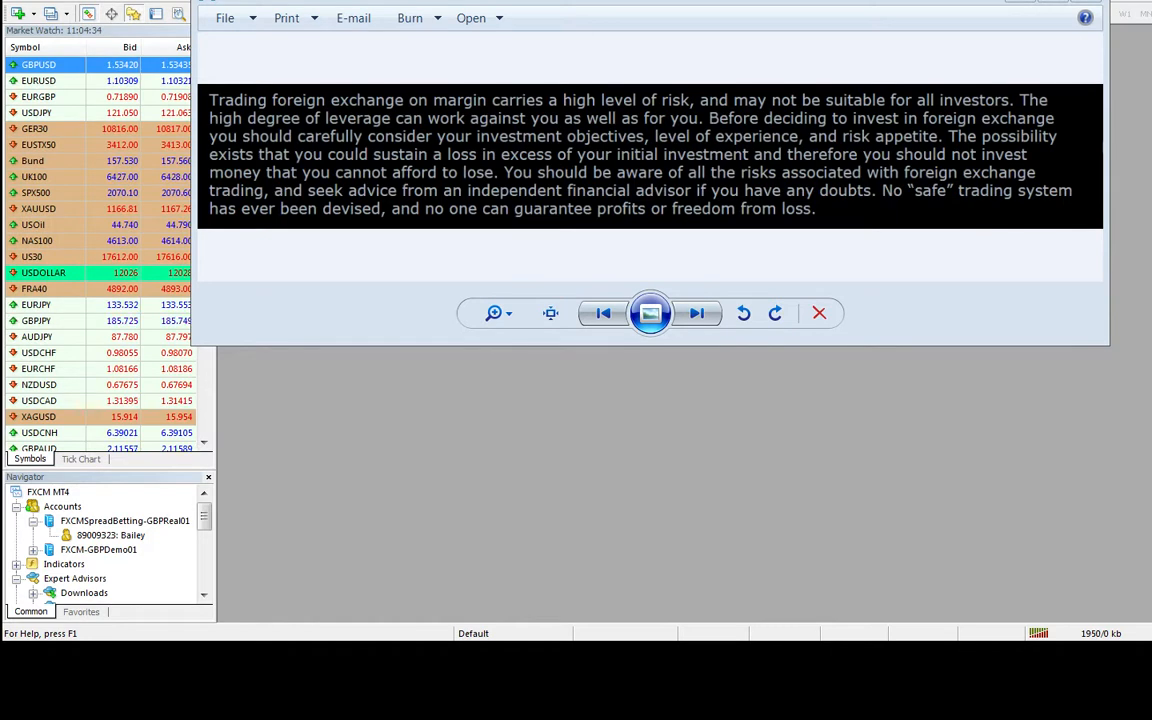
mouse_move(838, 530)
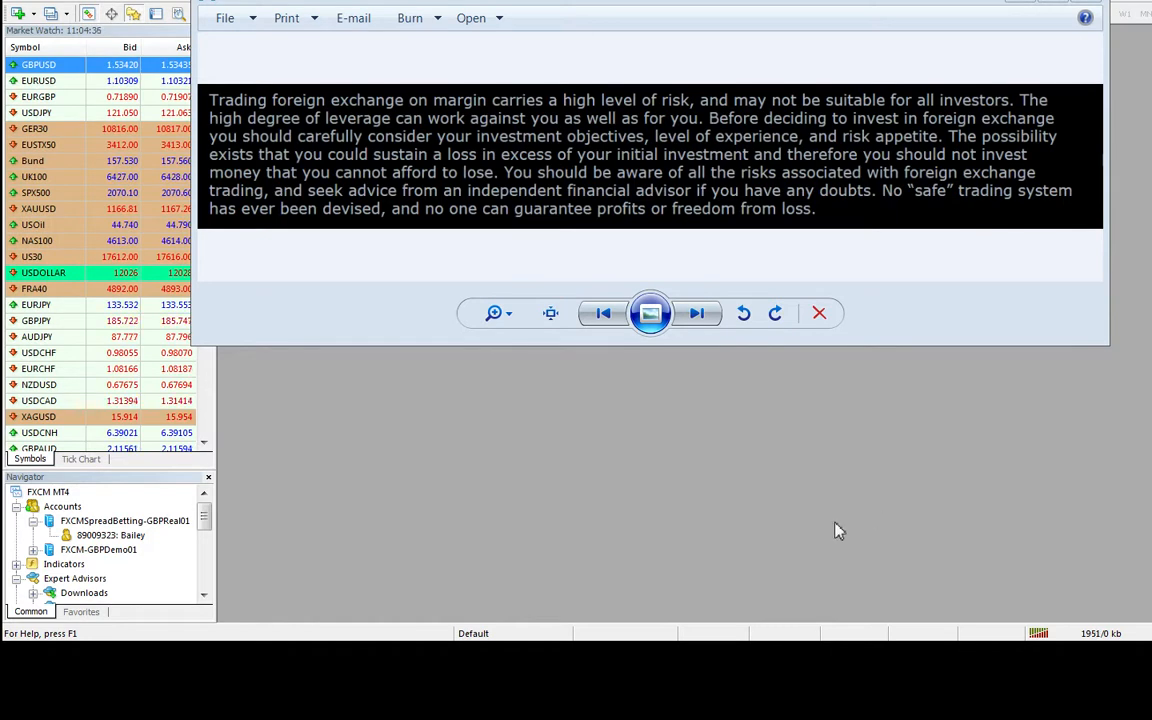
Close the risk warning image so MetaTrader 4 stands alone
left_click(820, 312)
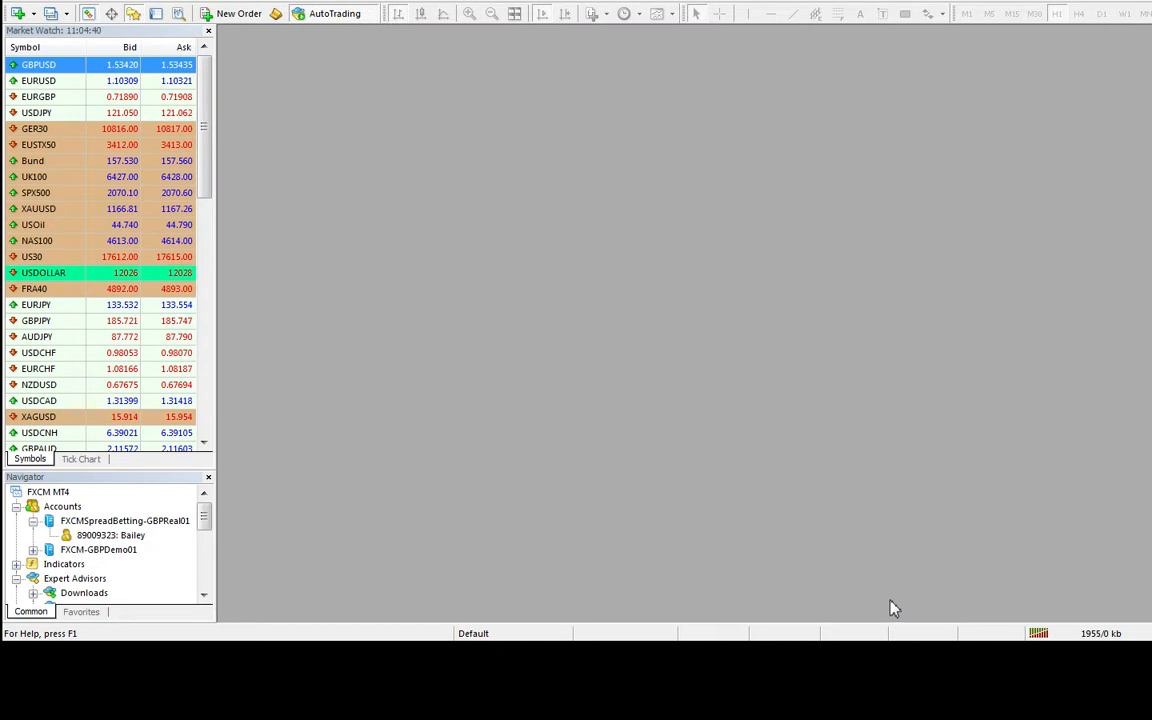
mouse_move(884, 604)
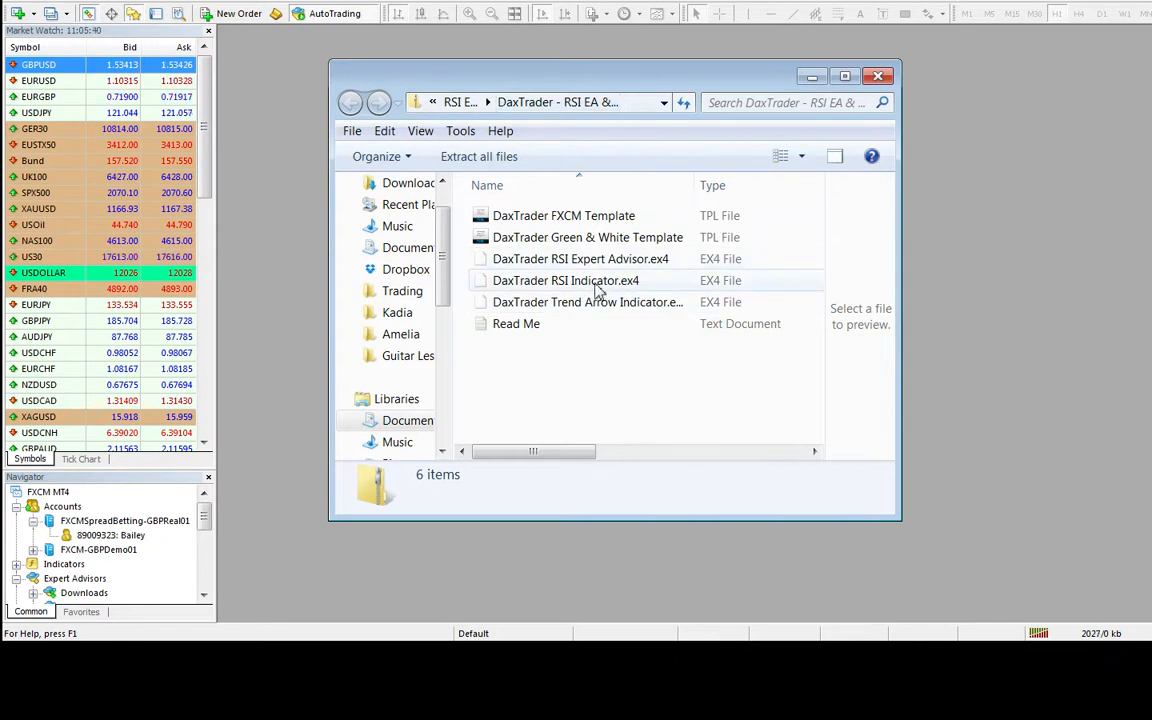
Select the three DaxTrader .ex4 files, dismissing the can't-open warning for the Expert Advisor
left_click(566, 280)
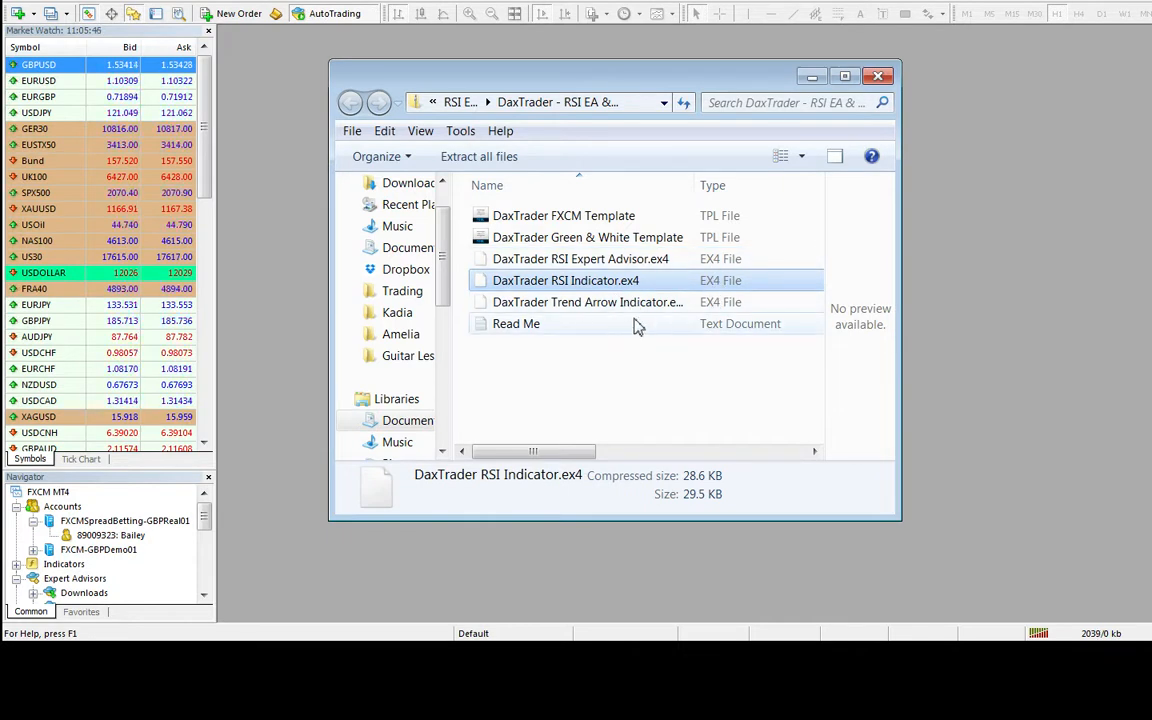
left_click(588, 302)
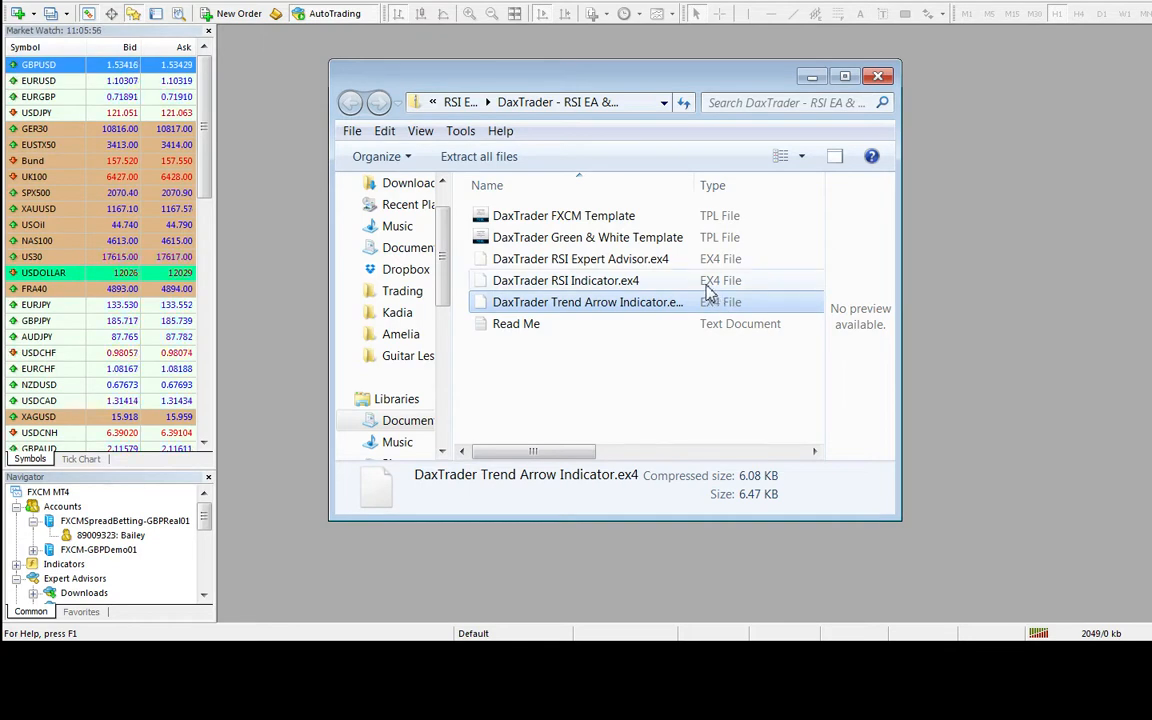
left_click(580, 258)
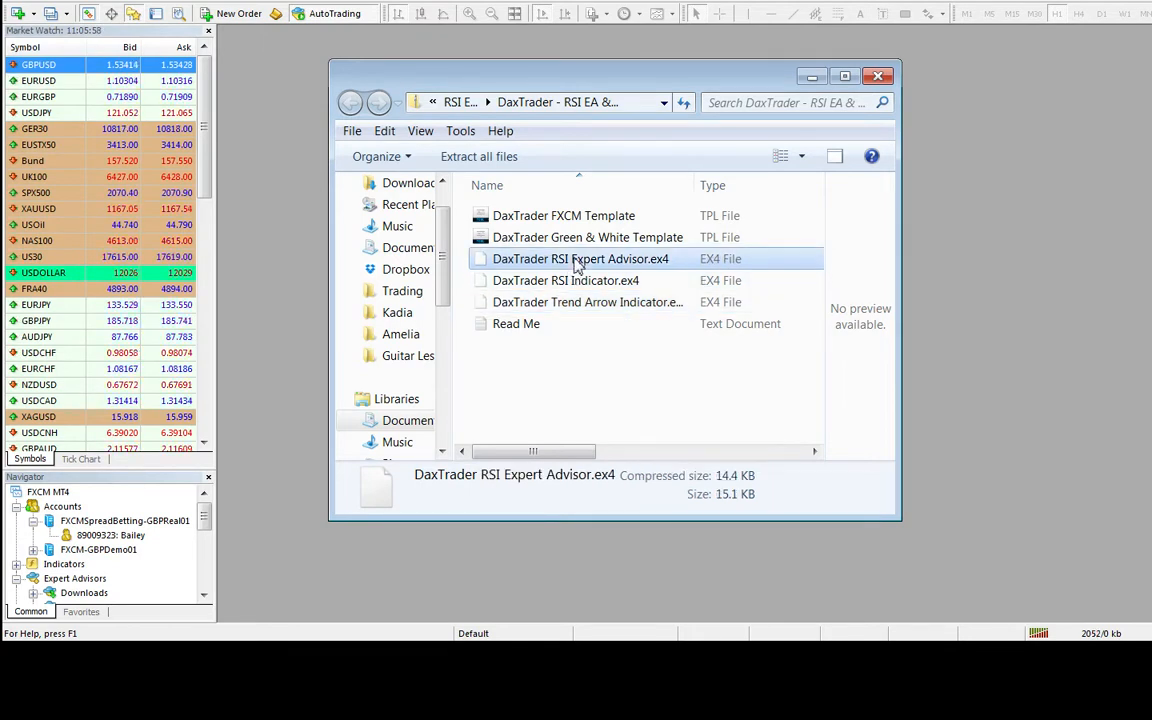
double_click(580, 258)
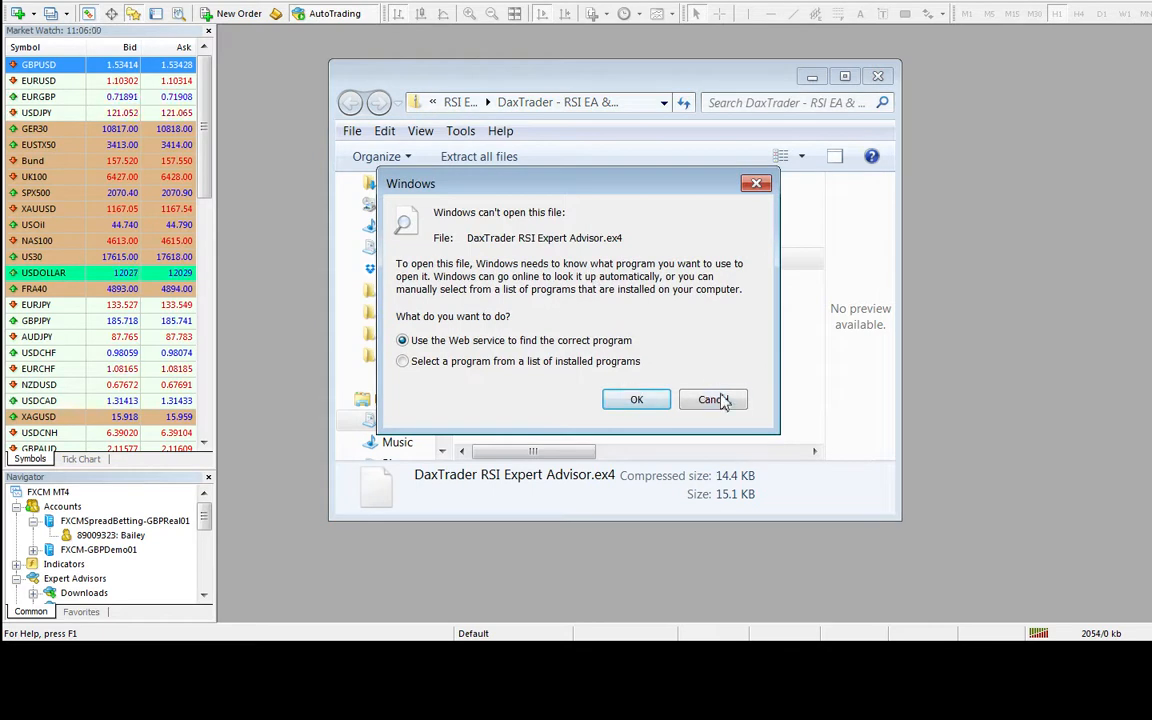
left_click(712, 400)
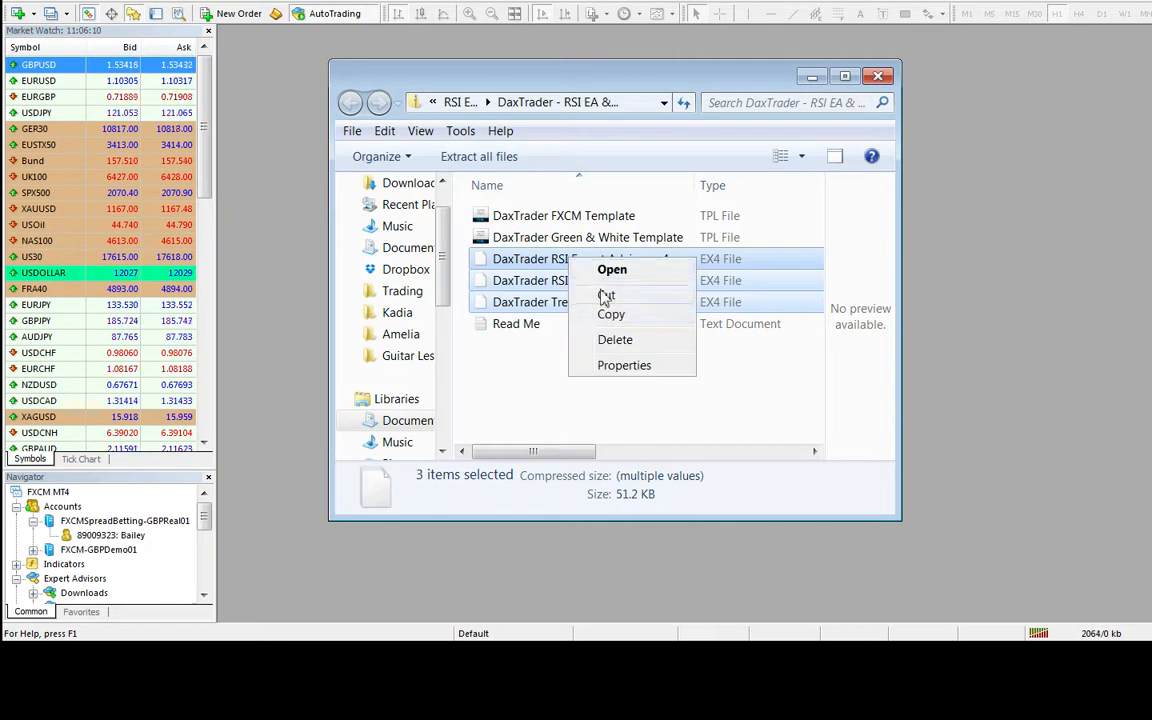
mouse_move(660, 324)
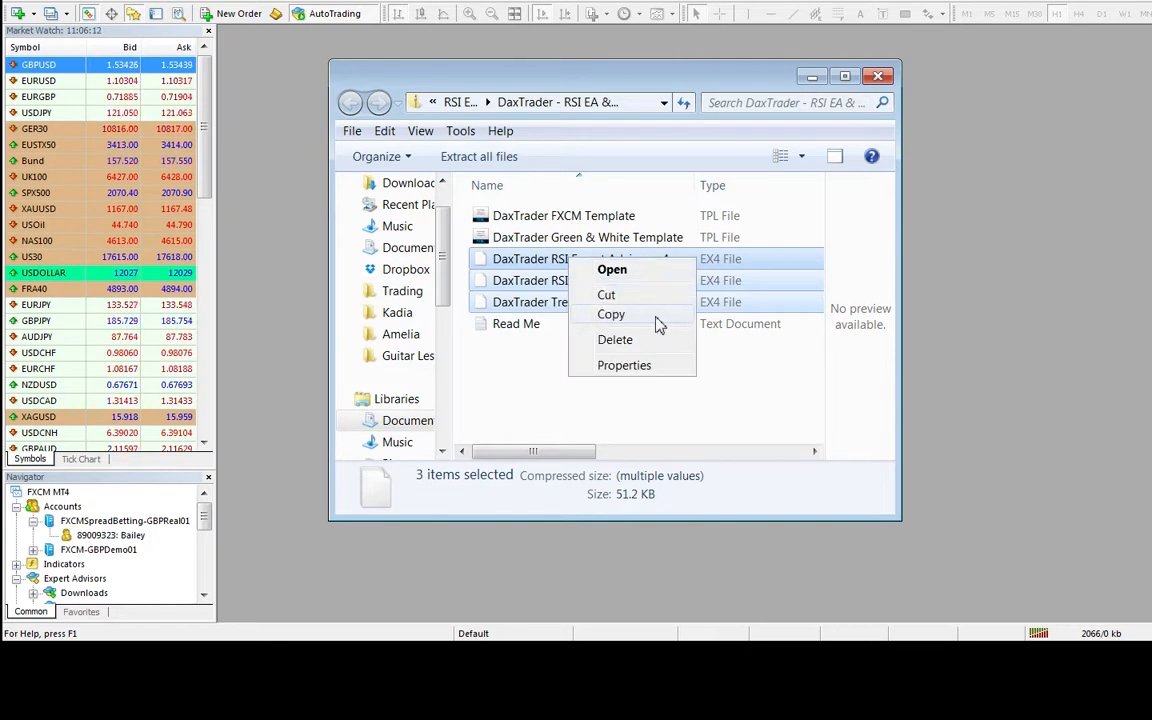
mouse_move(484, 390)
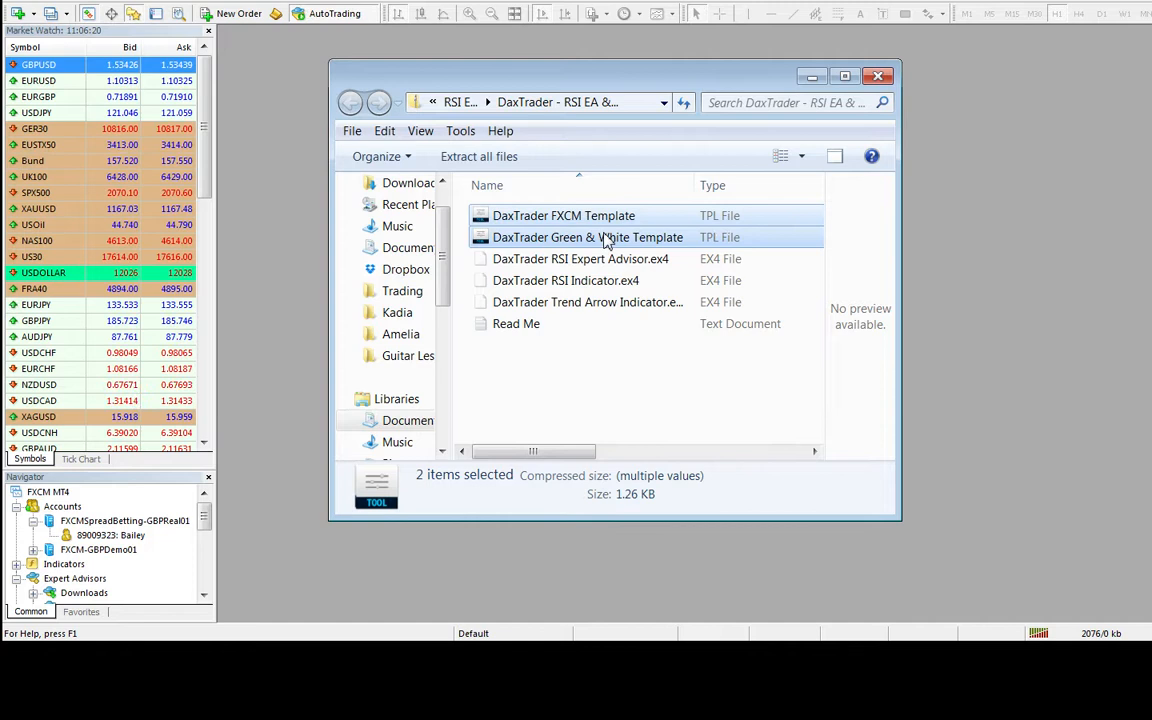
Copy the FXCM and Green & White template files, then view the Read Me document
double_click(564, 216)
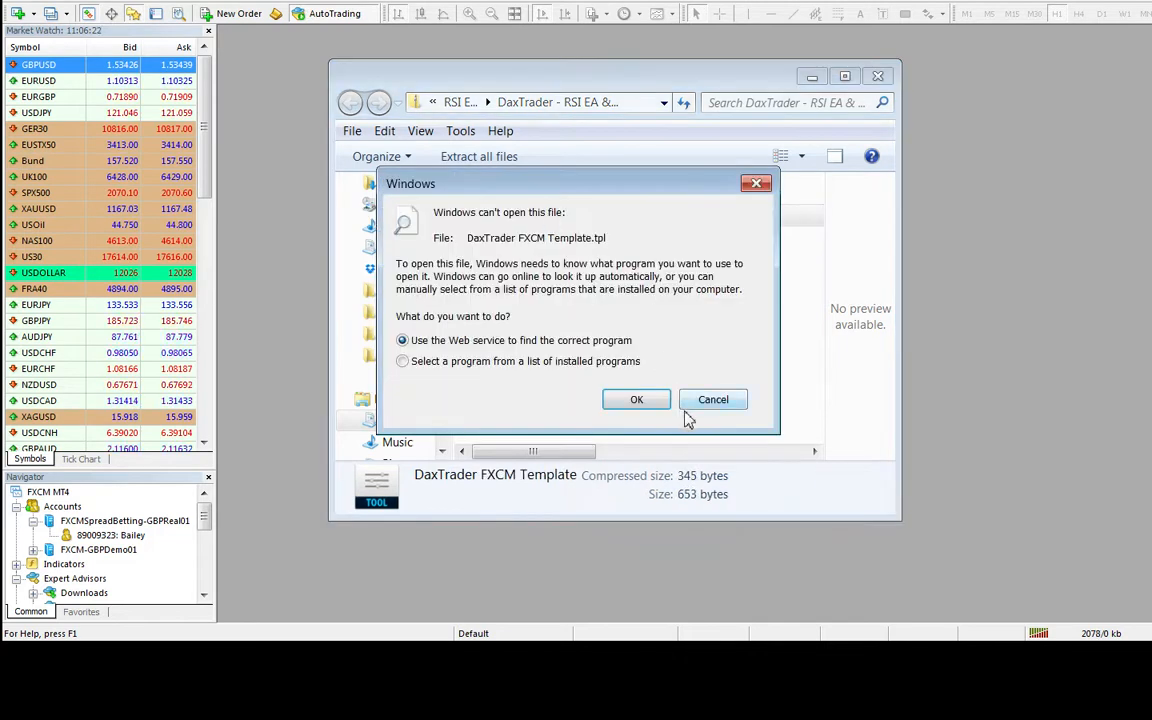
left_click(712, 400)
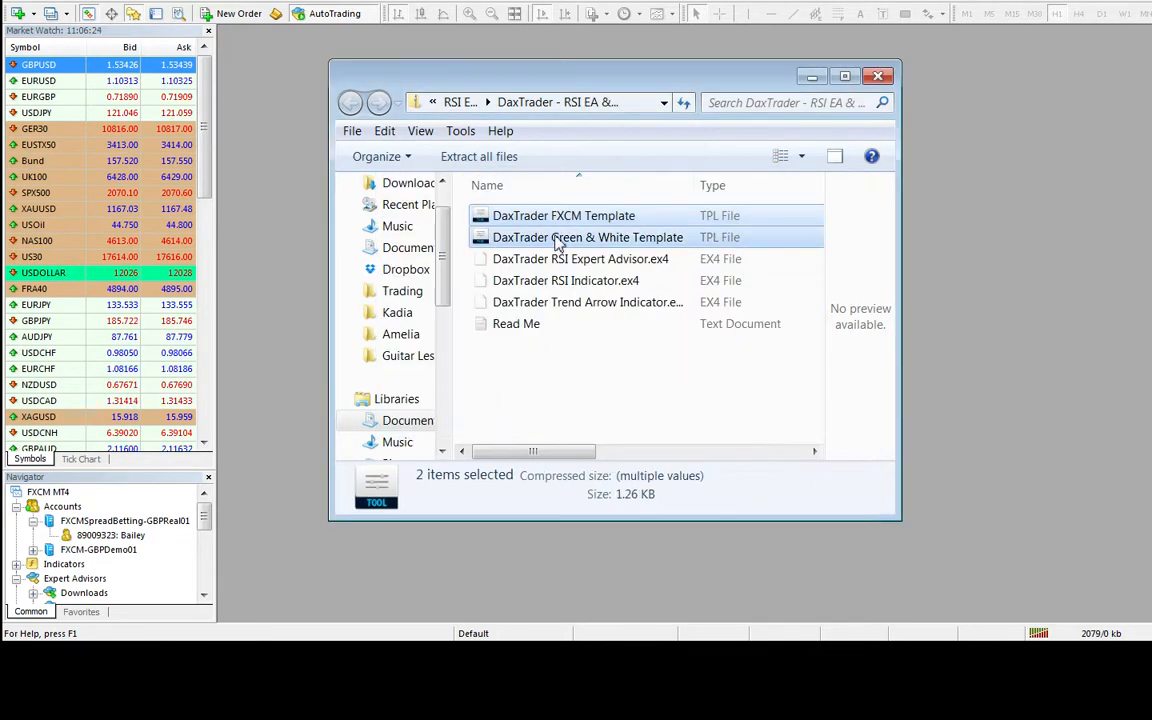
right_click(564, 236)
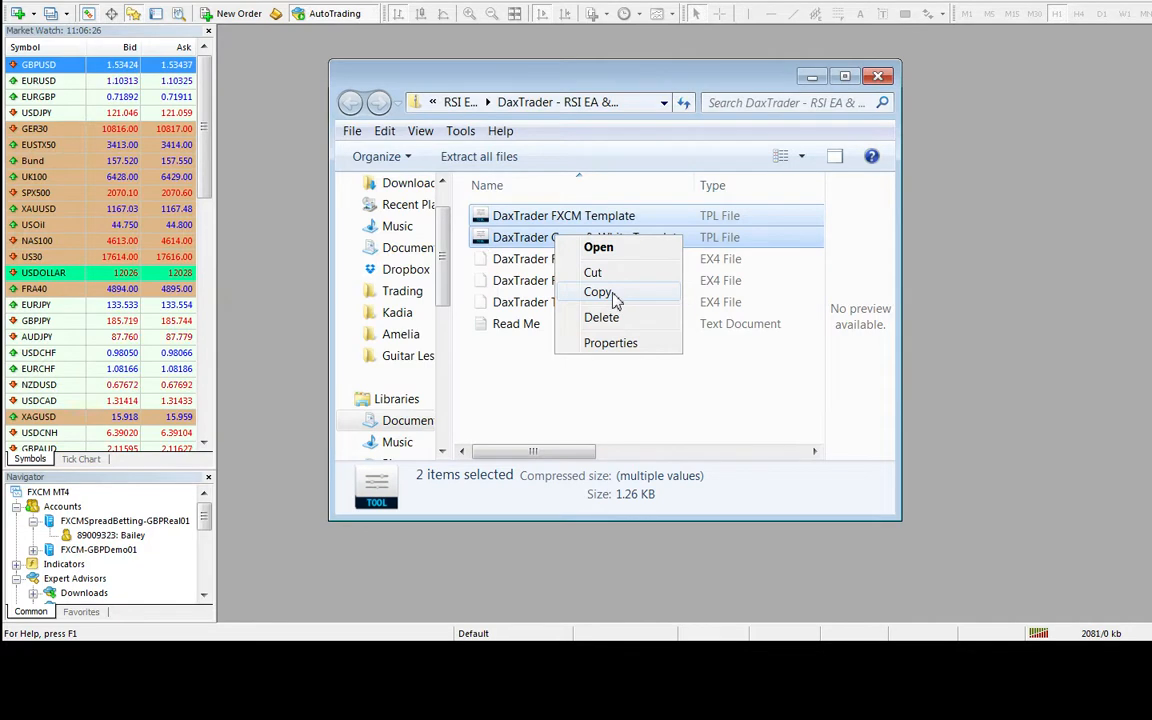
left_click(516, 324)
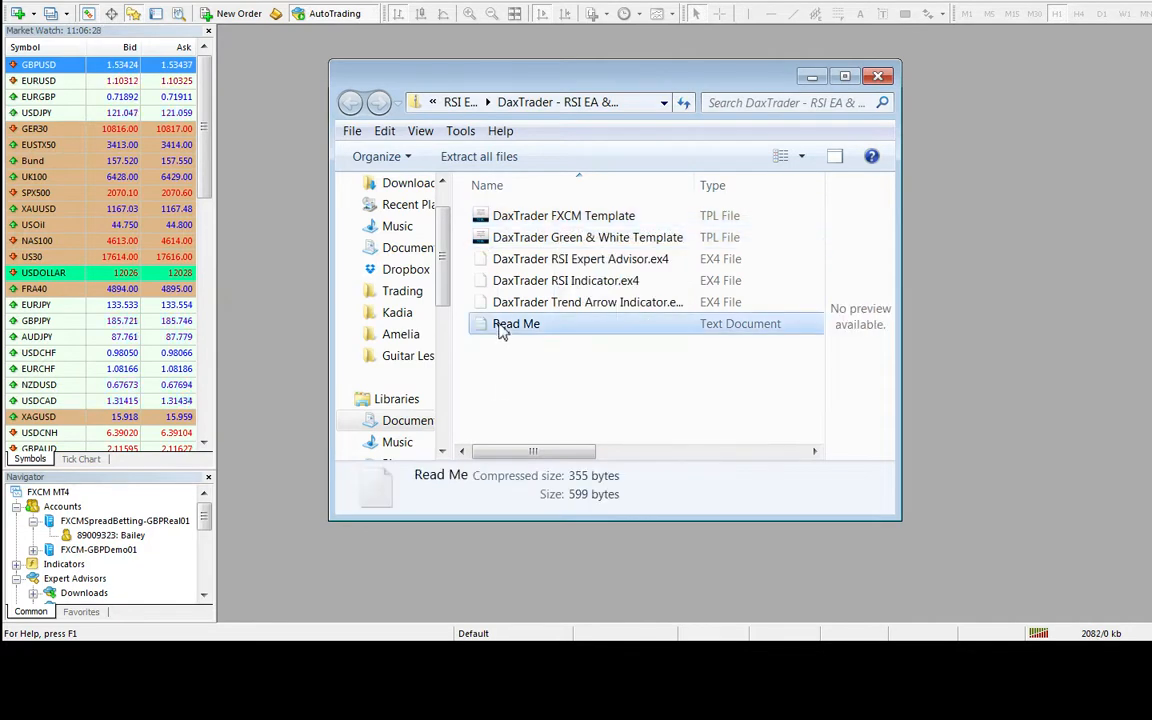
double_click(516, 324)
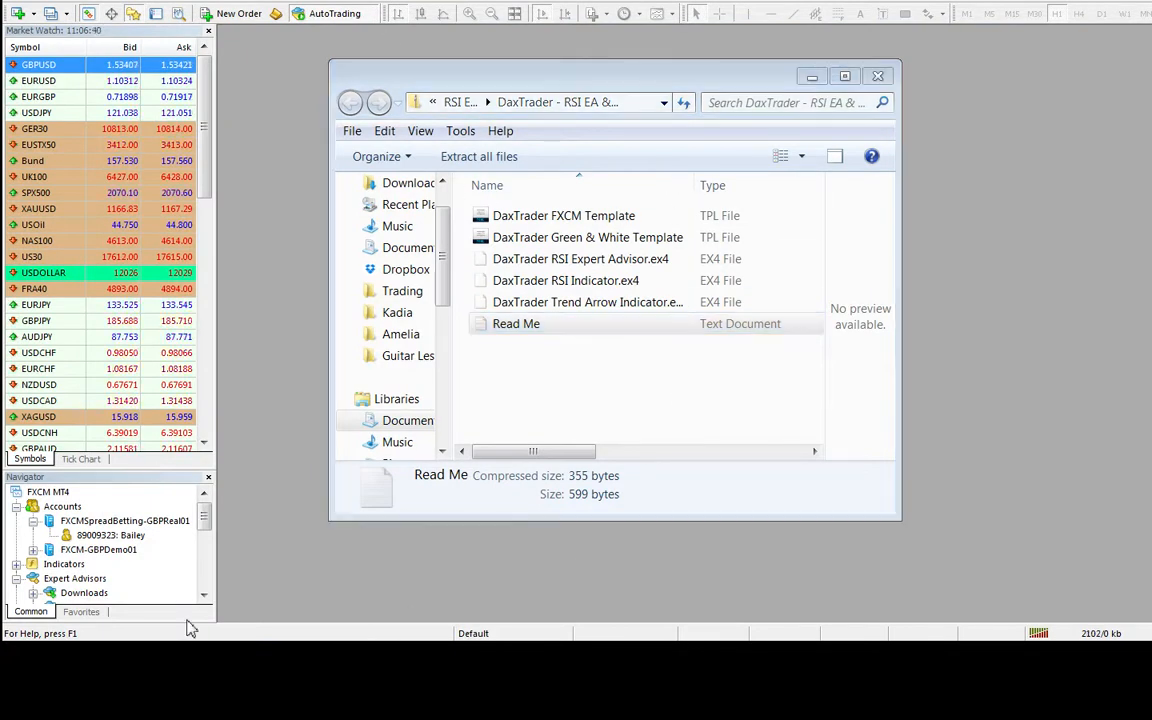
mouse_move(216, 628)
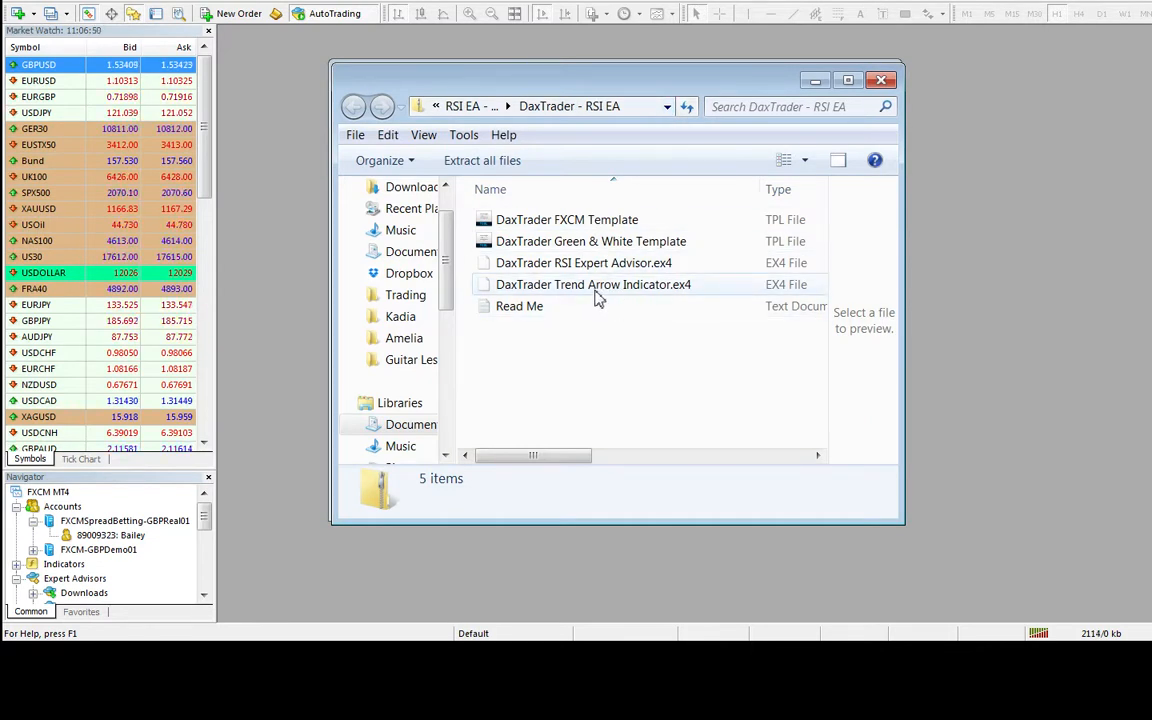
mouse_move(584, 306)
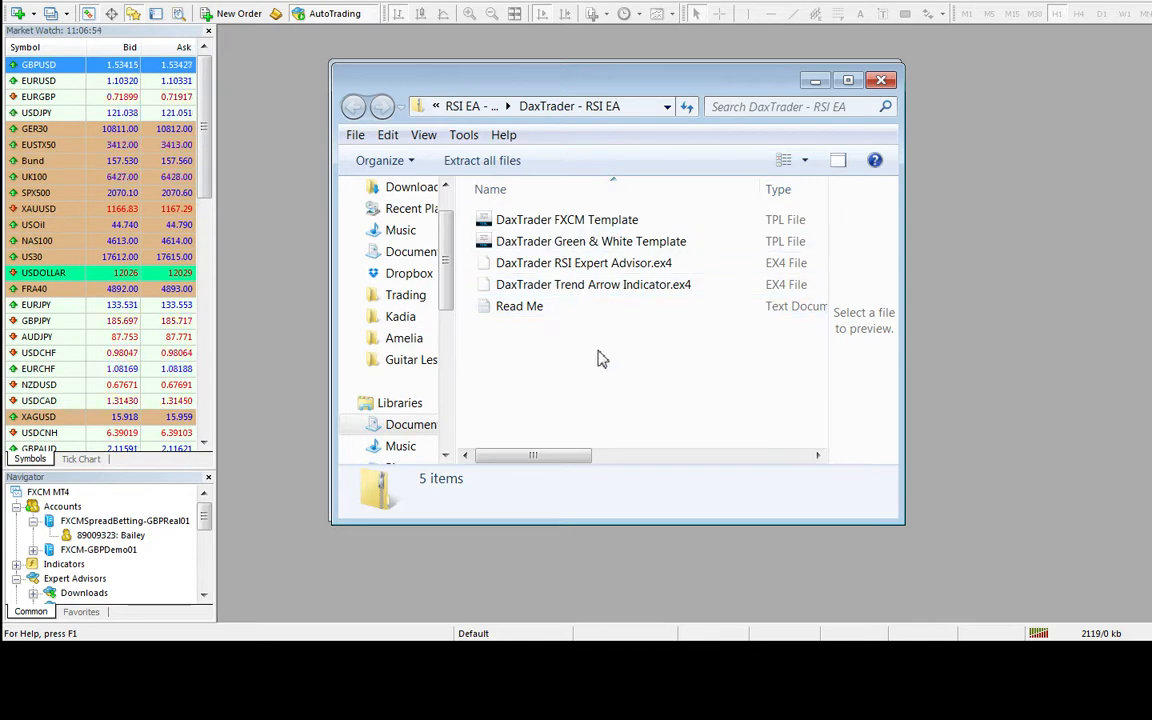
mouse_move(676, 370)
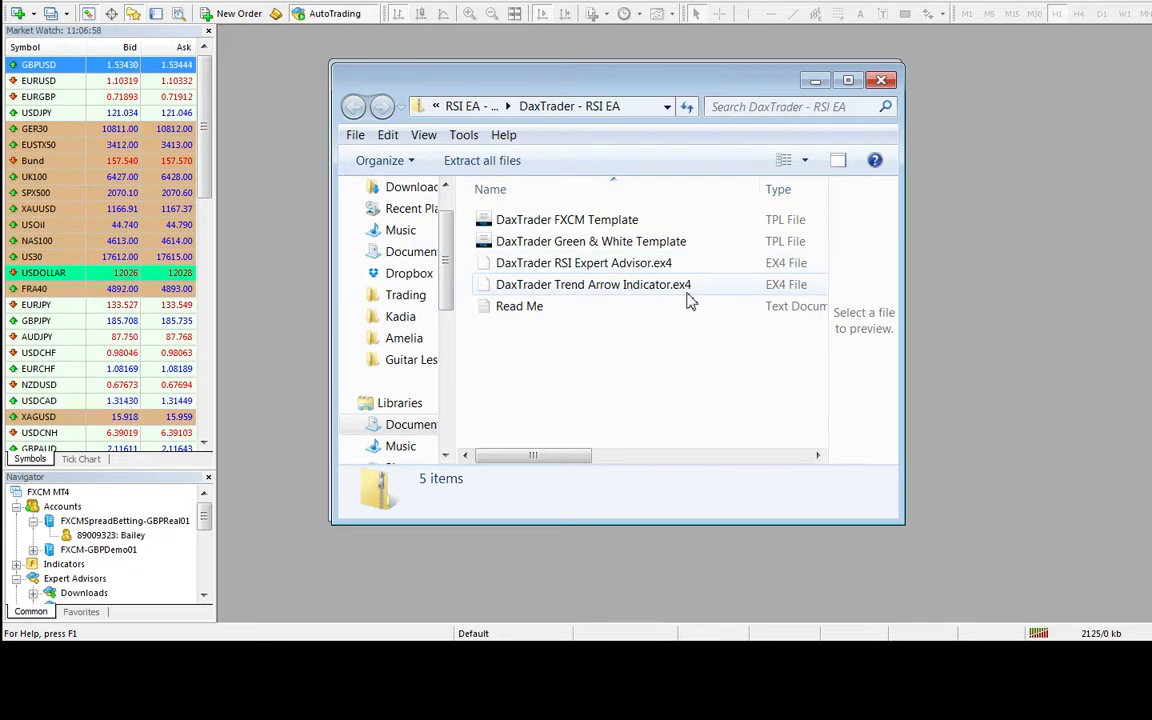
left_click(584, 262)
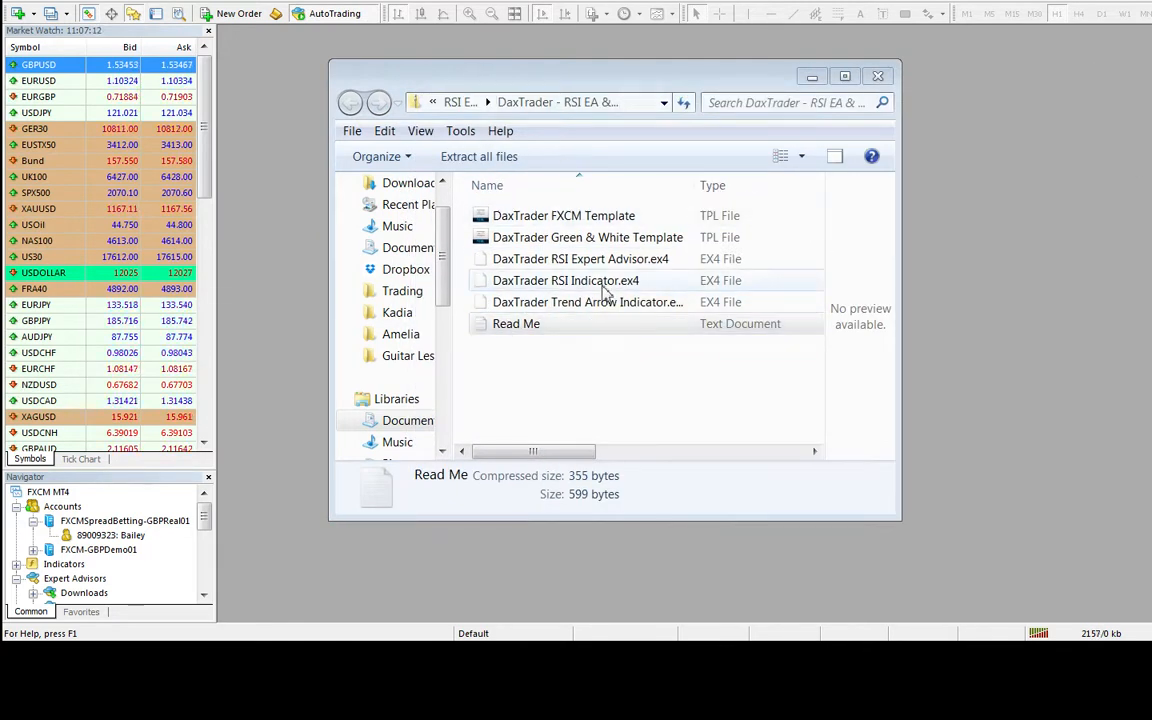
Select the DaxTrader RSI Expert Advisor file and close the download folder window
left_click(580, 258)
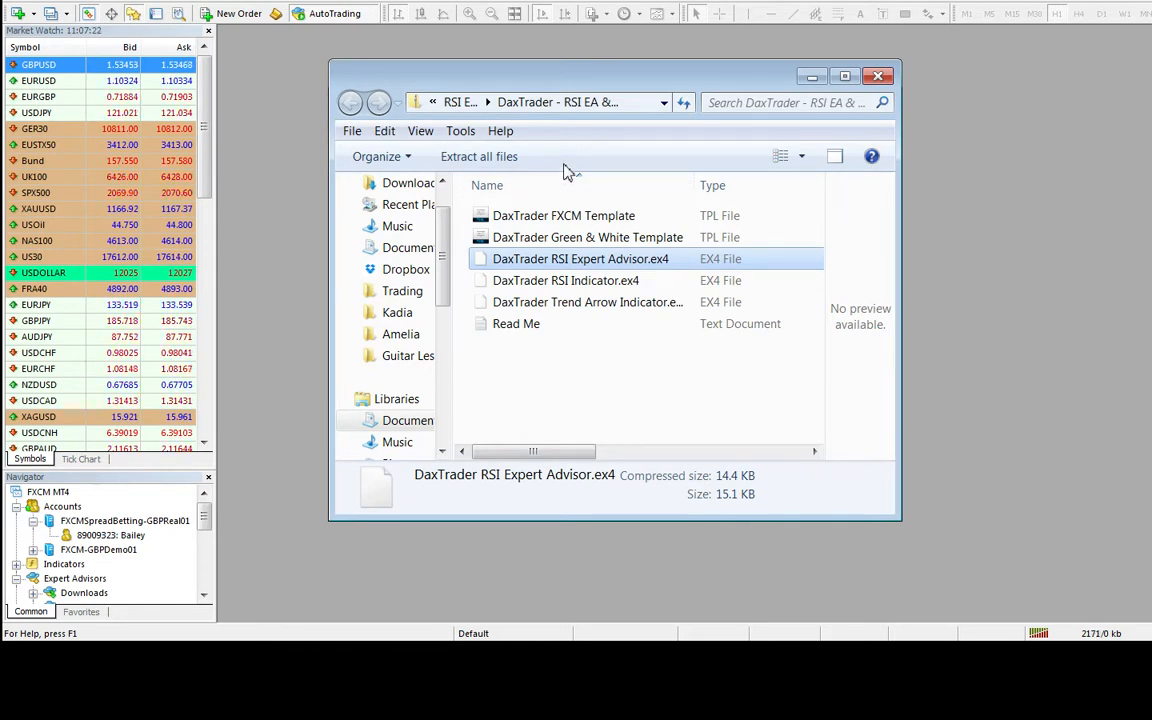
left_click(878, 76)
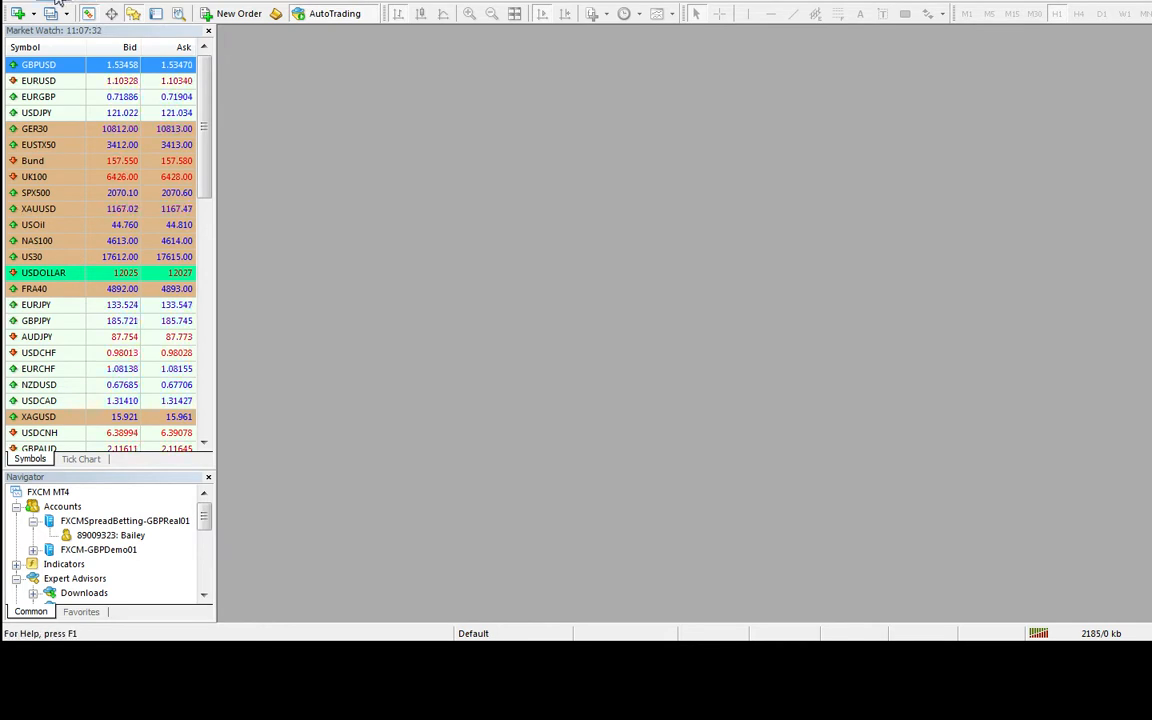
Adjust the panels via the View menu and select the Indicators group in the Navigator
left_click(78, 12)
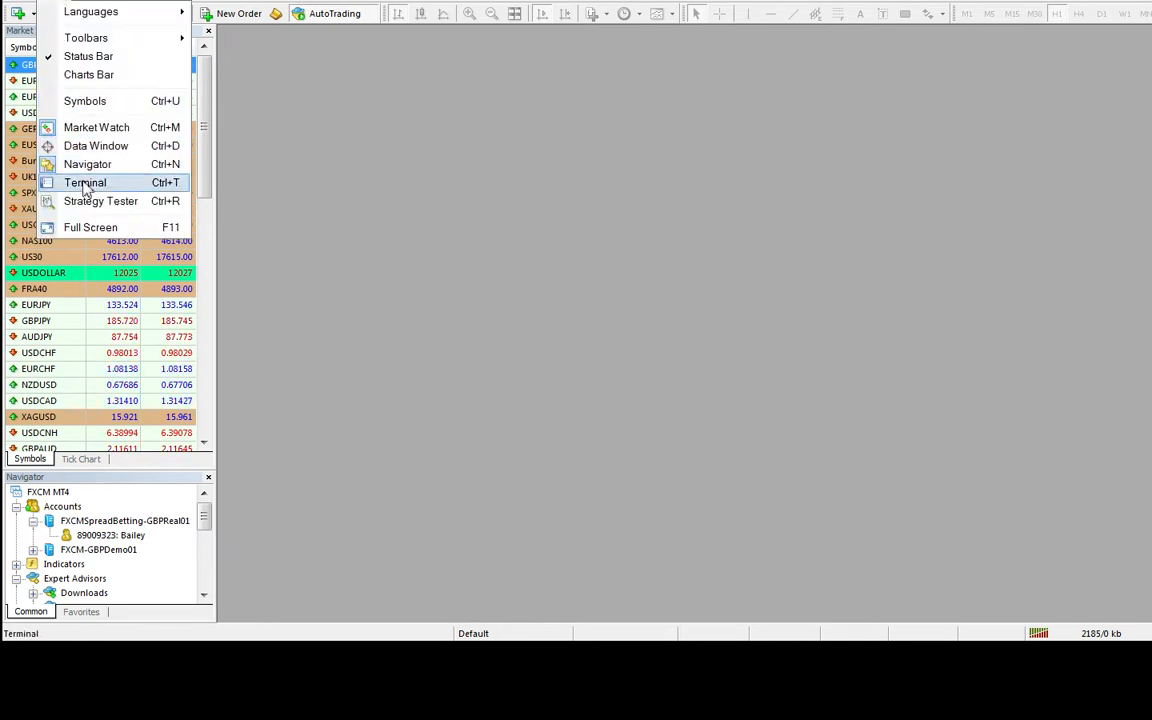
mouse_move(96, 146)
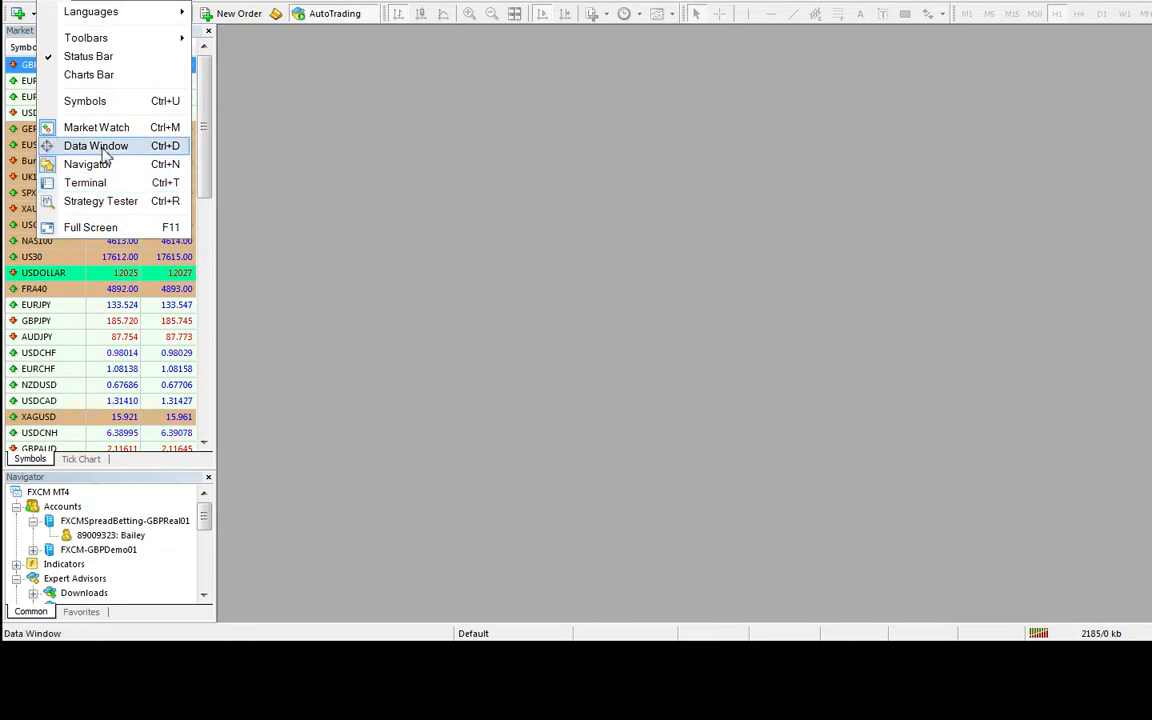
mouse_move(84, 182)
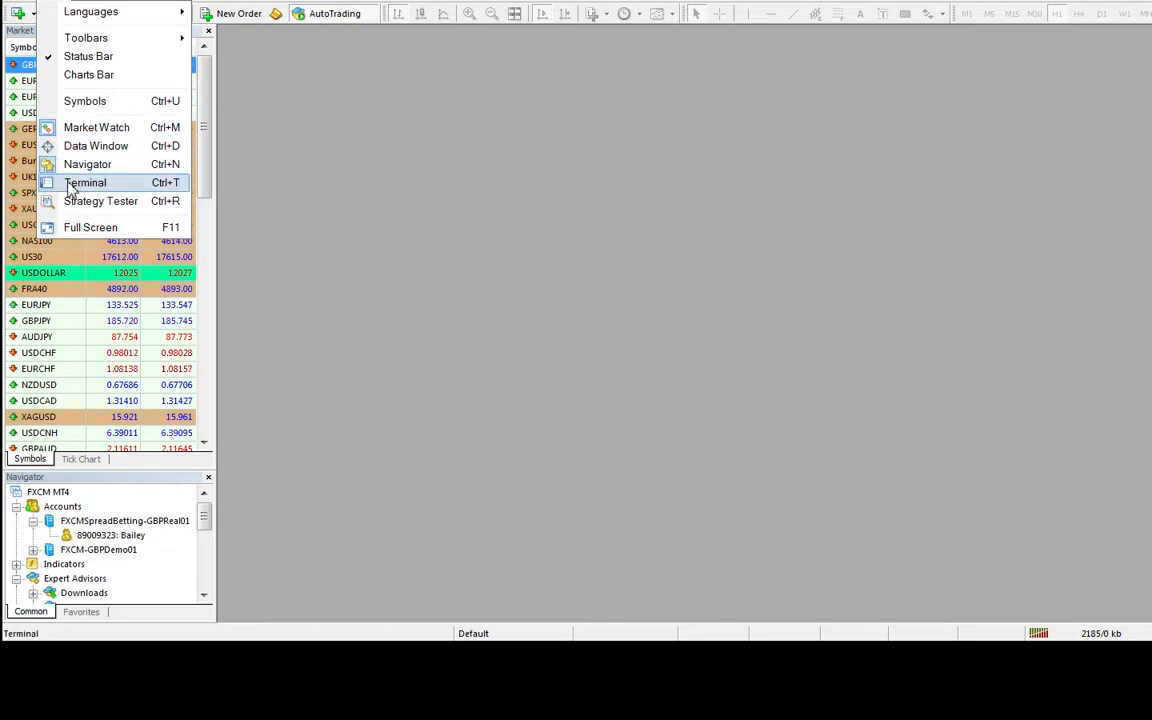
mouse_move(88, 164)
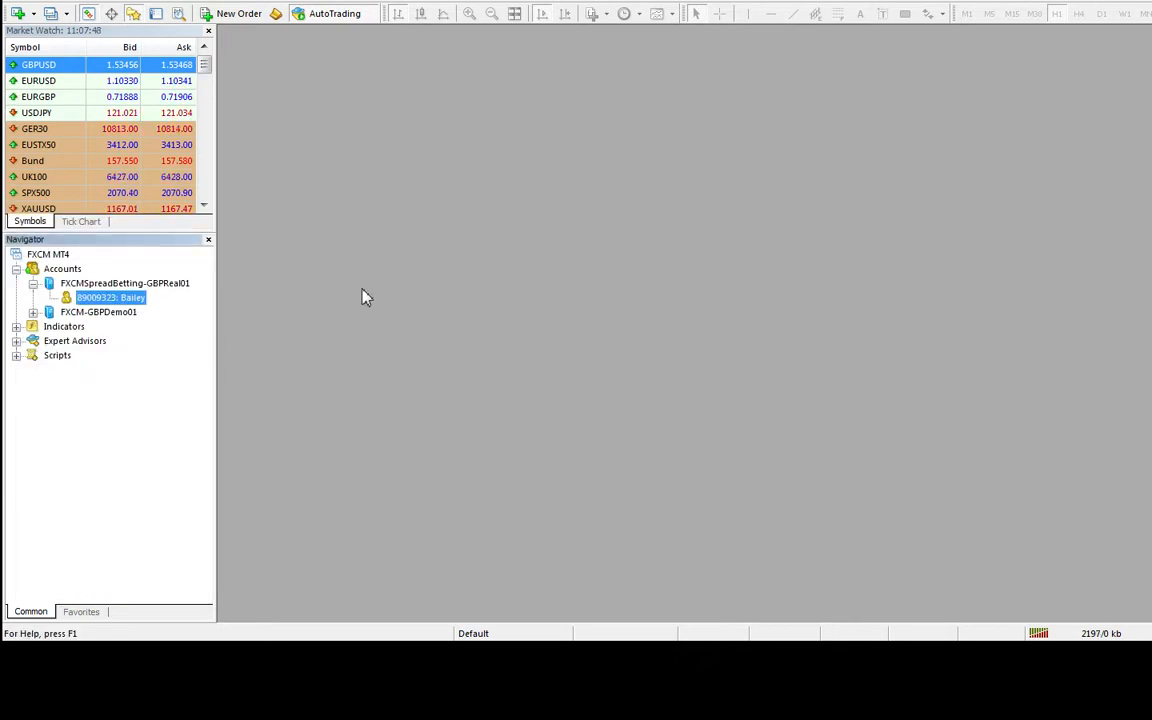
left_click(64, 326)
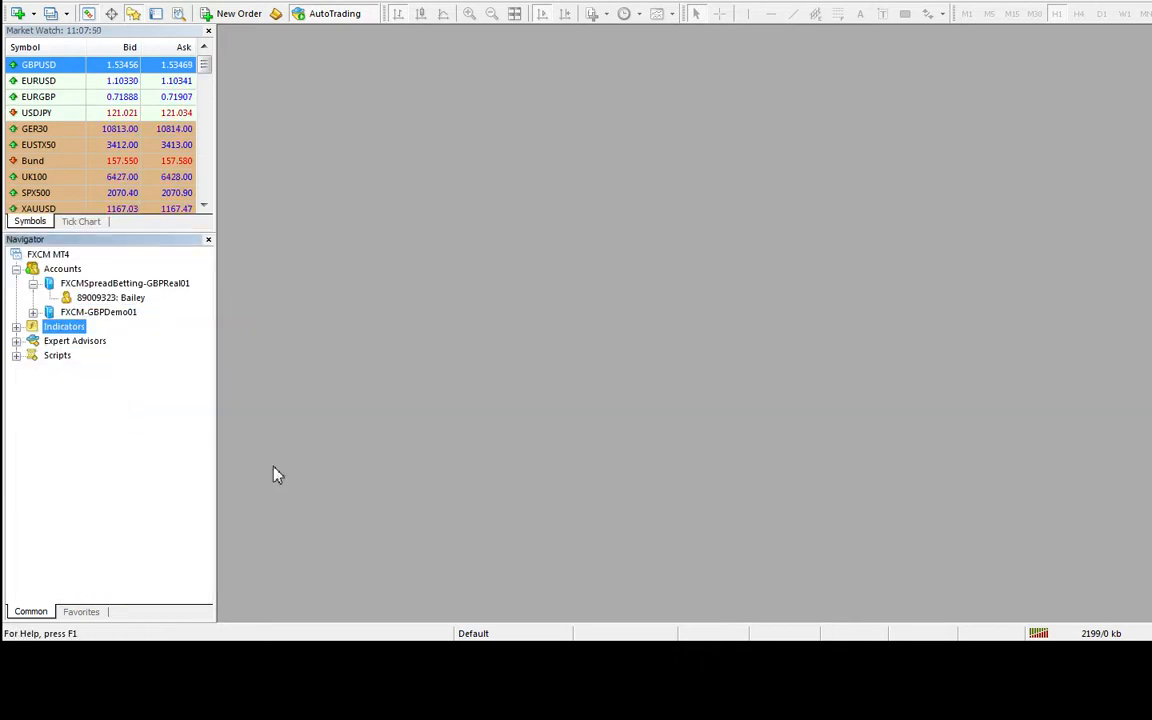
mouse_move(250, 436)
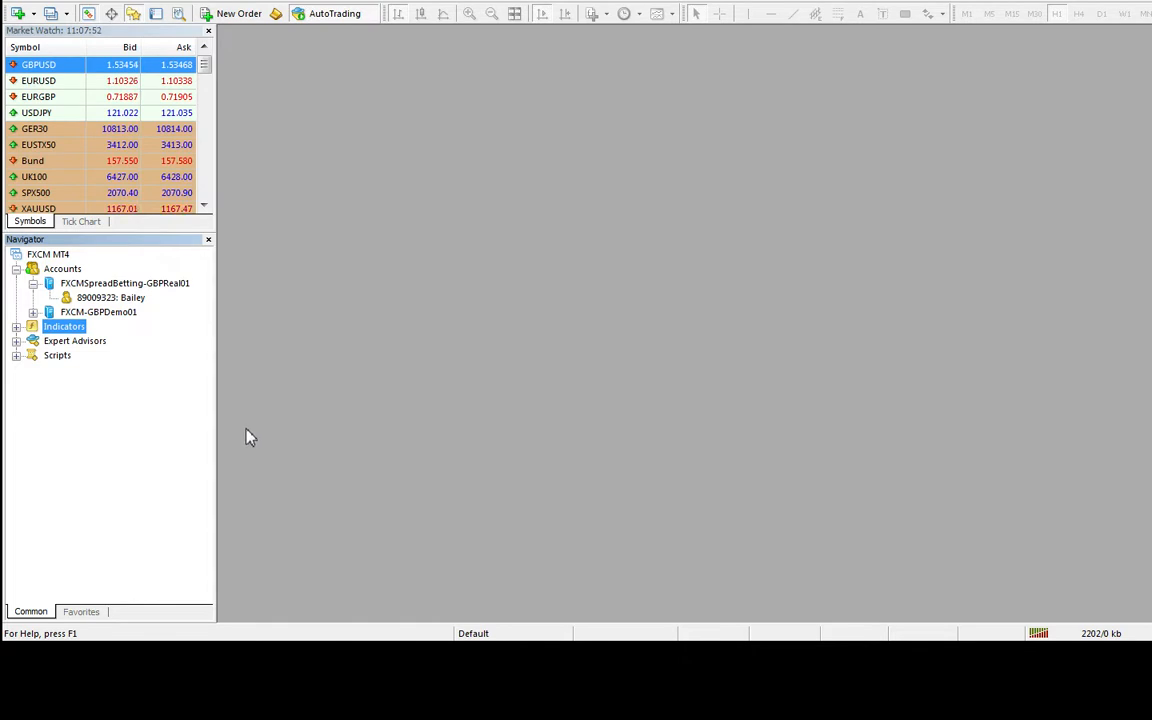
mouse_move(362, 296)
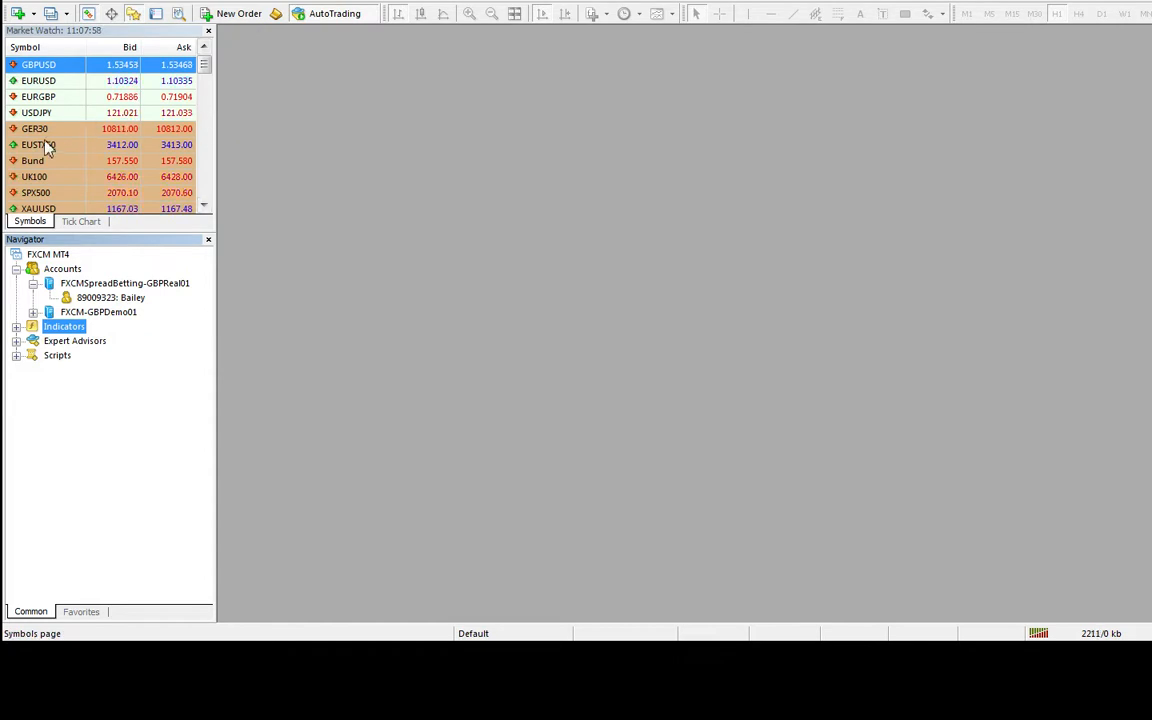
Open a chart for the GER30 symbol from the market watch
left_click(36, 128)
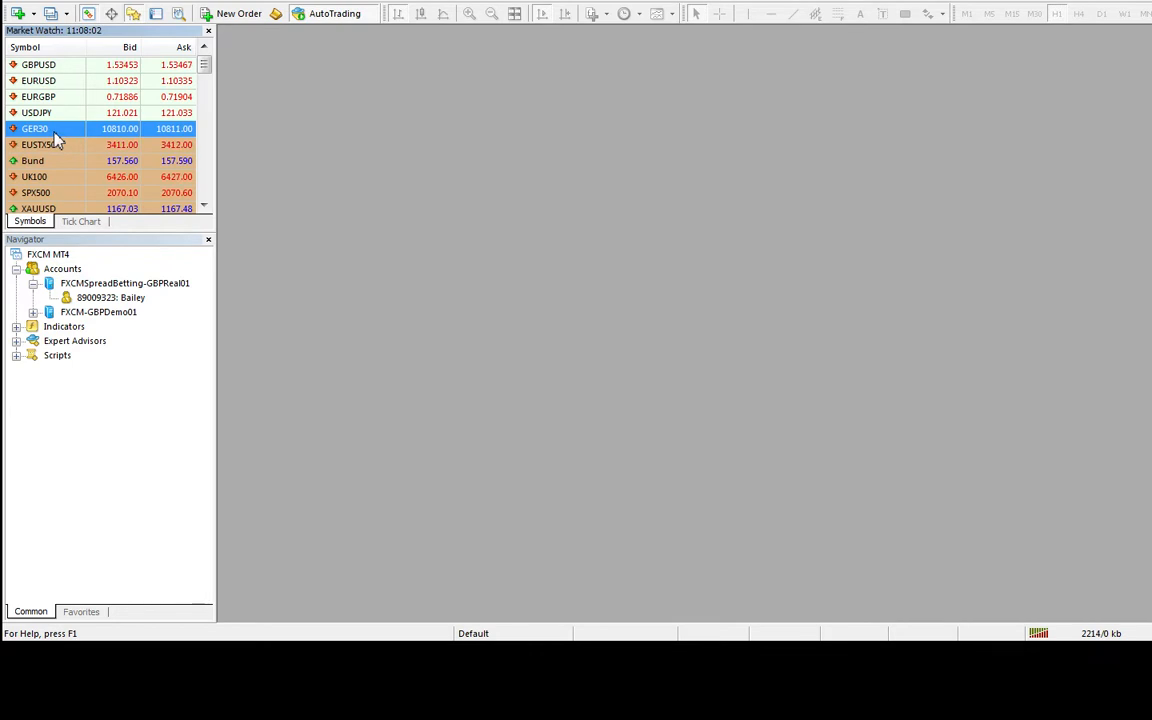
double_click(36, 128)
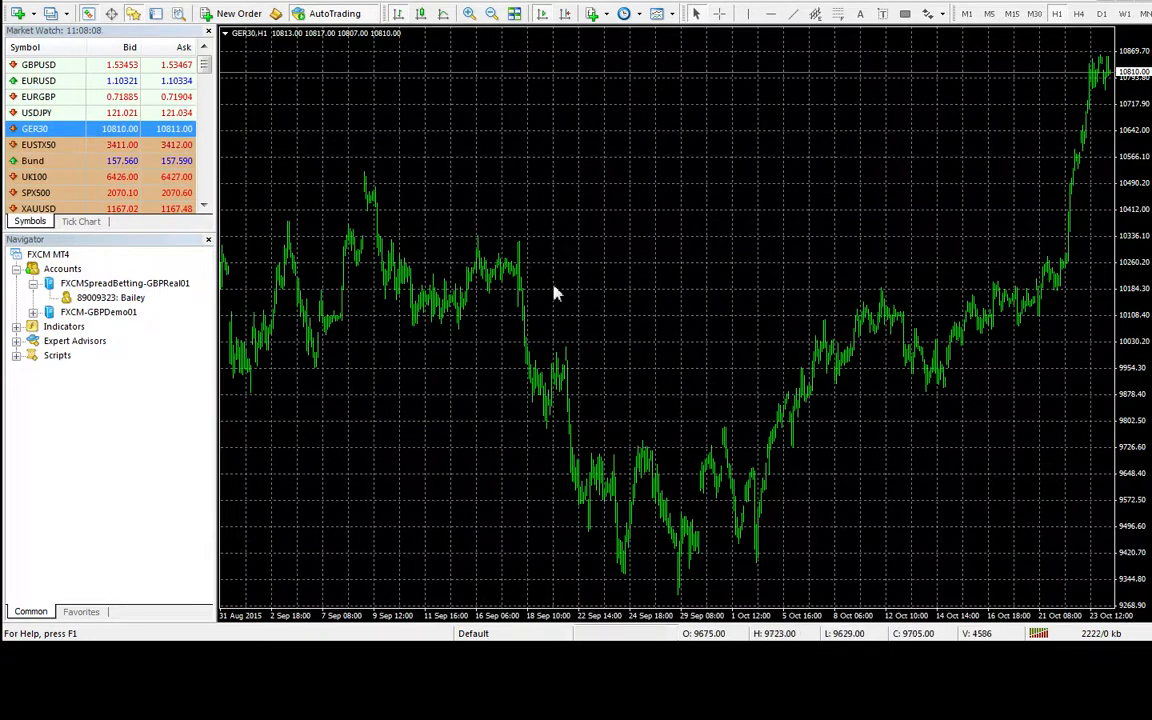
mouse_move(668, 268)
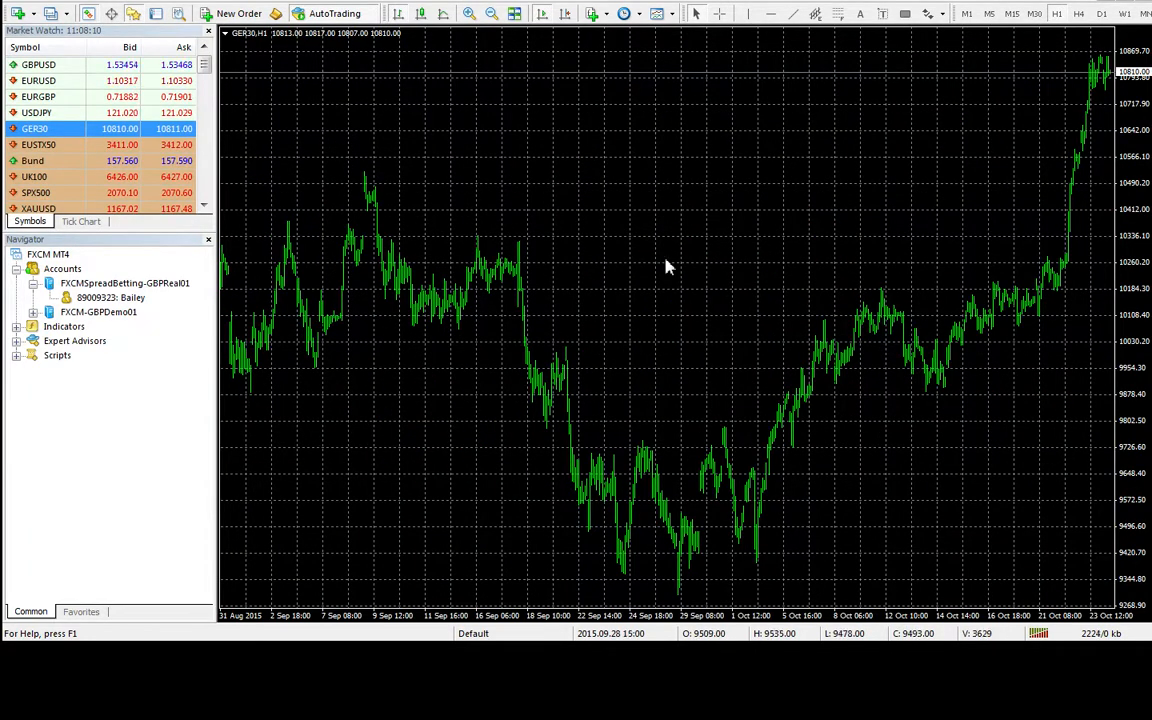
mouse_move(656, 236)
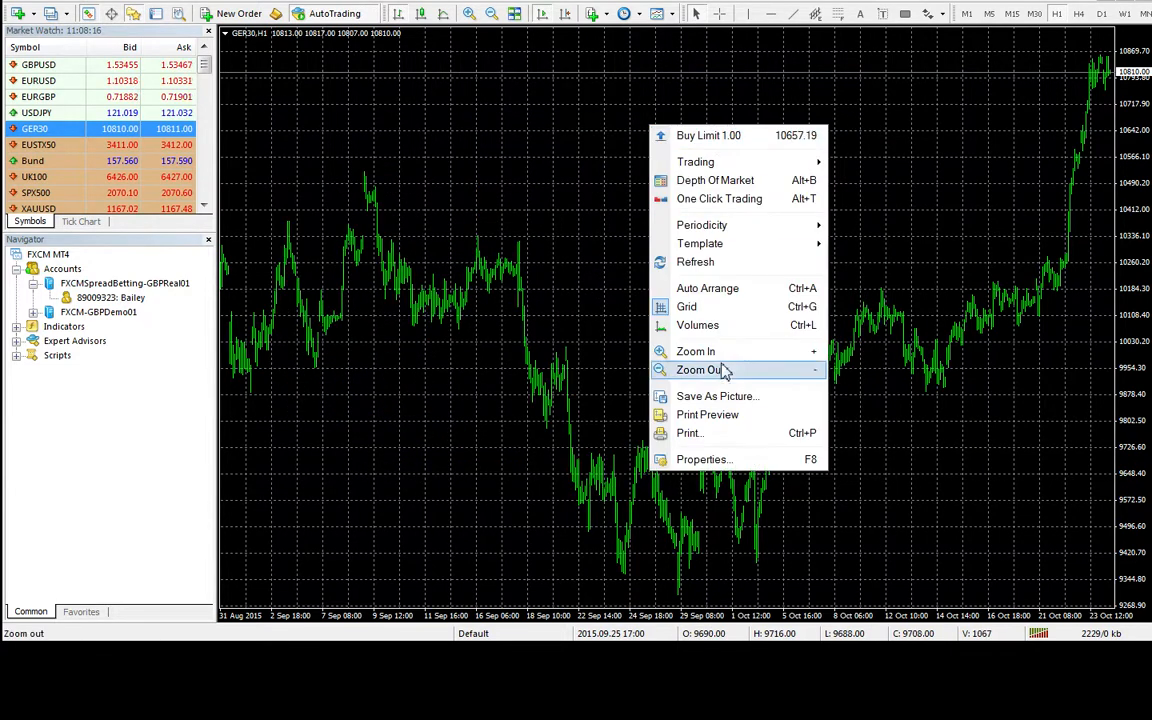
left_click(704, 458)
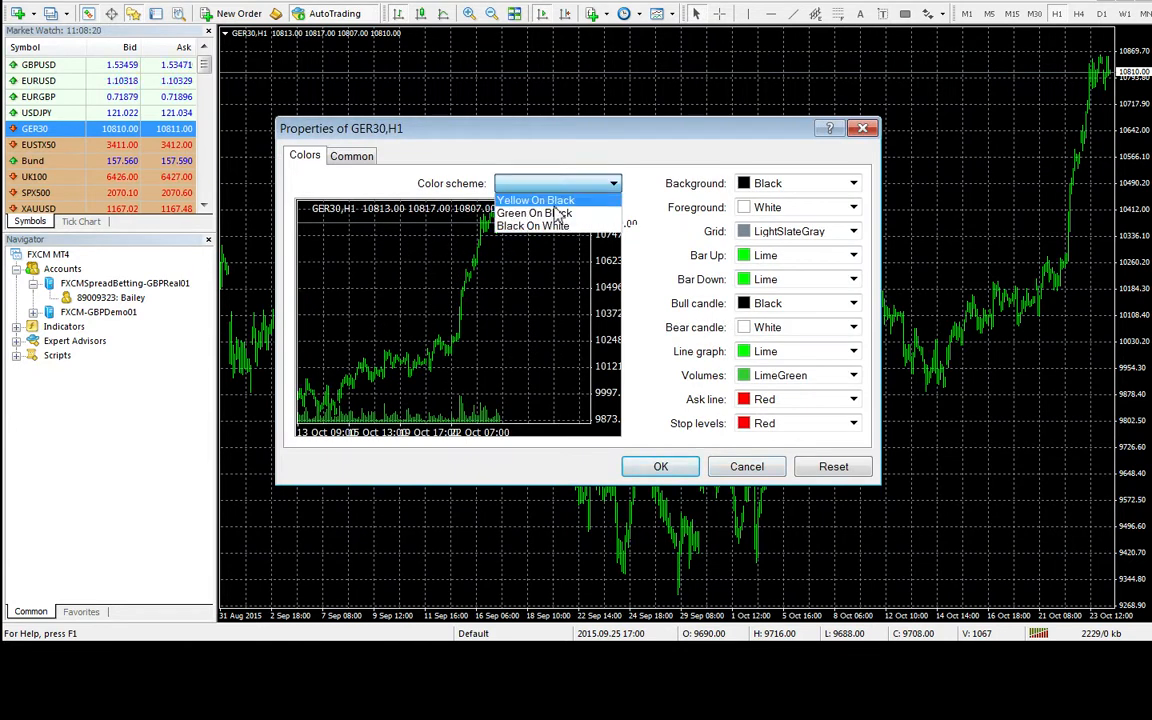
left_click(532, 224)
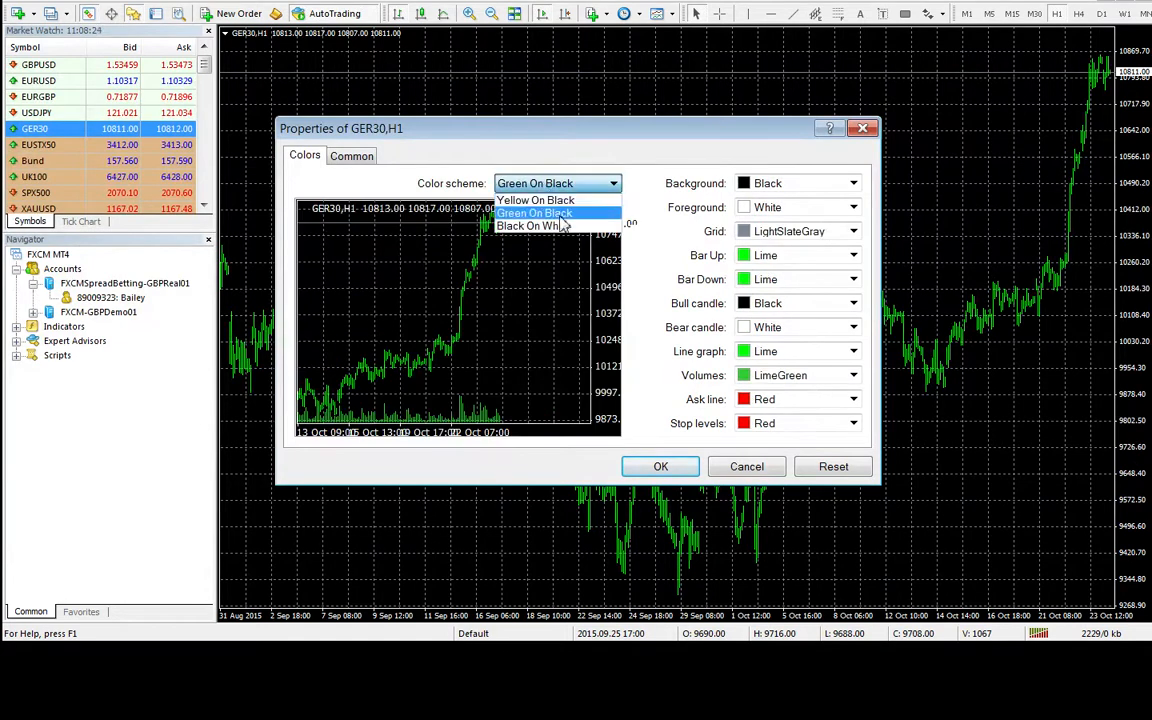
left_click(660, 466)
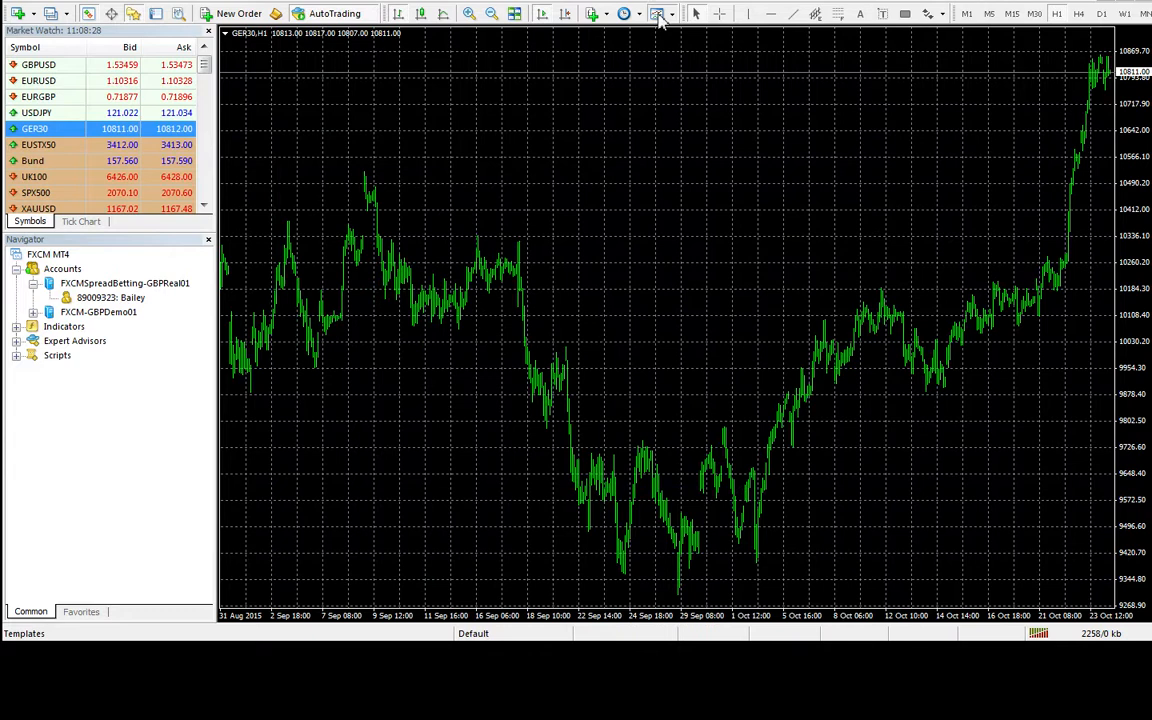
Apply a saved template from the Templates list to the GER30 chart
left_click(658, 14)
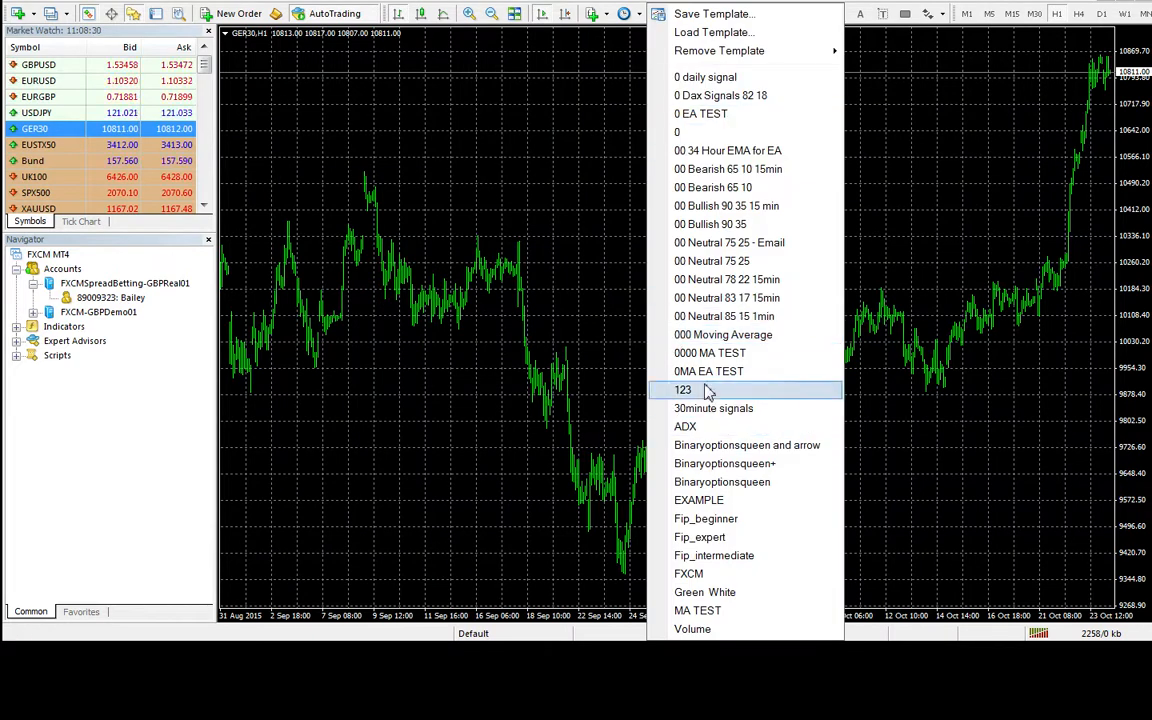
left_click(684, 388)
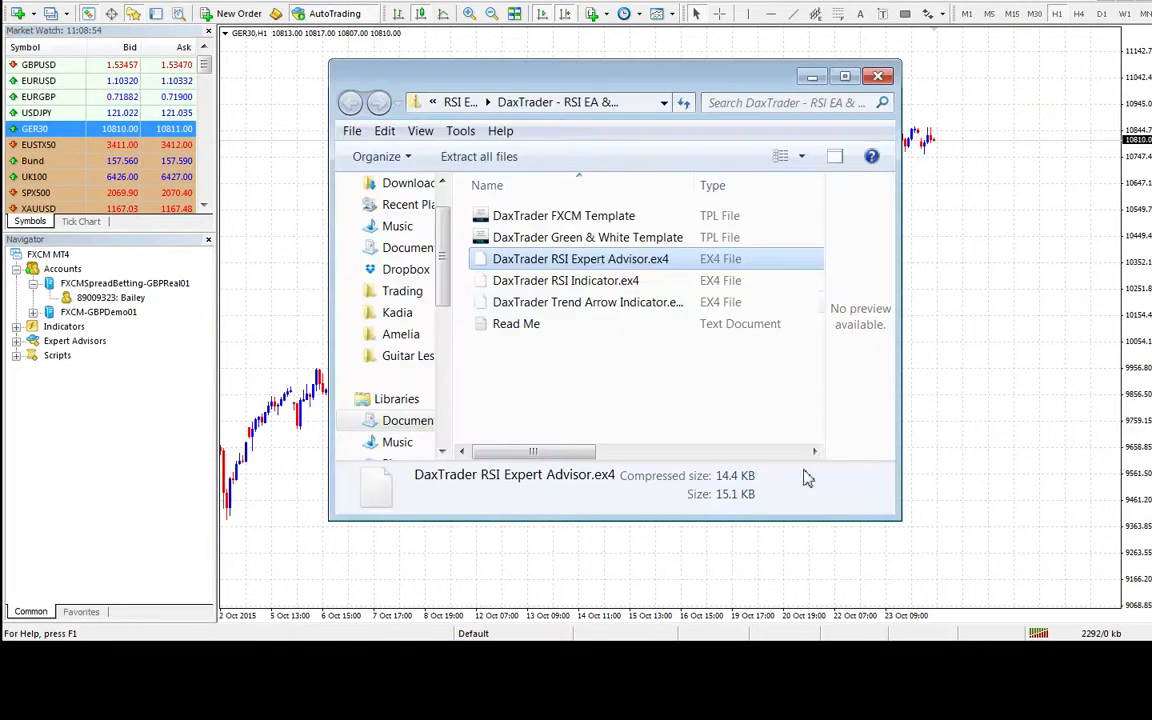
mouse_move(568, 276)
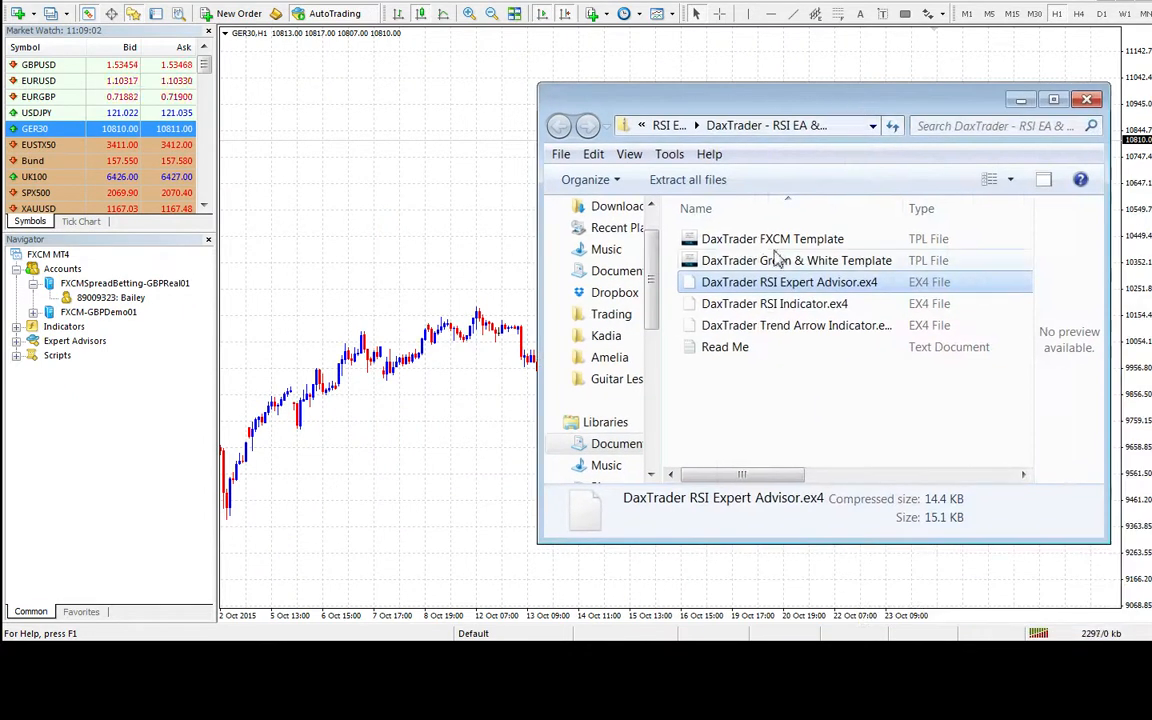
Select and copy the DaxTrader FXCM and Green & White template files
left_click(772, 238)
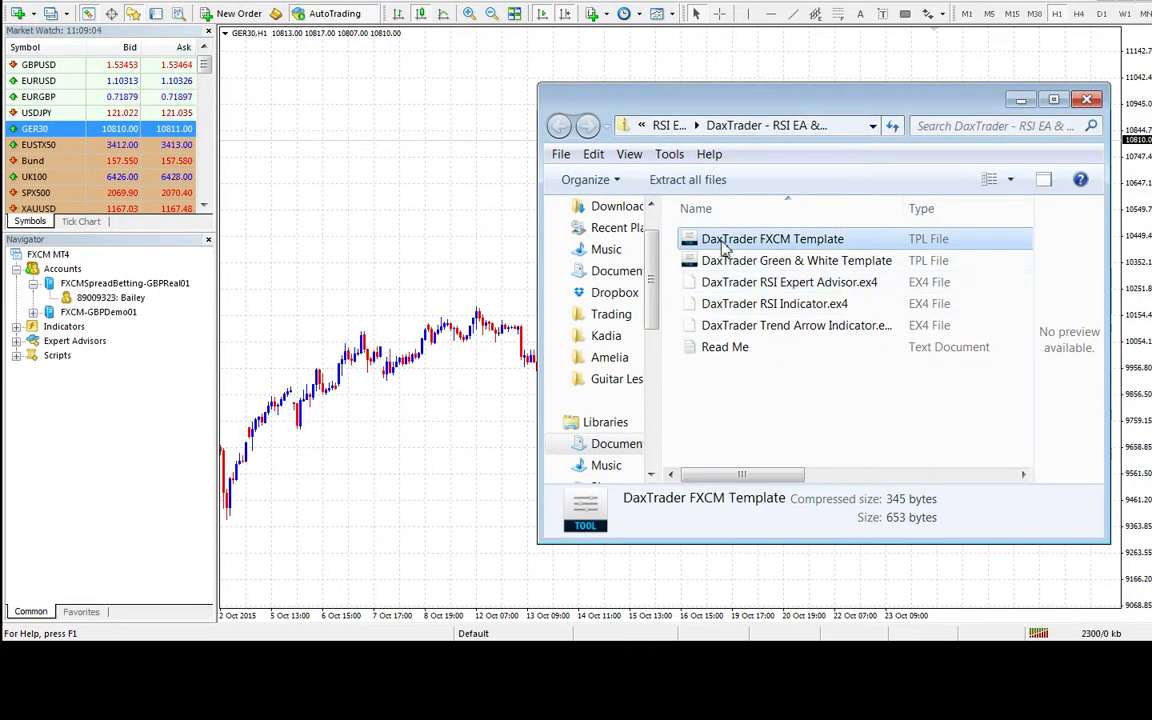
mouse_move(750, 248)
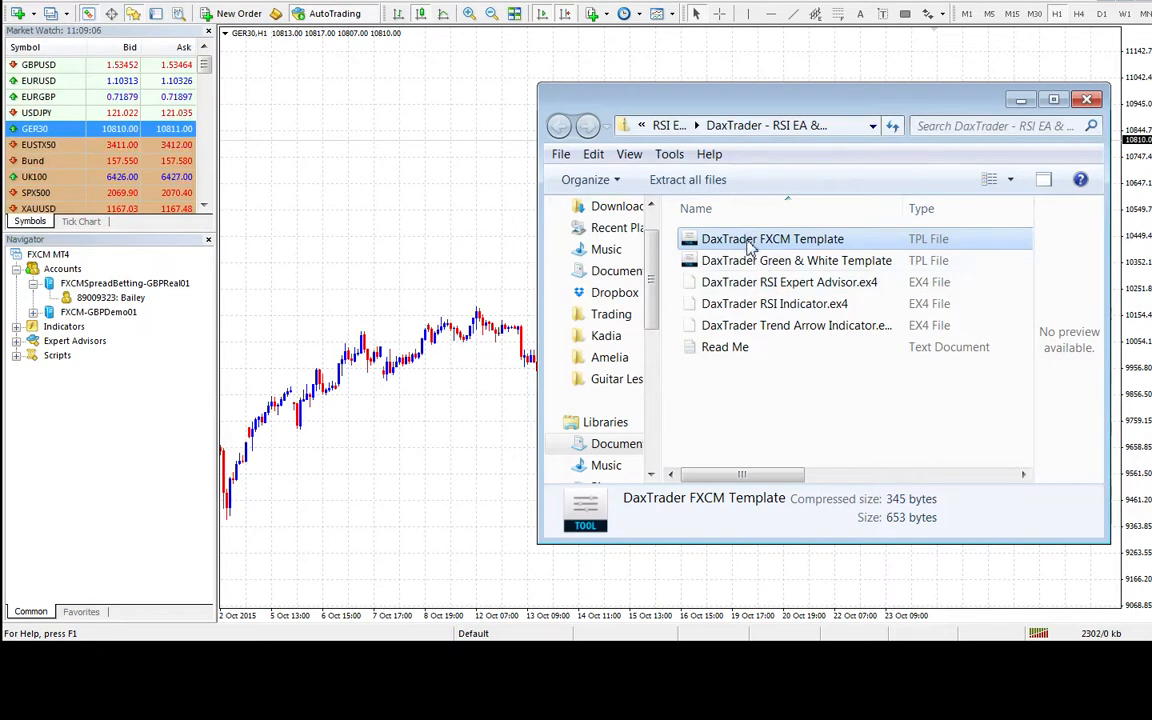
left_click(796, 260)
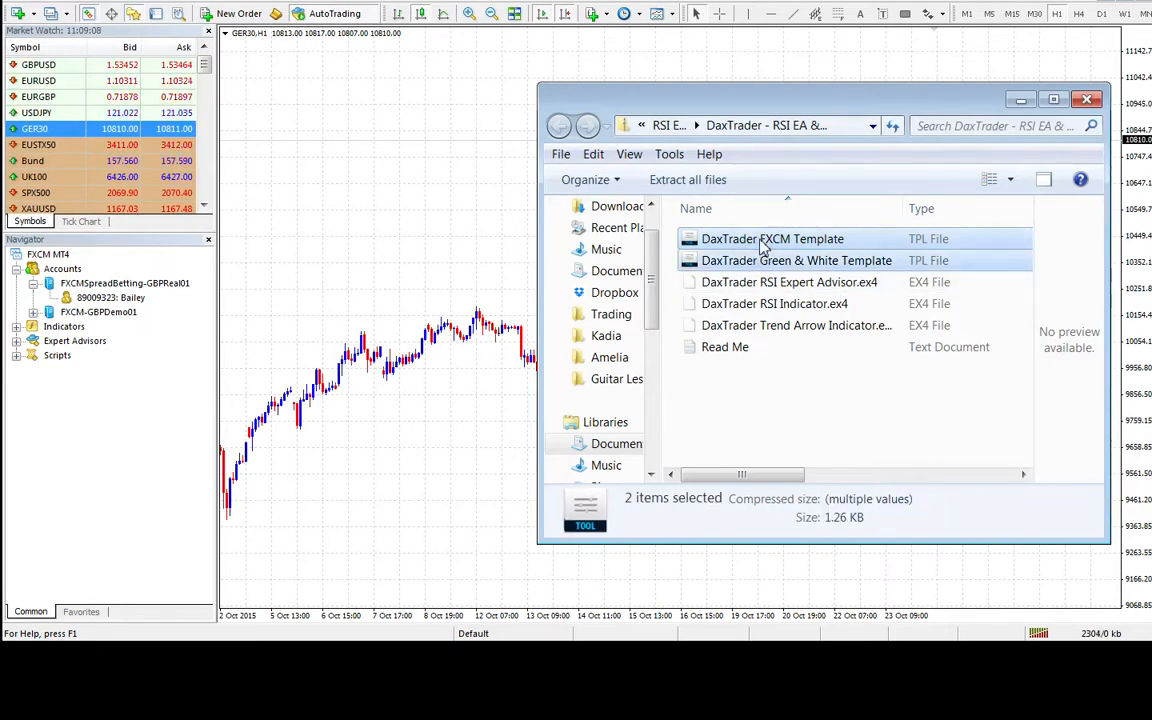
right_click(770, 238)
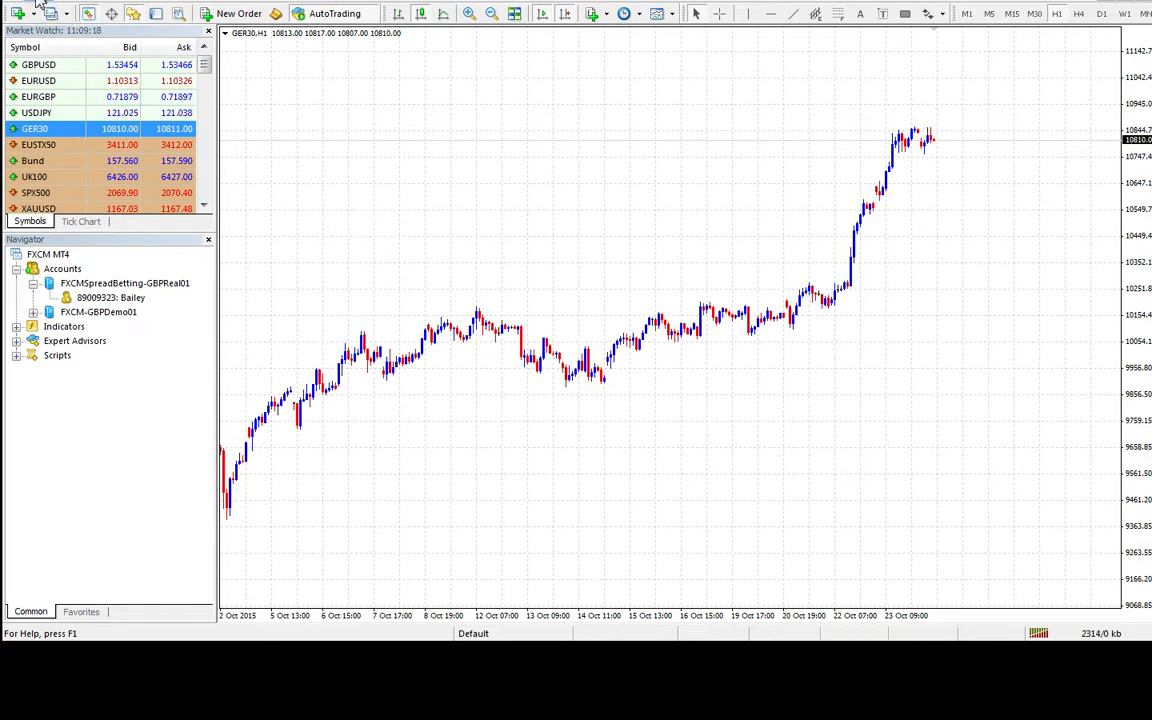
Paste the copied templates into the platform's templates data folder and close it
left_click(12, 12)
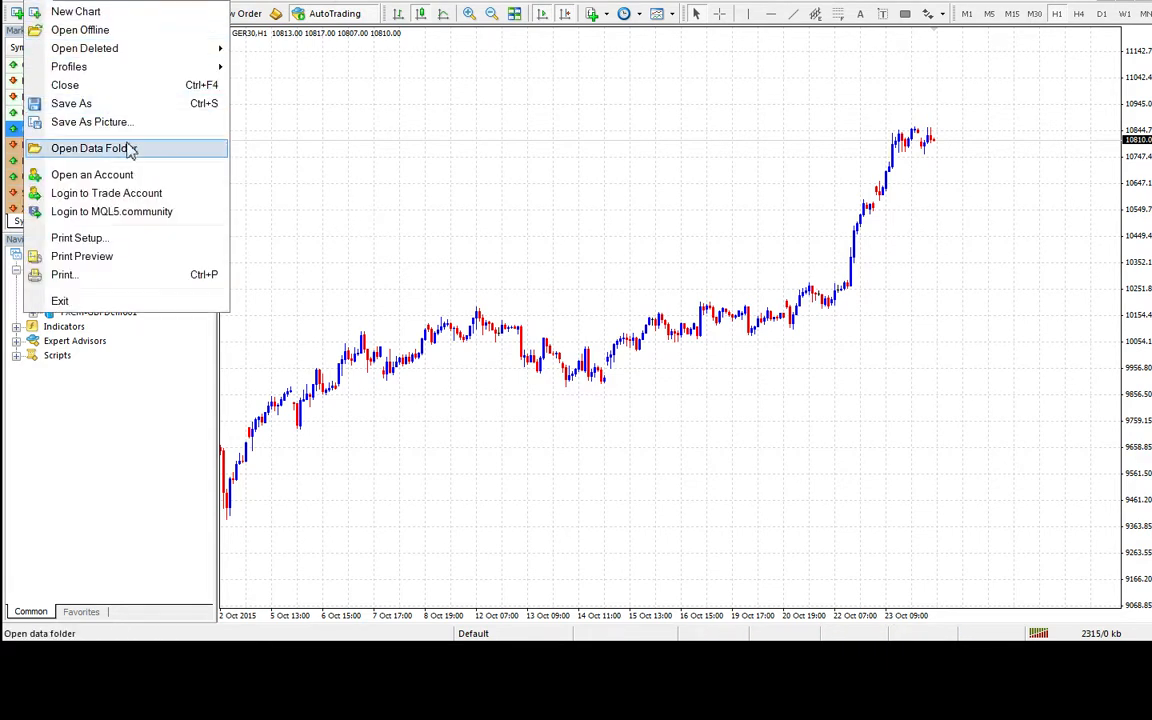
mouse_move(168, 156)
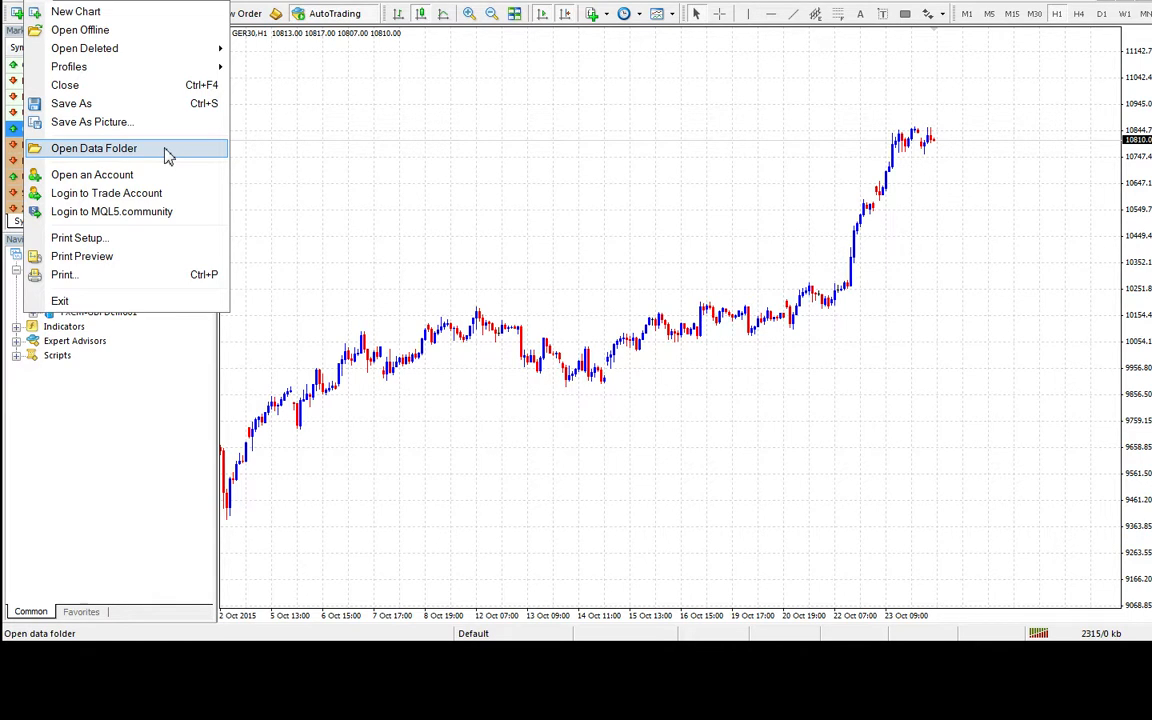
left_click(92, 148)
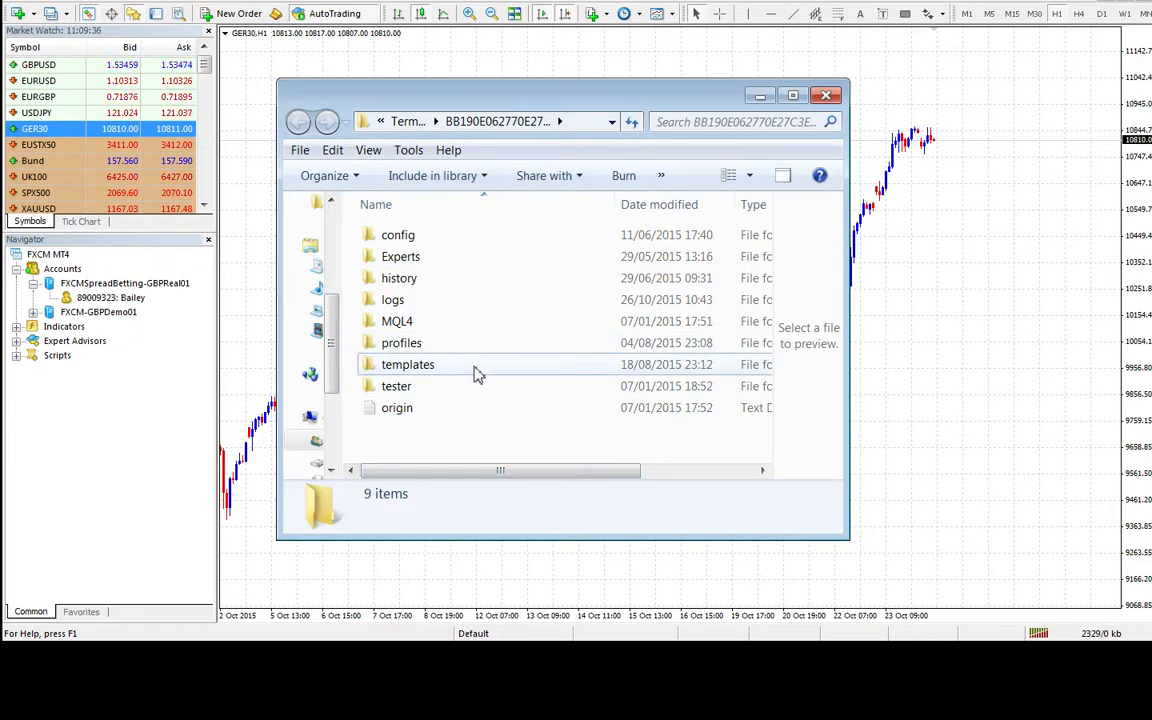
double_click(408, 364)
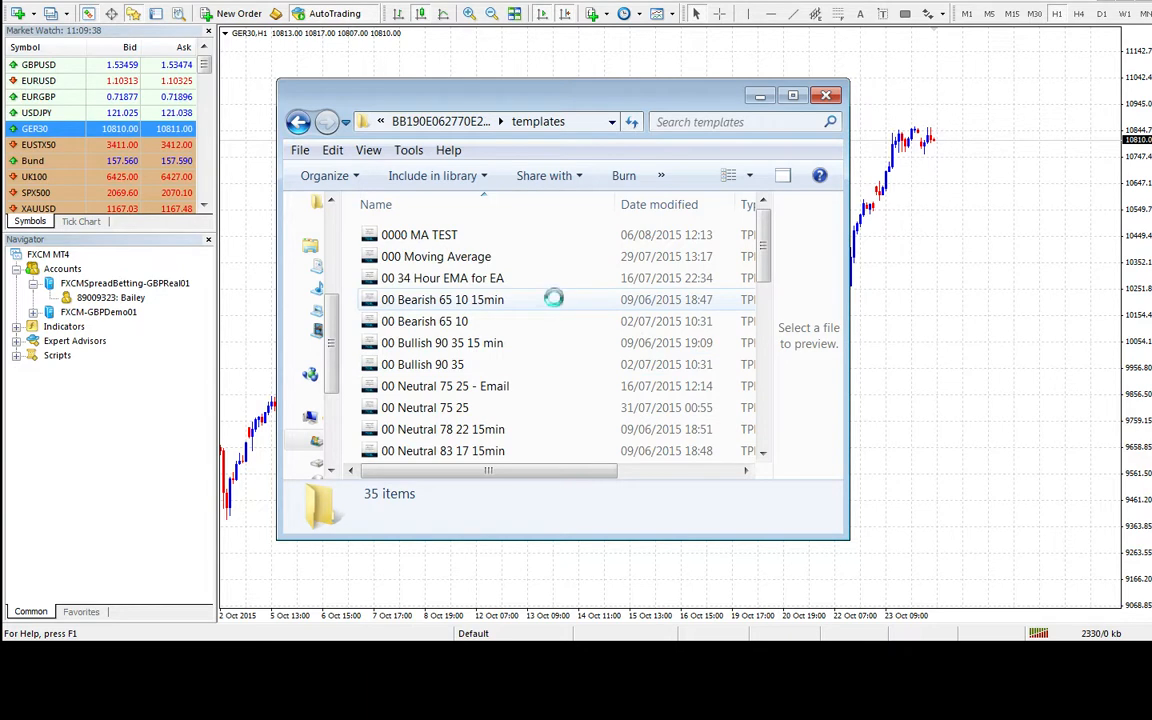
right_click(556, 300)
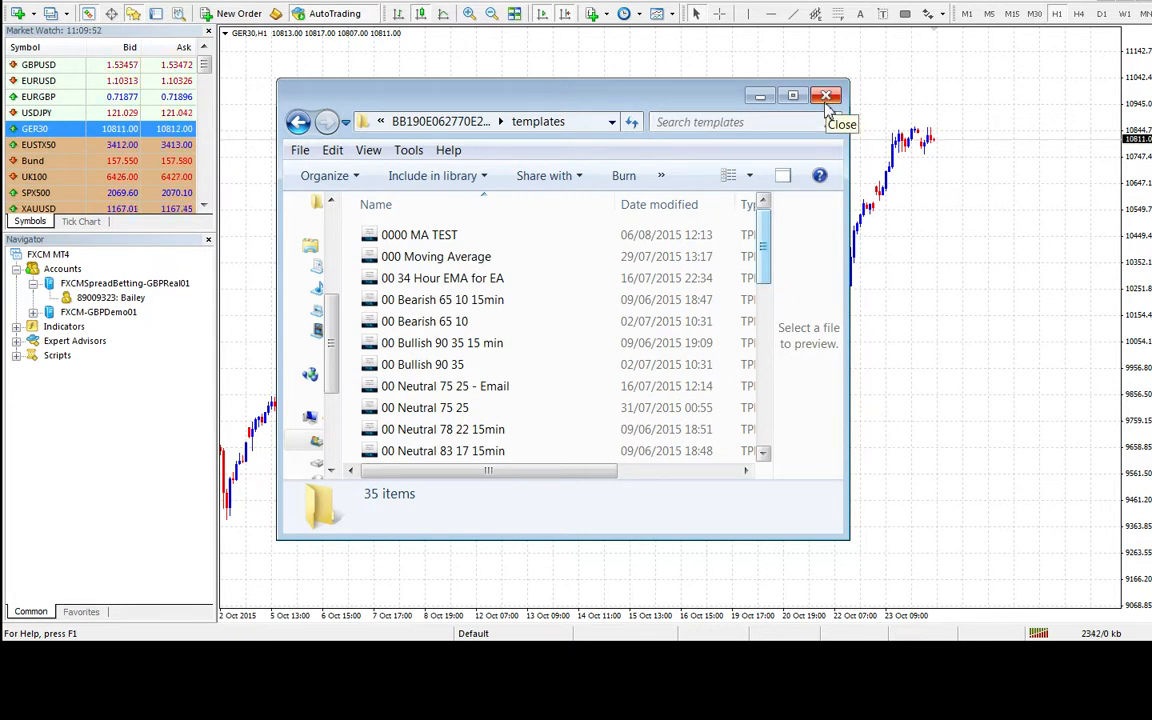
left_click(826, 96)
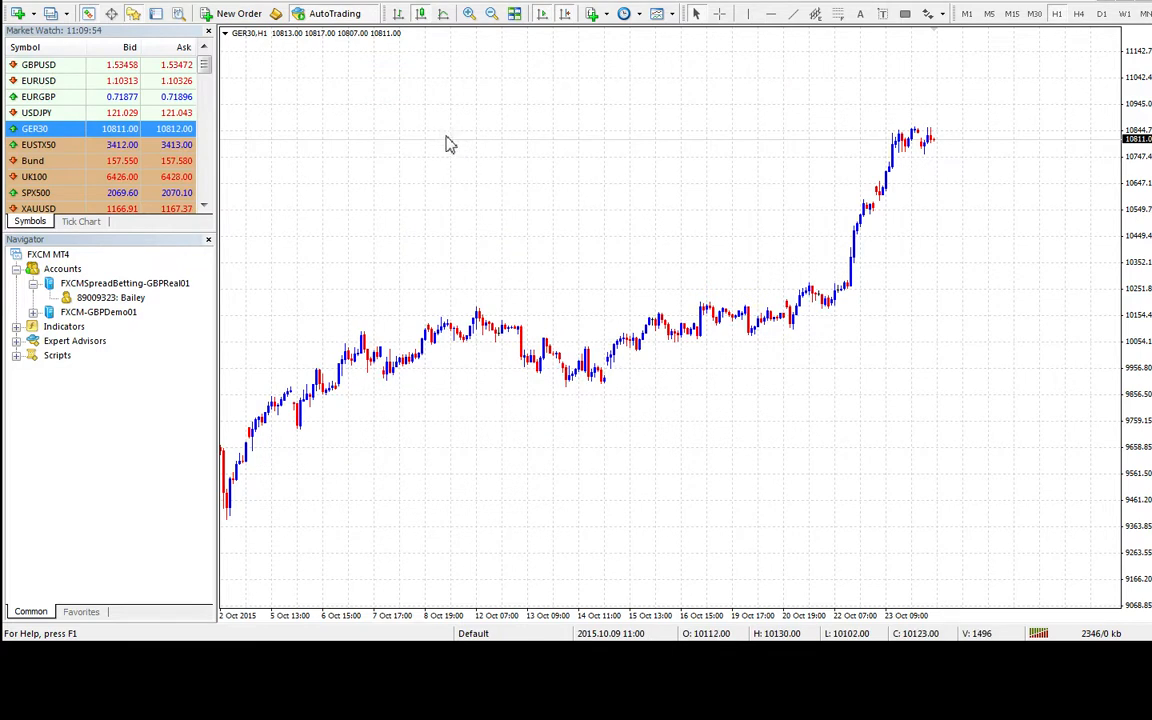
mouse_move(536, 188)
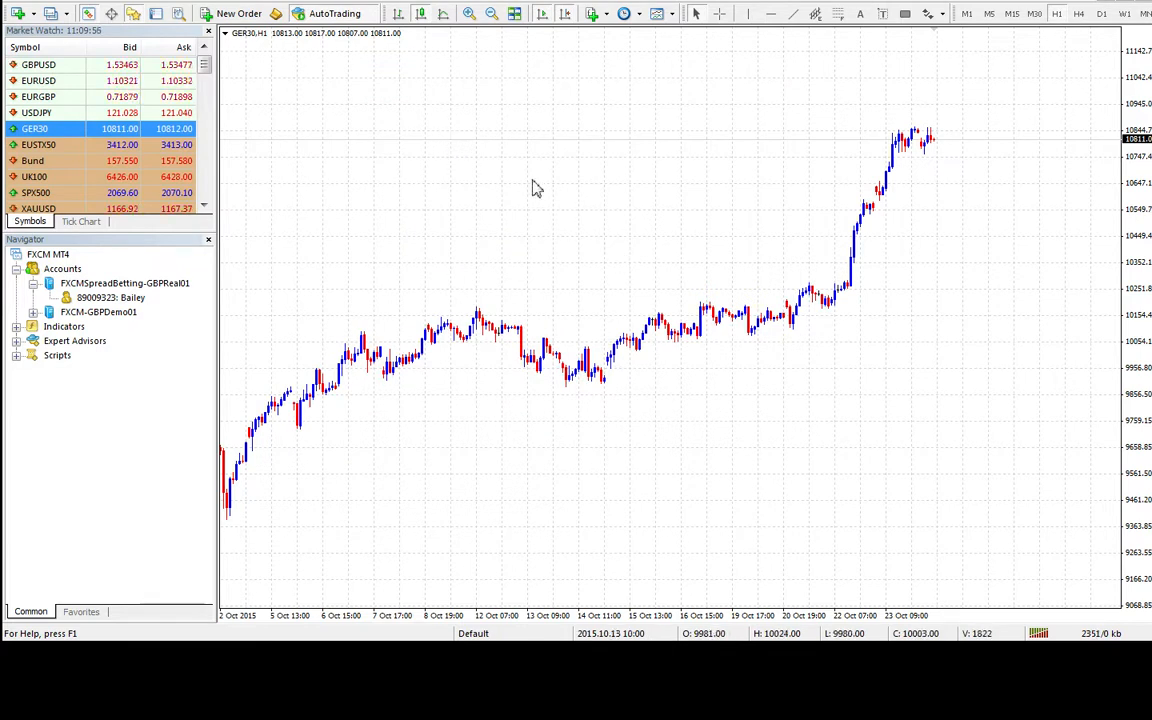
mouse_move(640, 232)
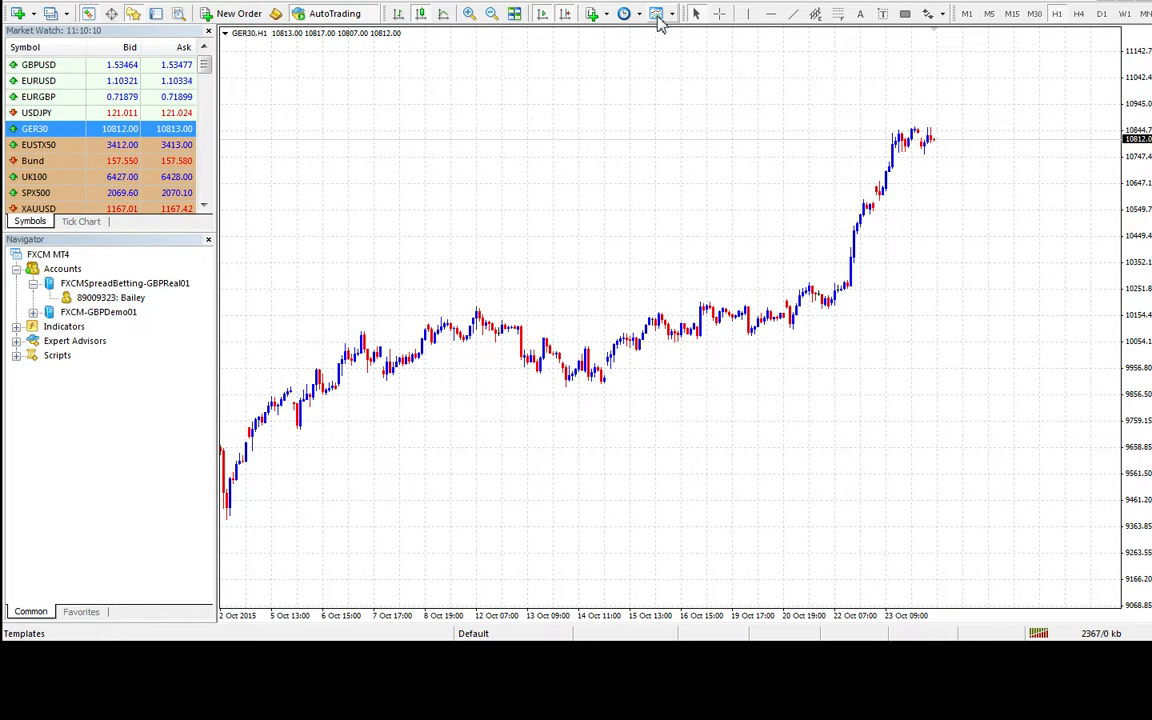
left_click(658, 12)
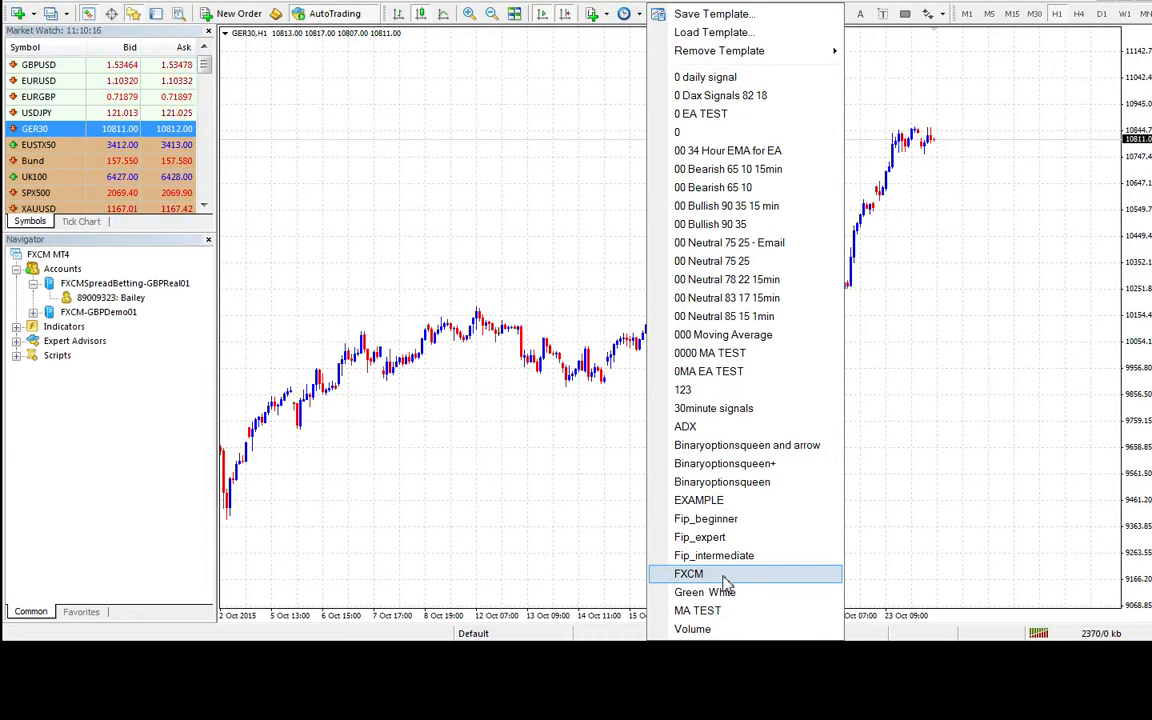
left_click(688, 572)
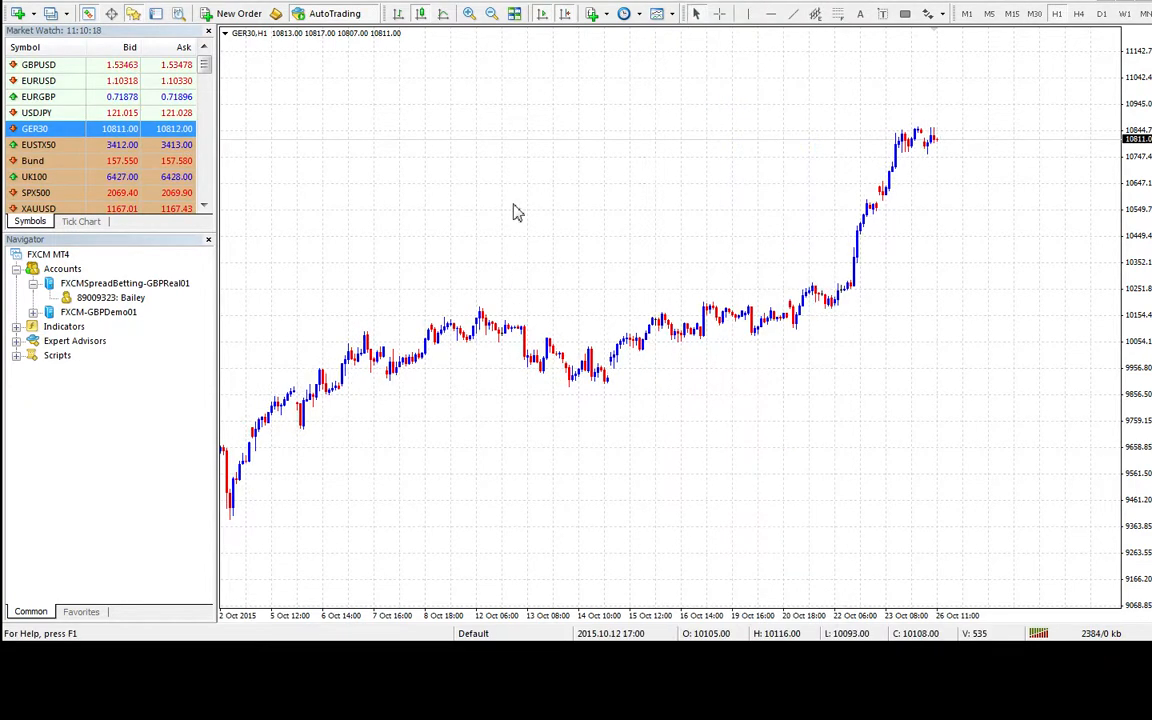
right_click(518, 212)
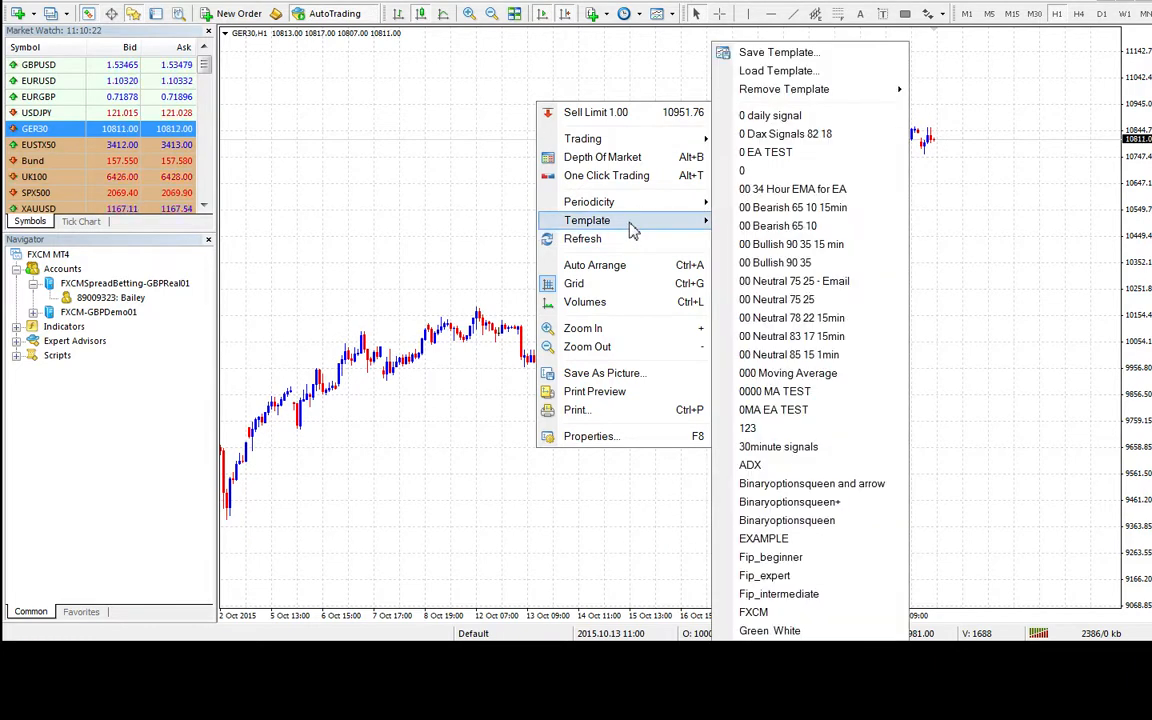
mouse_move(752, 612)
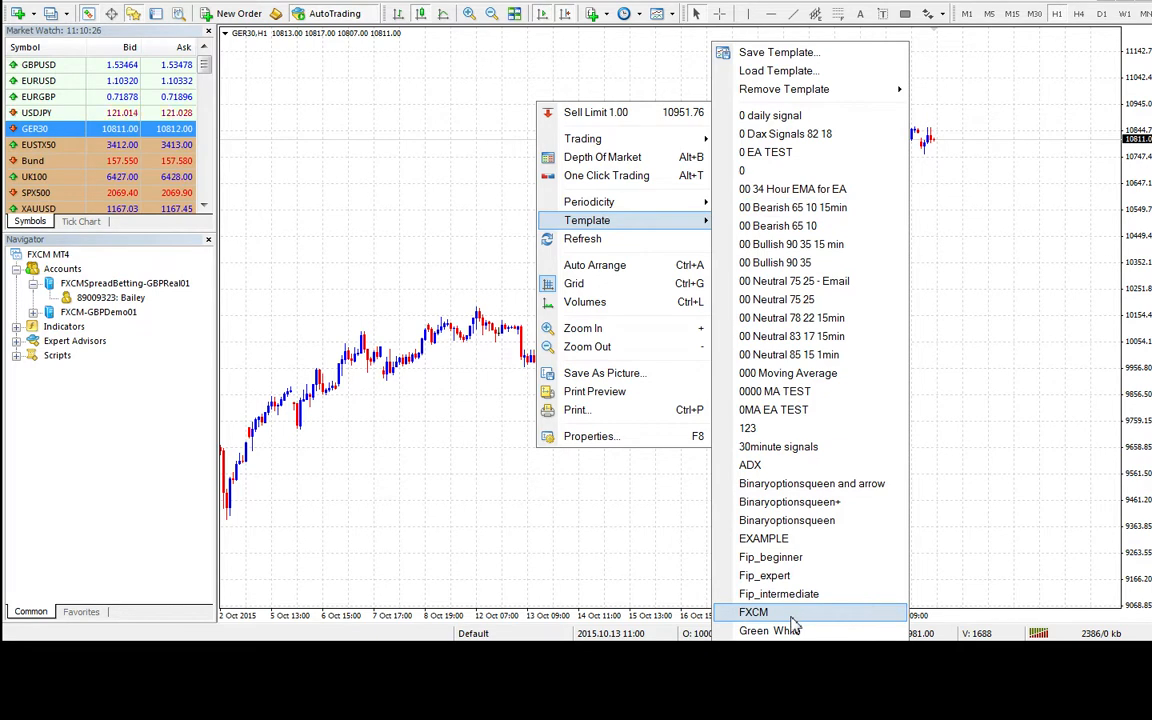
left_click(752, 612)
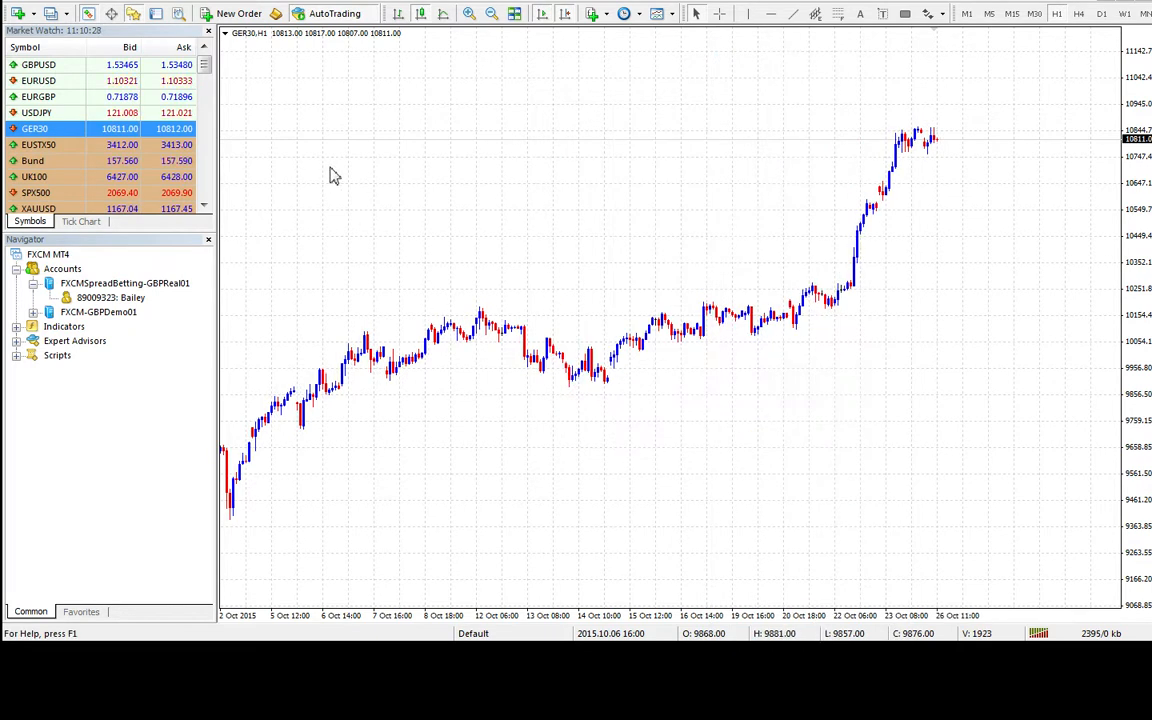
mouse_move(408, 186)
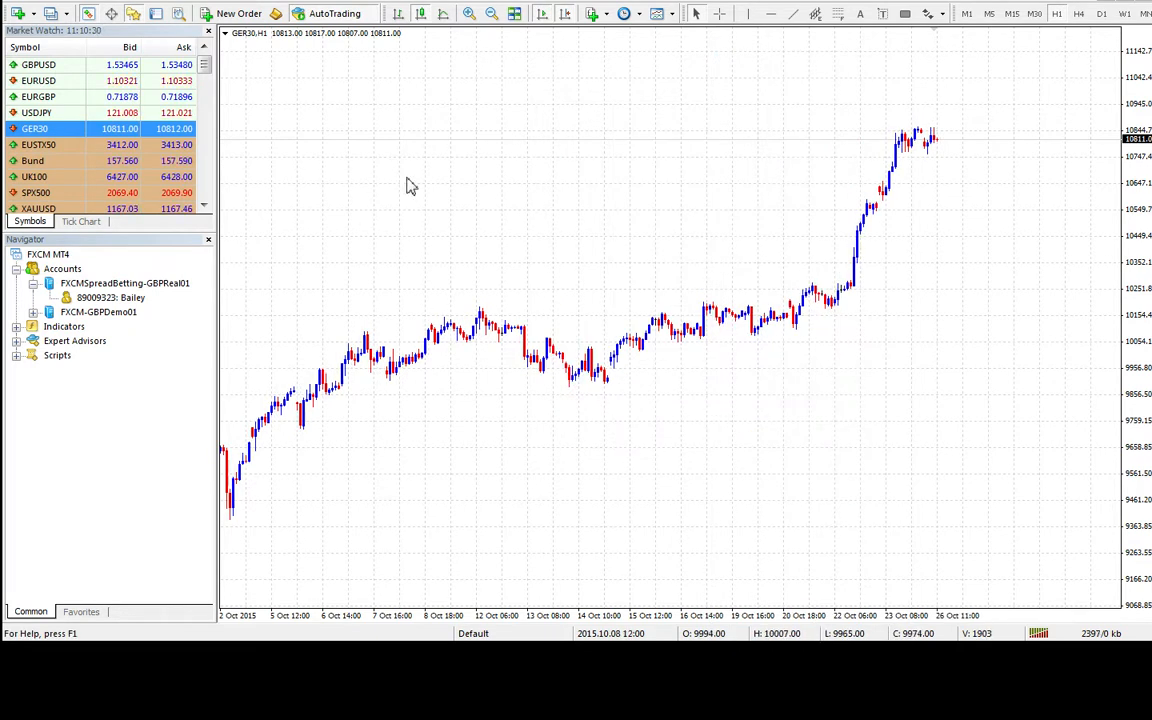
mouse_move(556, 210)
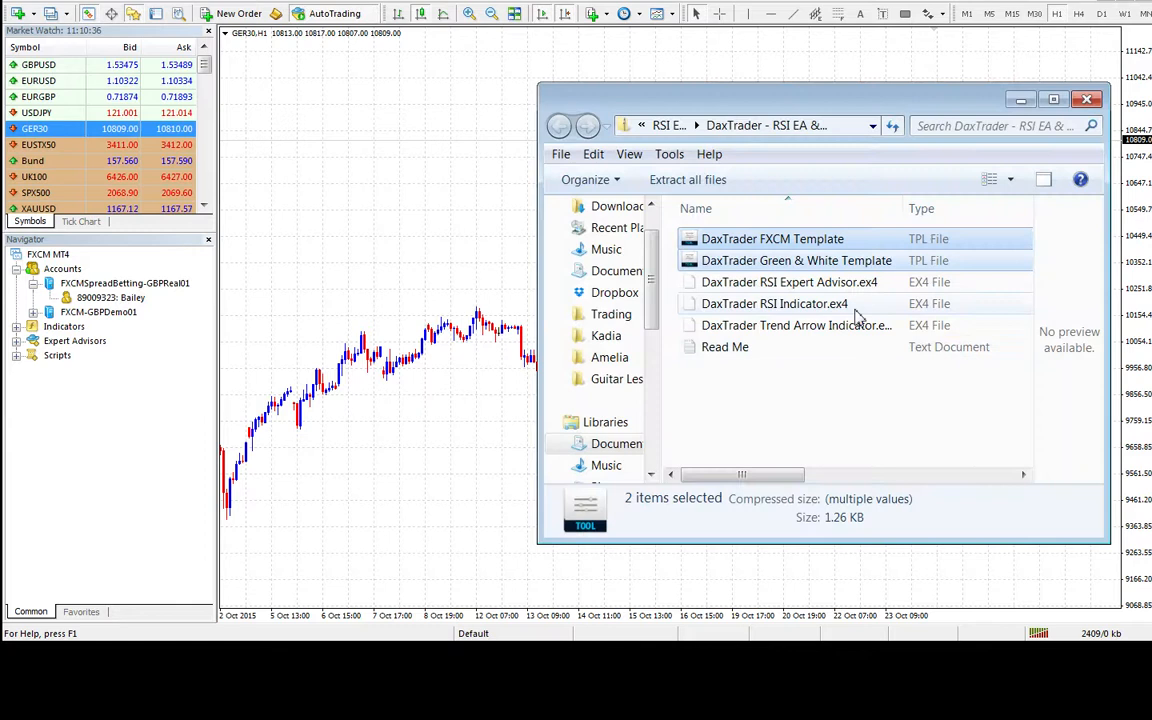
Select the DaxTrader RSI Indicator and RSI Expert Advisor files in the download folder
left_click(776, 304)
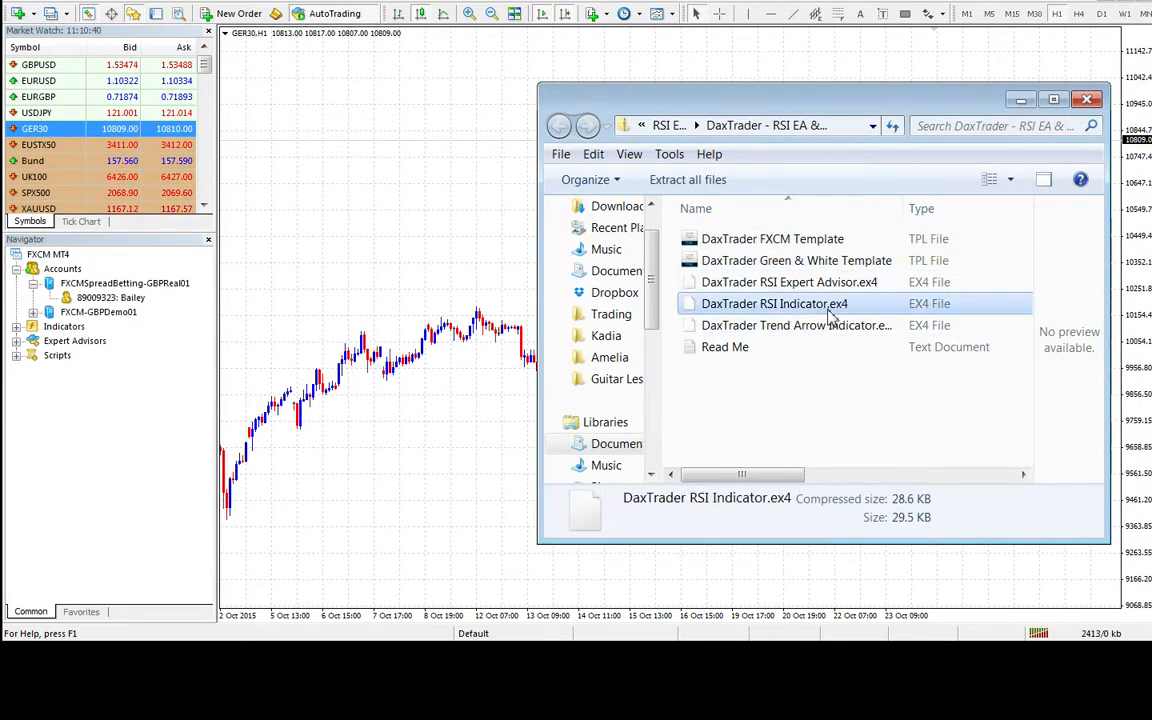
left_click(788, 282)
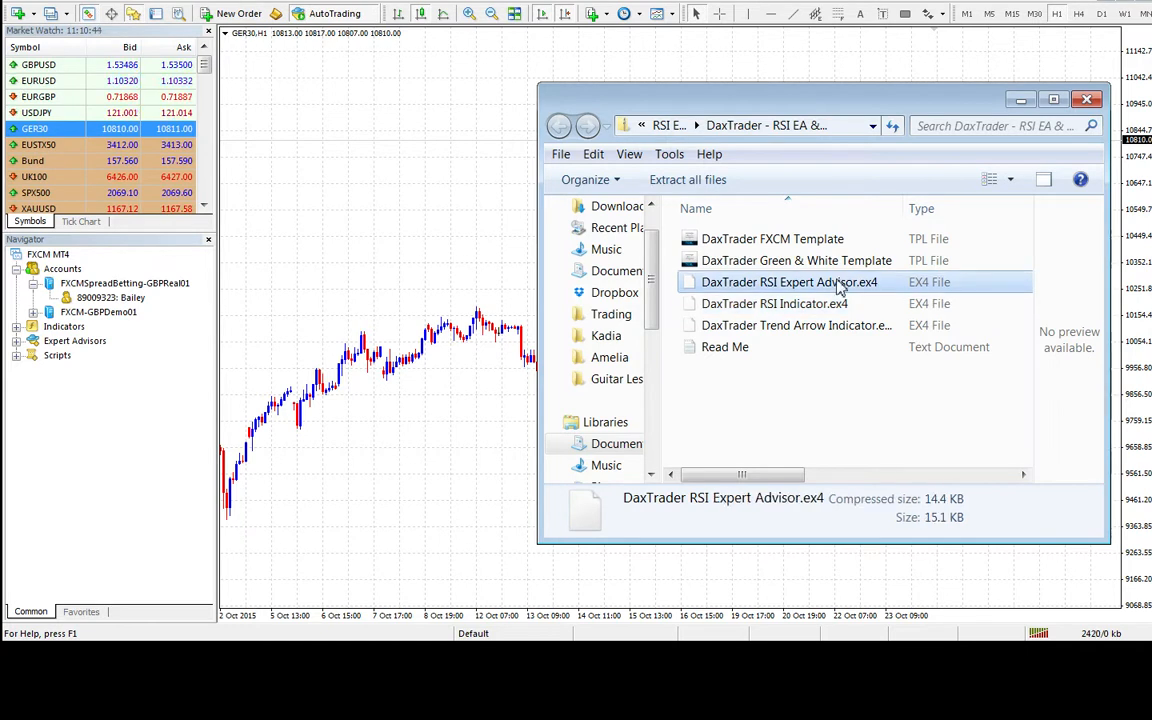
left_click(776, 304)
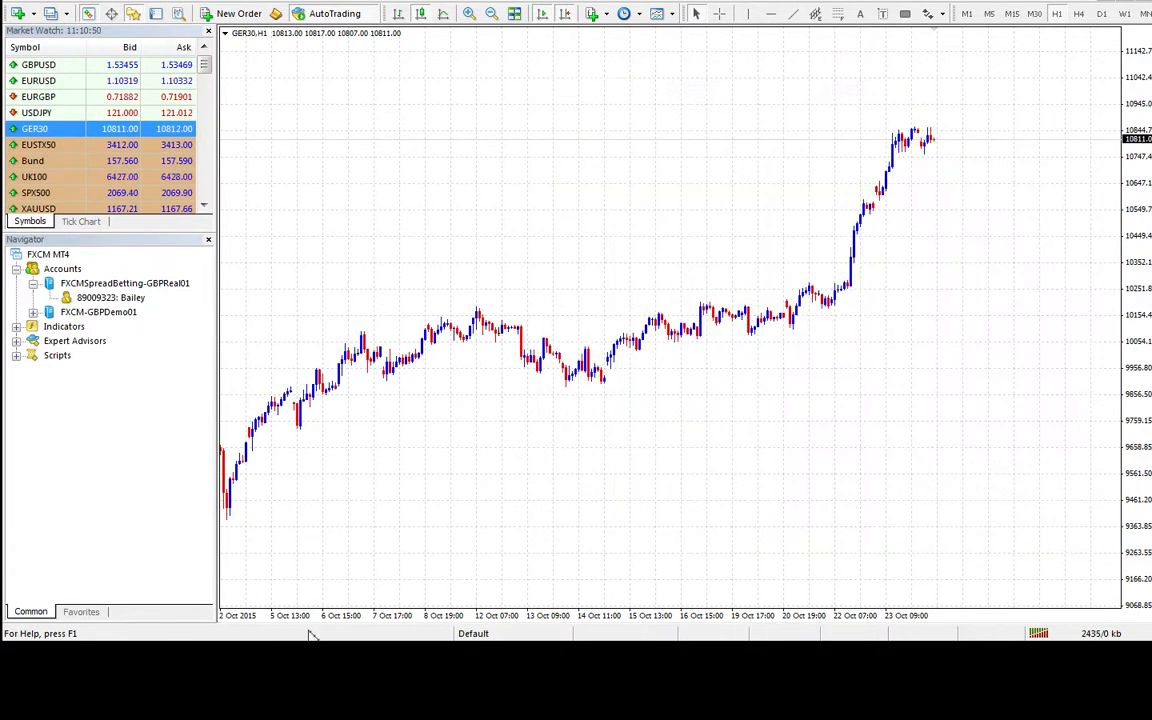
Navigate from the data folder into MQL4, locating the Indicators and Experts folders
left_click(12, 12)
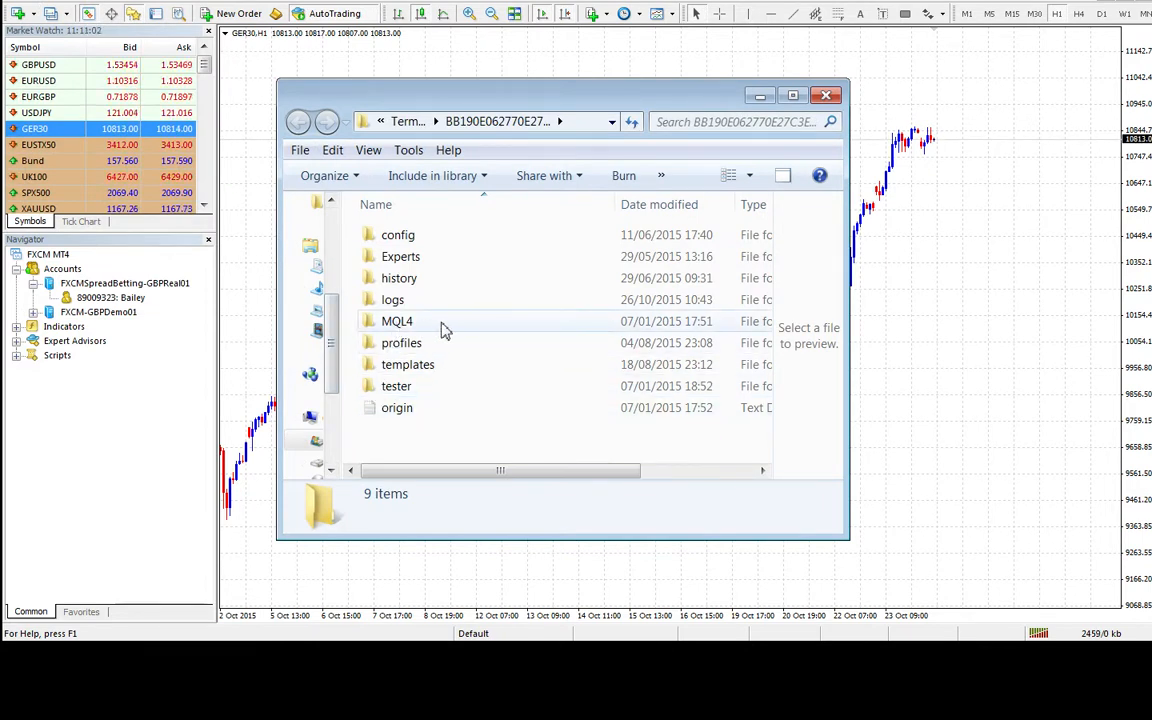
double_click(396, 320)
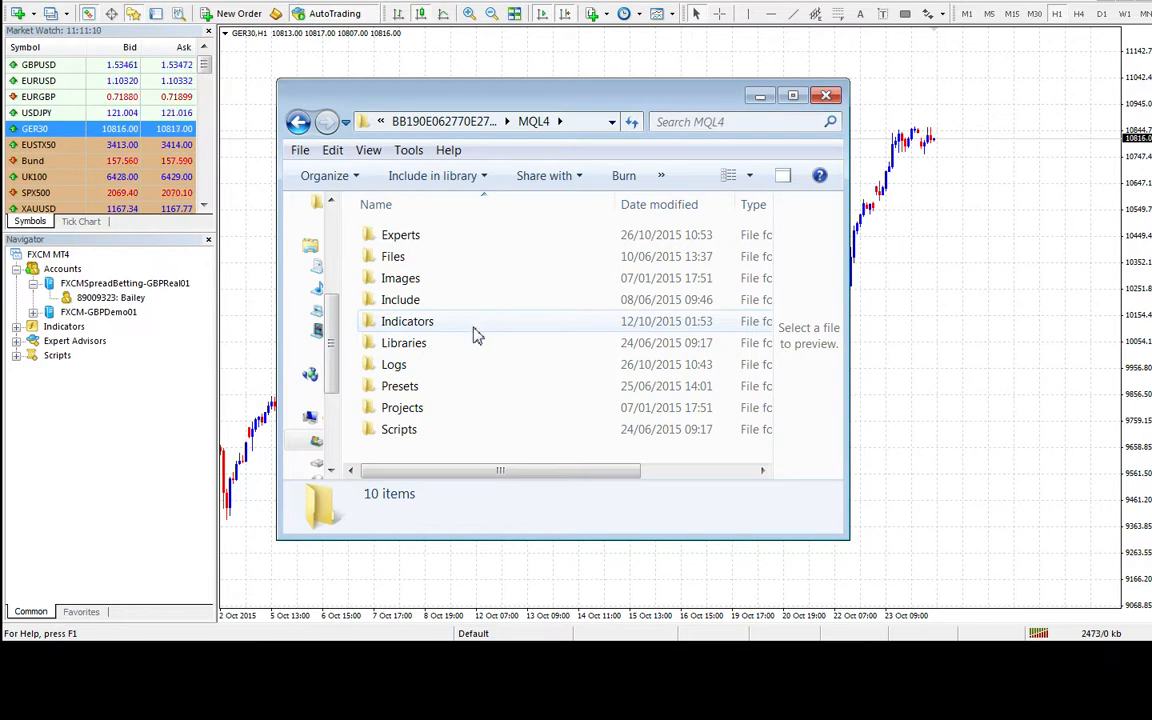
left_click(408, 320)
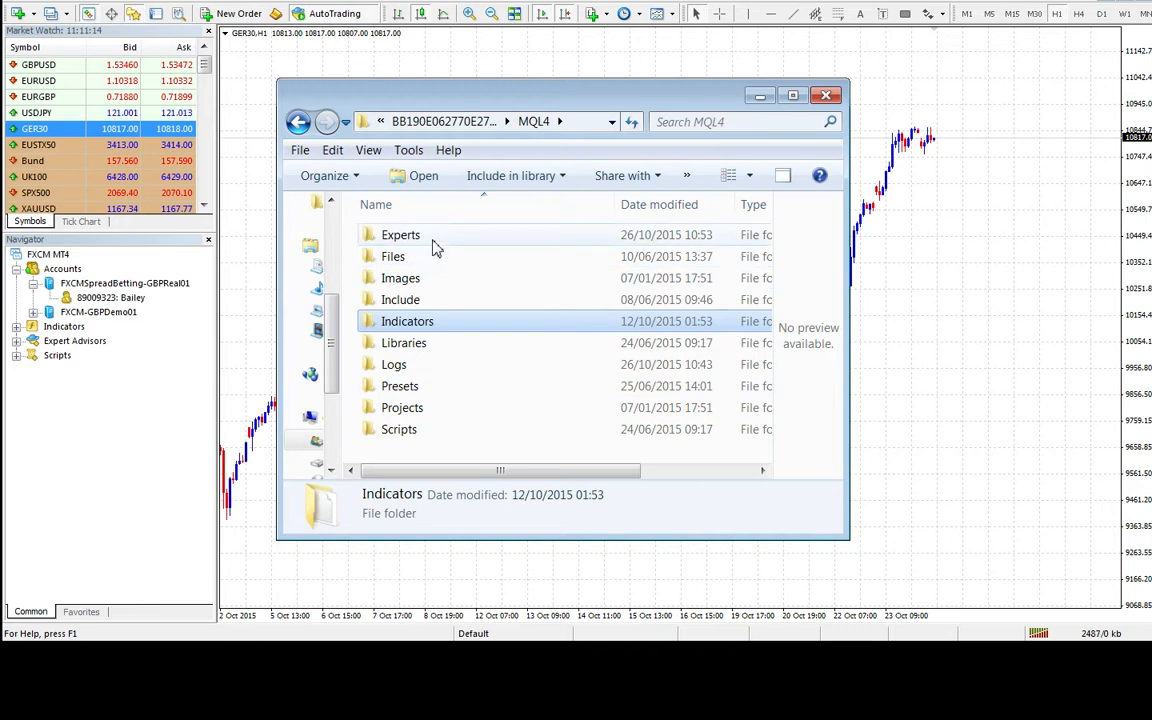
left_click(400, 234)
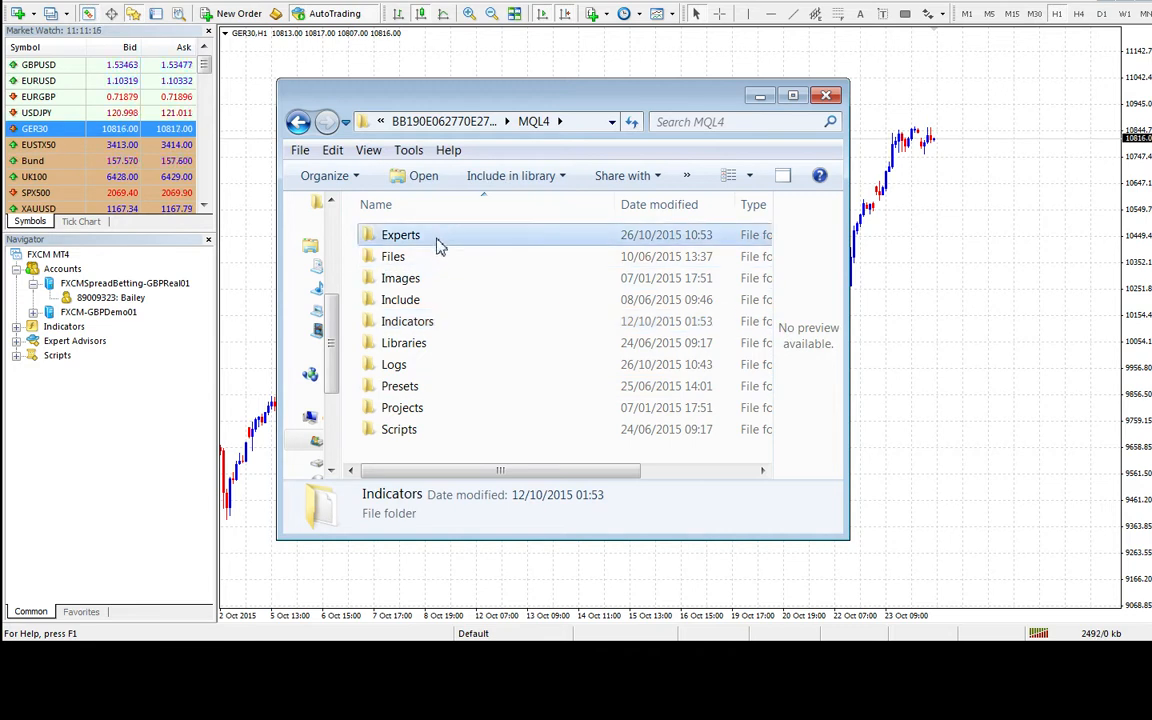
left_click(400, 234)
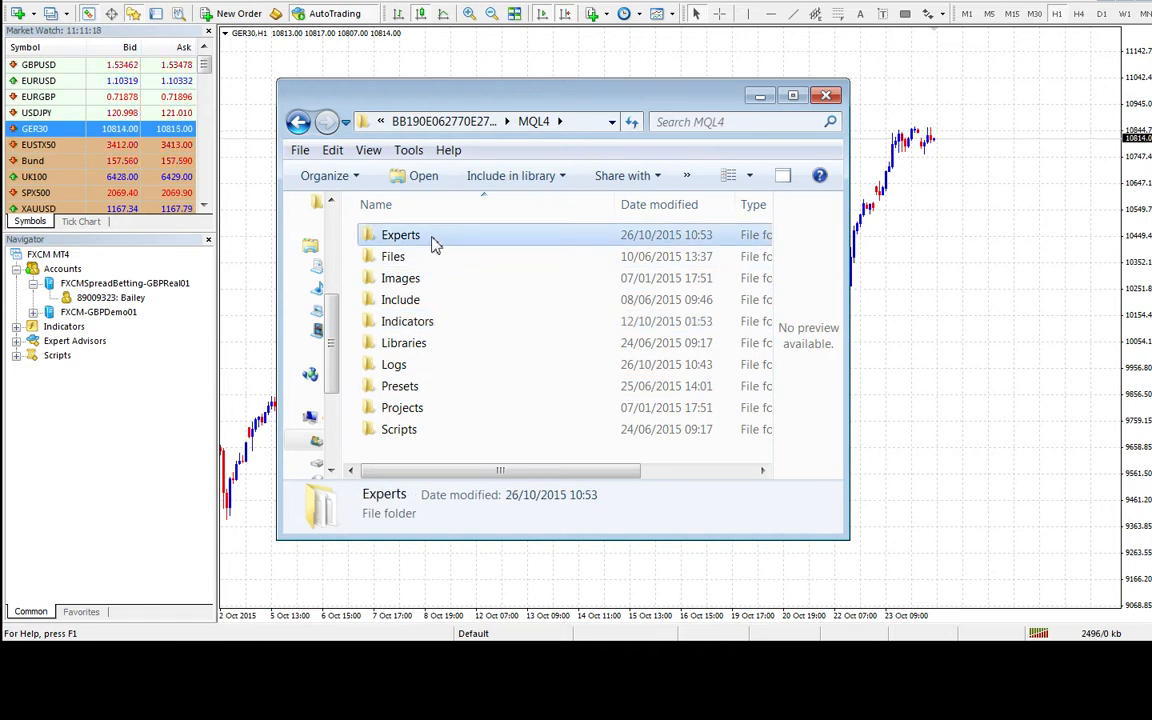
Paste the DaxTrader RSI Indicator file into the Indicators folder and close the window
double_click(408, 320)
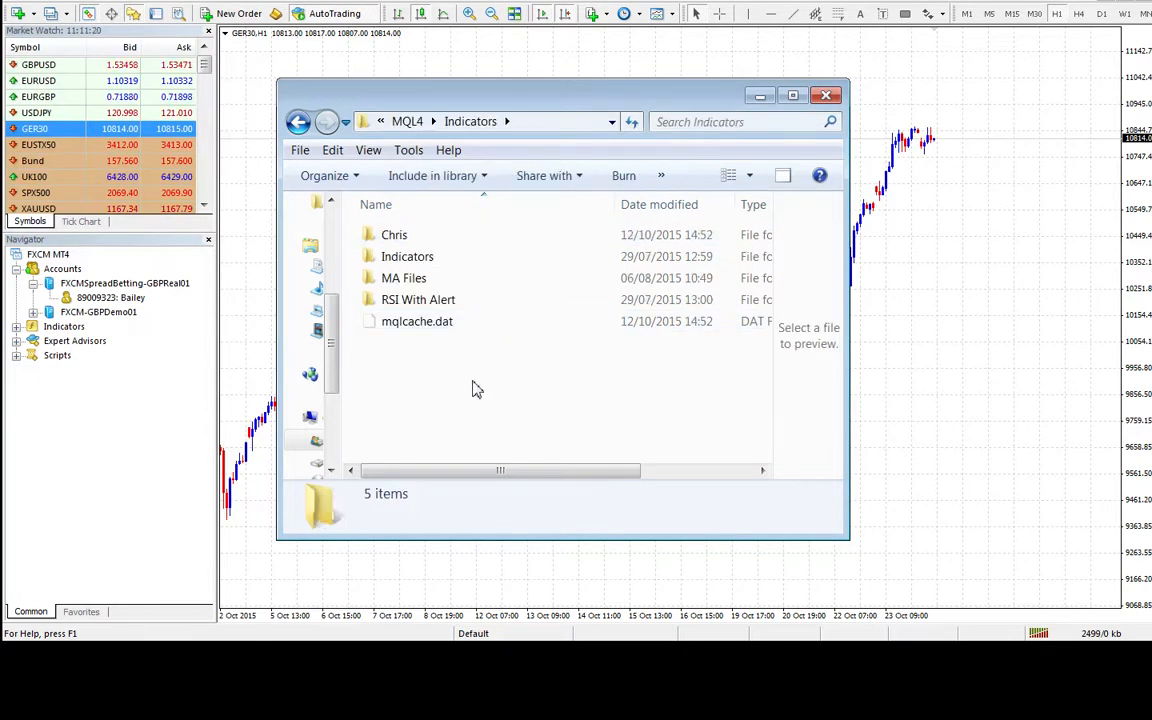
right_click(476, 388)
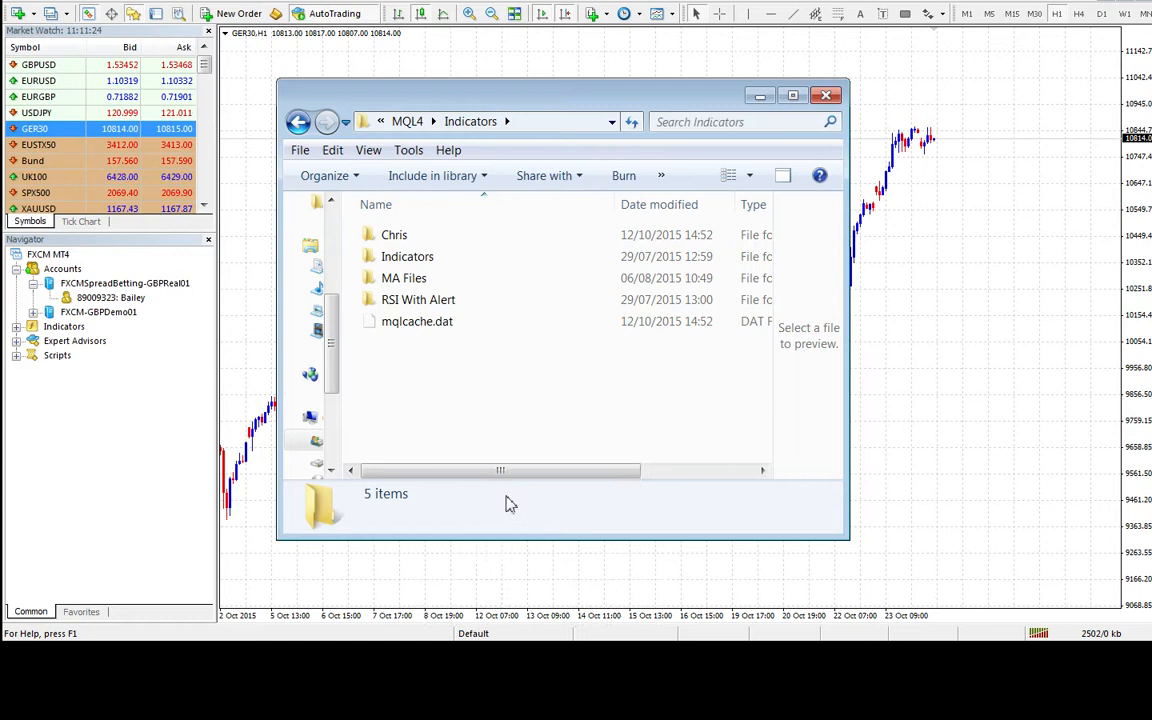
left_click(456, 320)
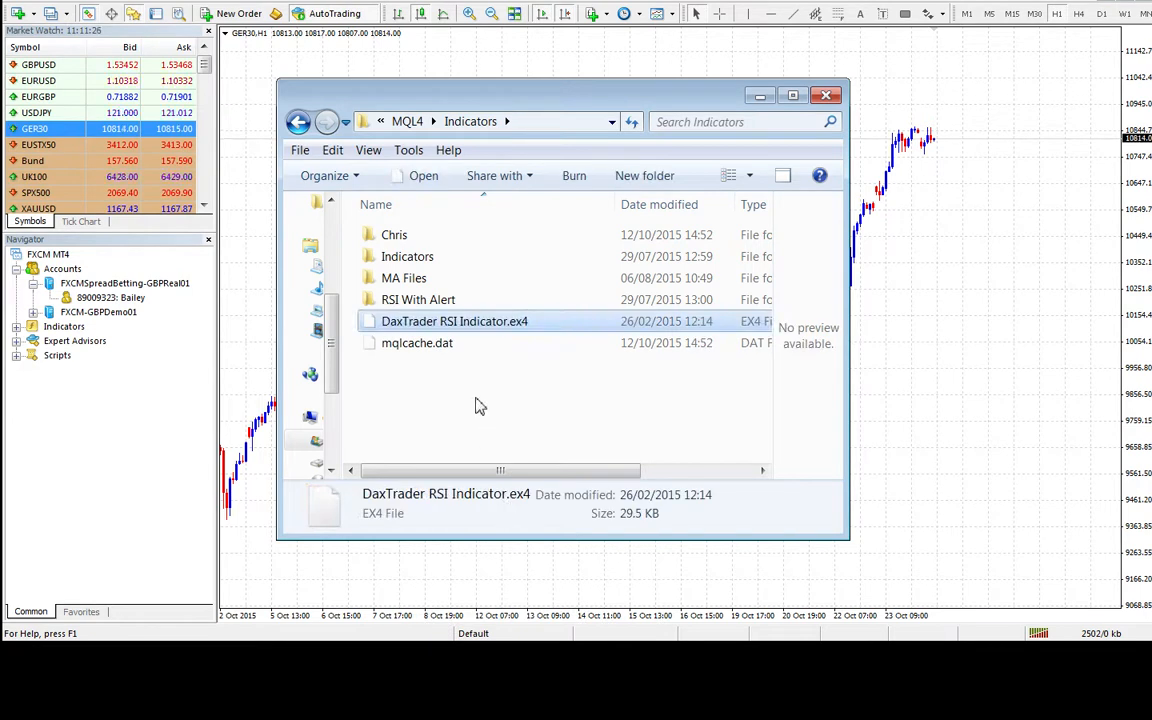
mouse_move(430, 384)
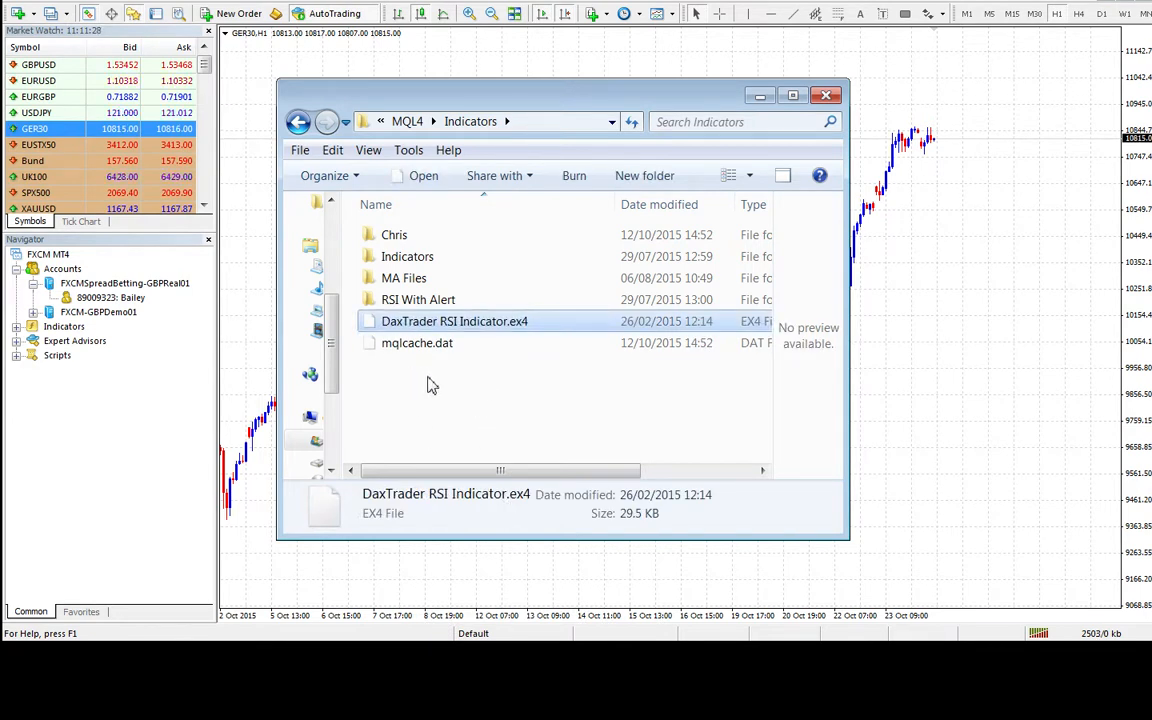
mouse_move(424, 376)
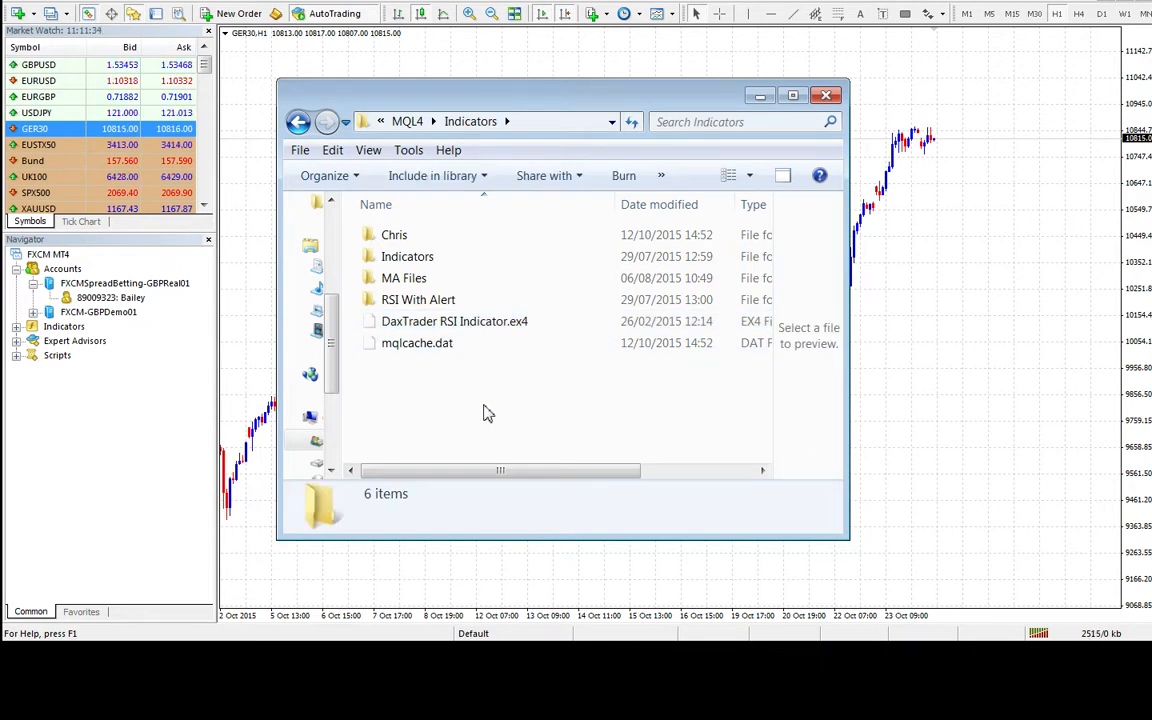
left_click(826, 94)
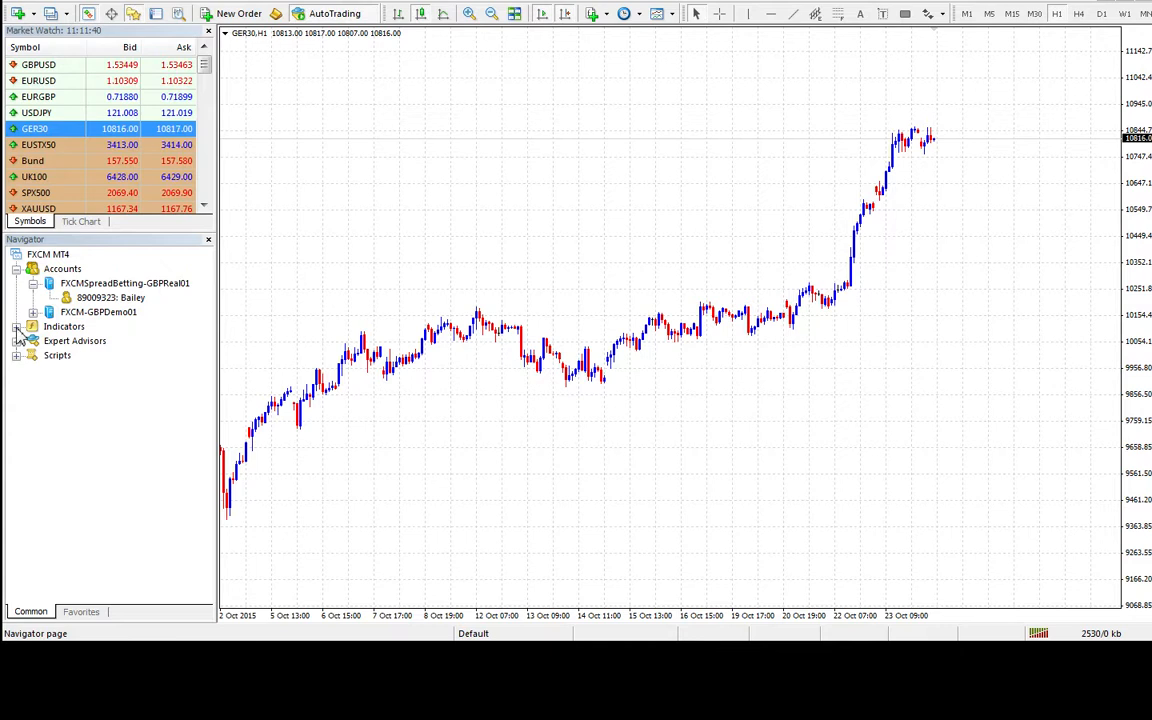
Refresh the Navigator's Indicators list and select the newly listed DaxTrader RSI Indicator
left_click(64, 326)
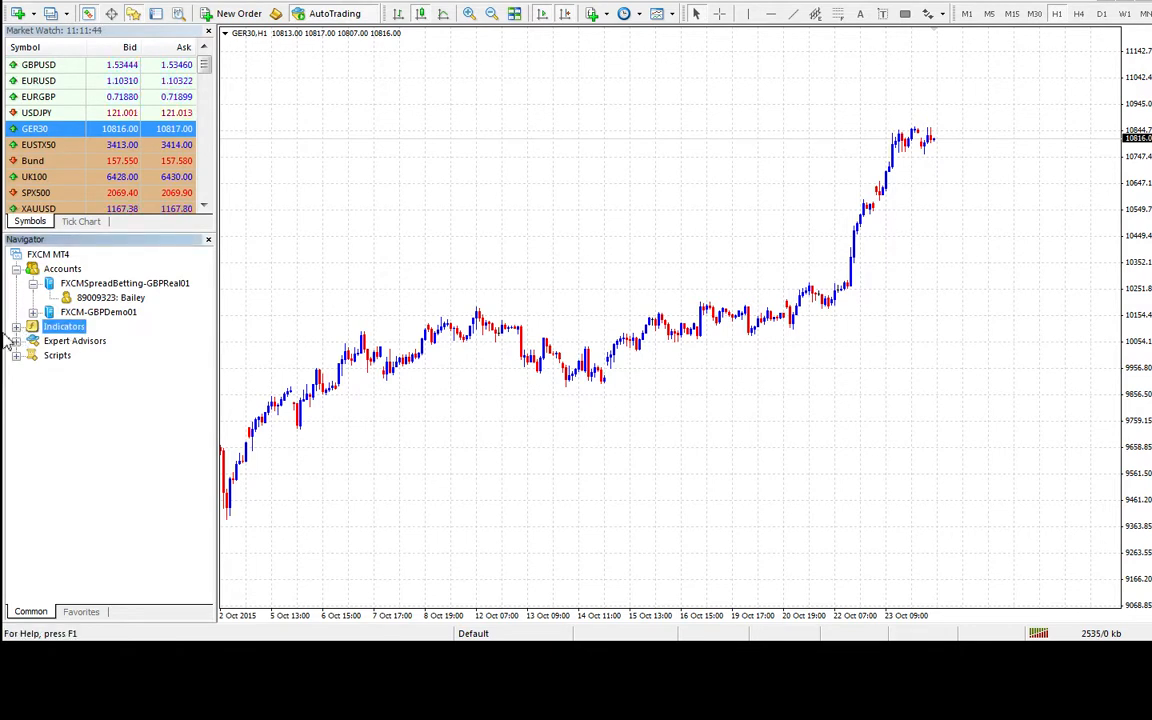
left_click(16, 326)
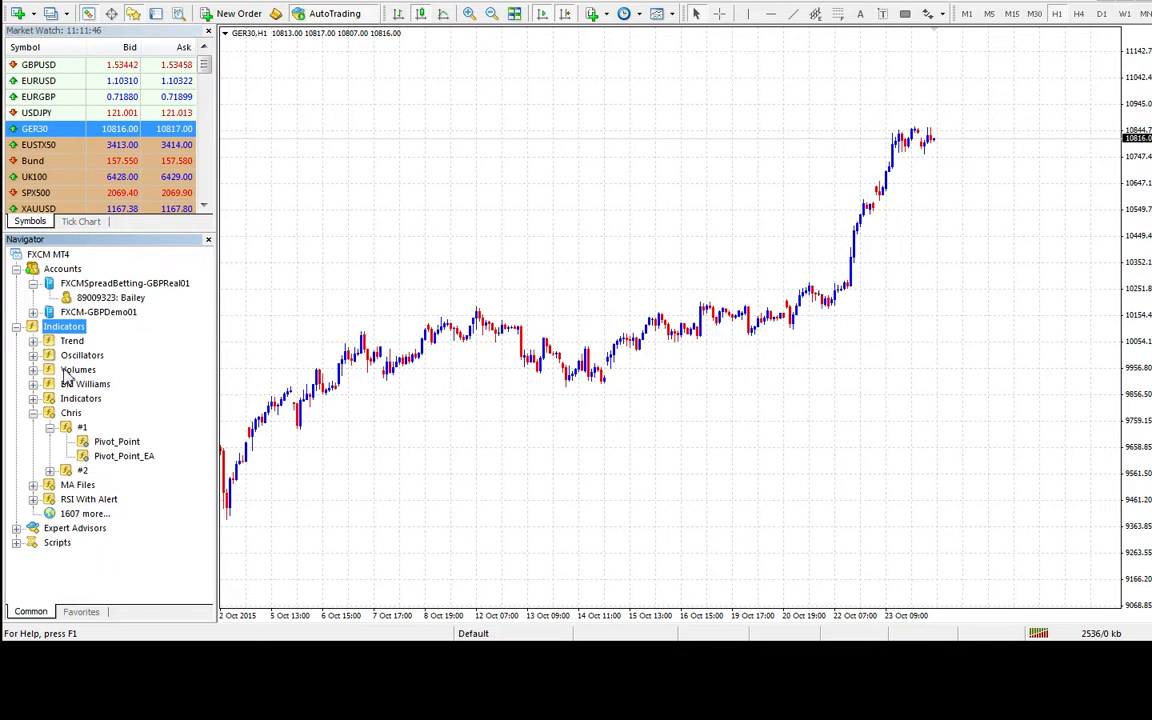
left_click(82, 356)
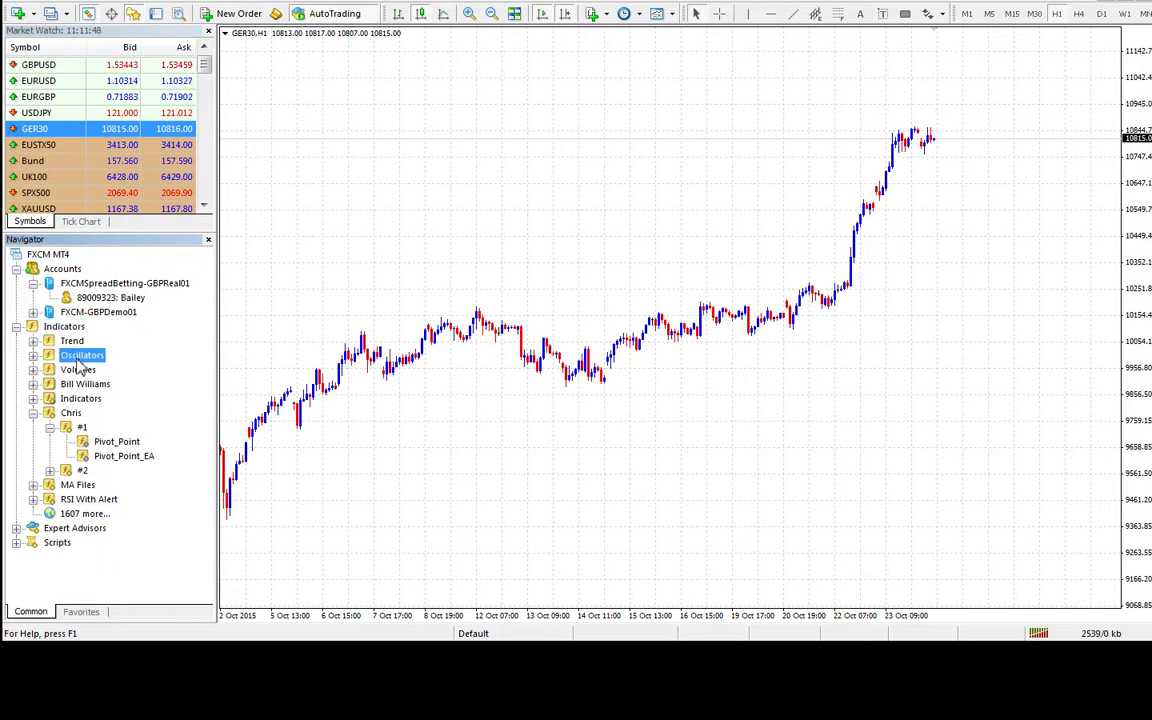
right_click(82, 356)
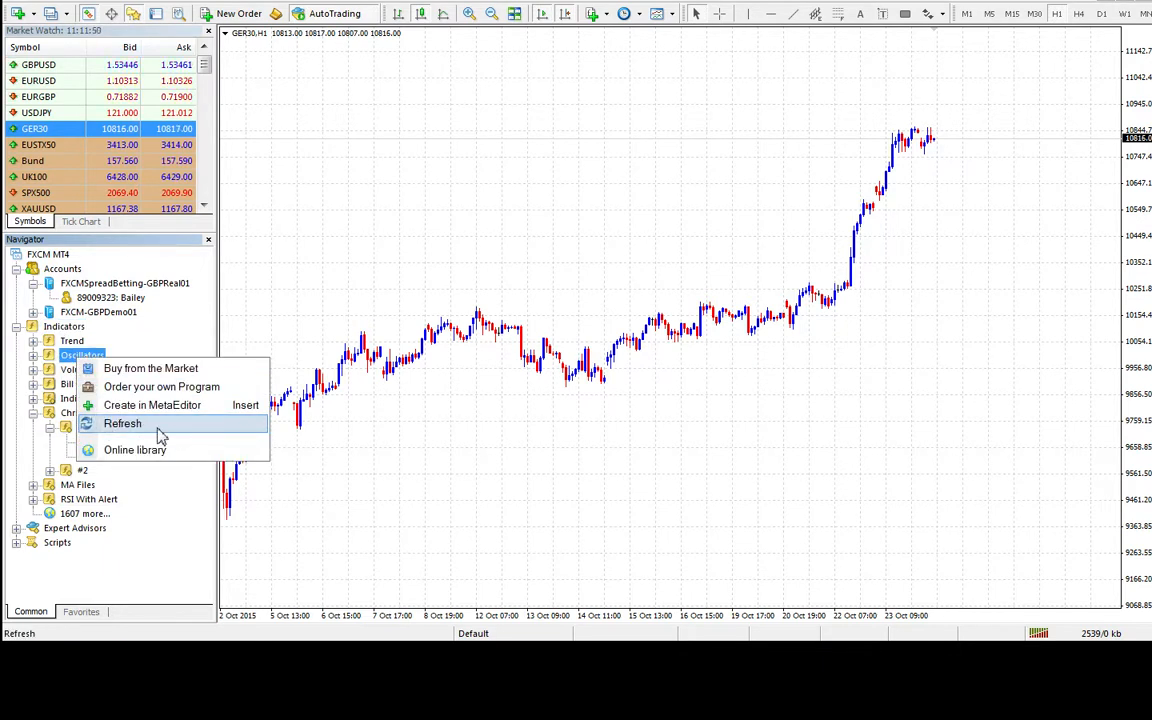
left_click(122, 424)
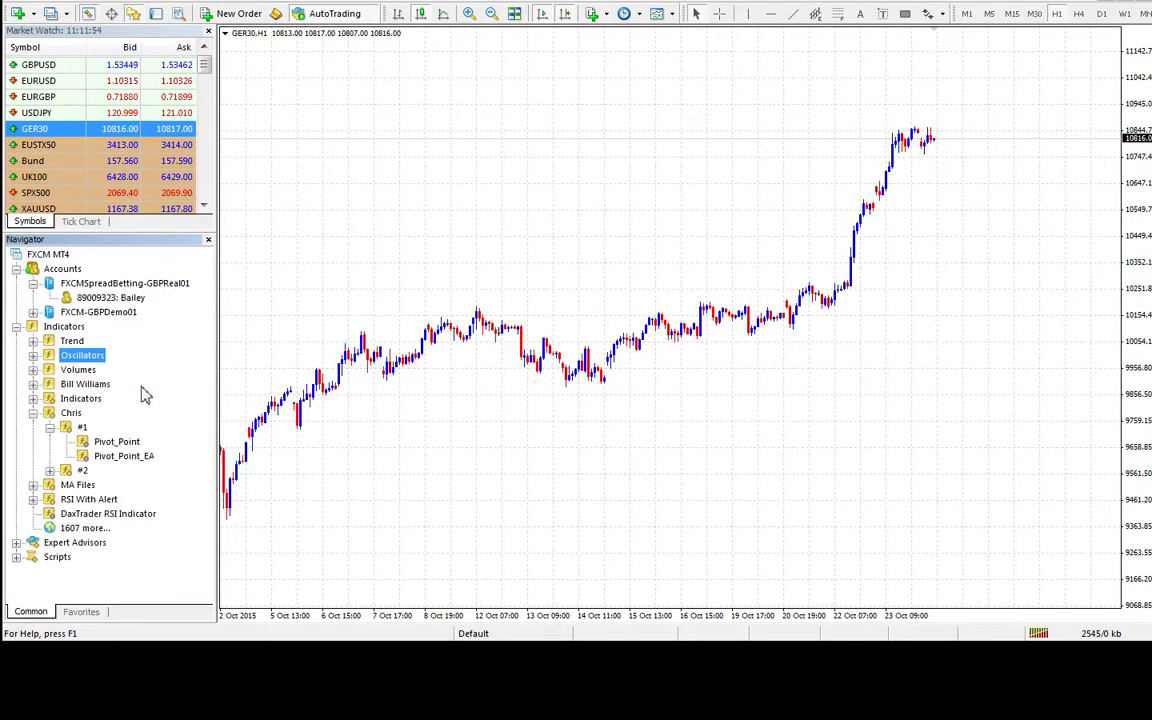
left_click(108, 512)
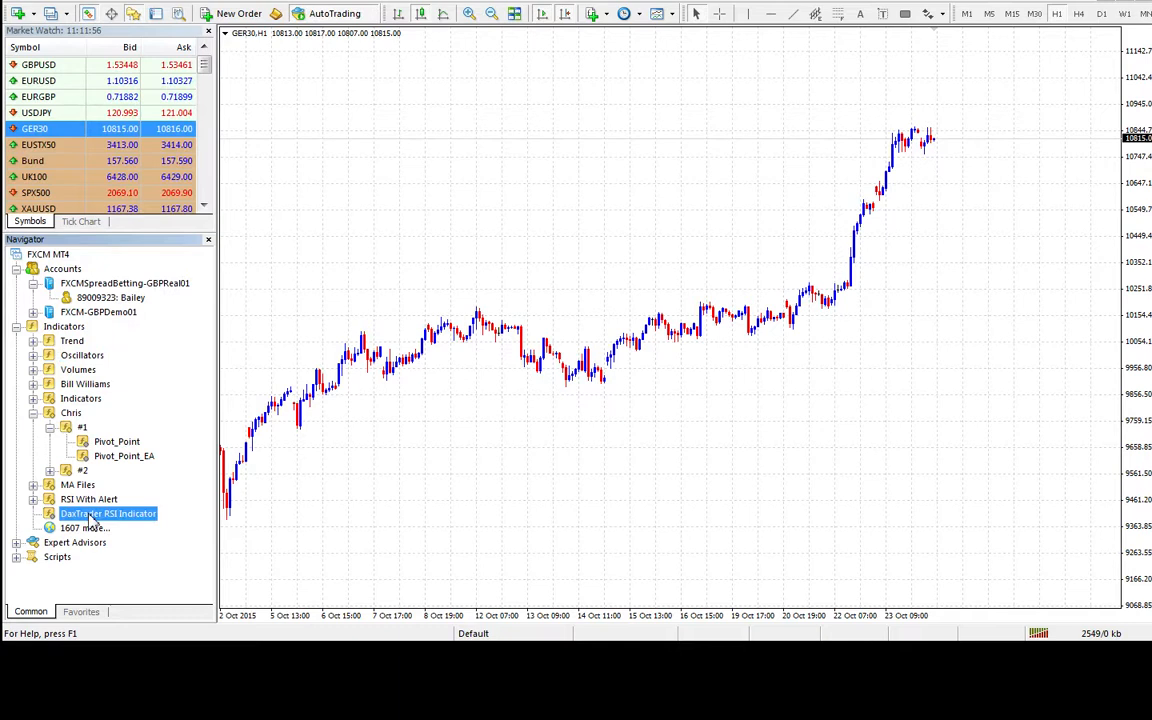
mouse_move(176, 568)
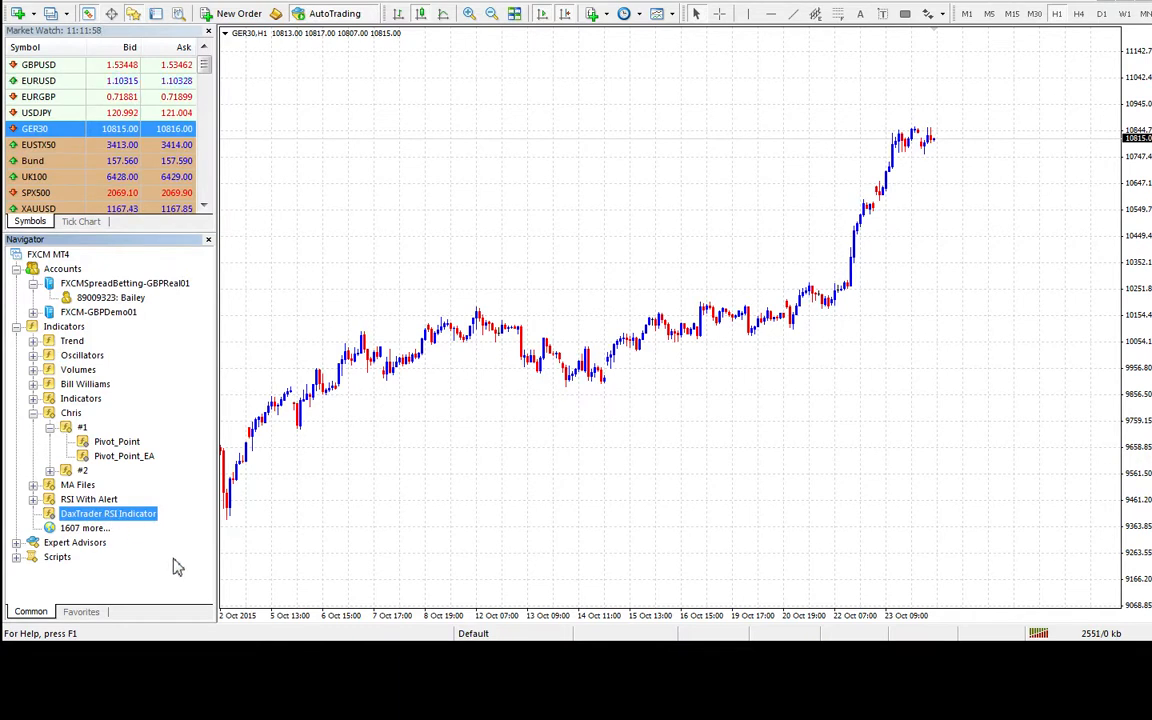
mouse_move(484, 492)
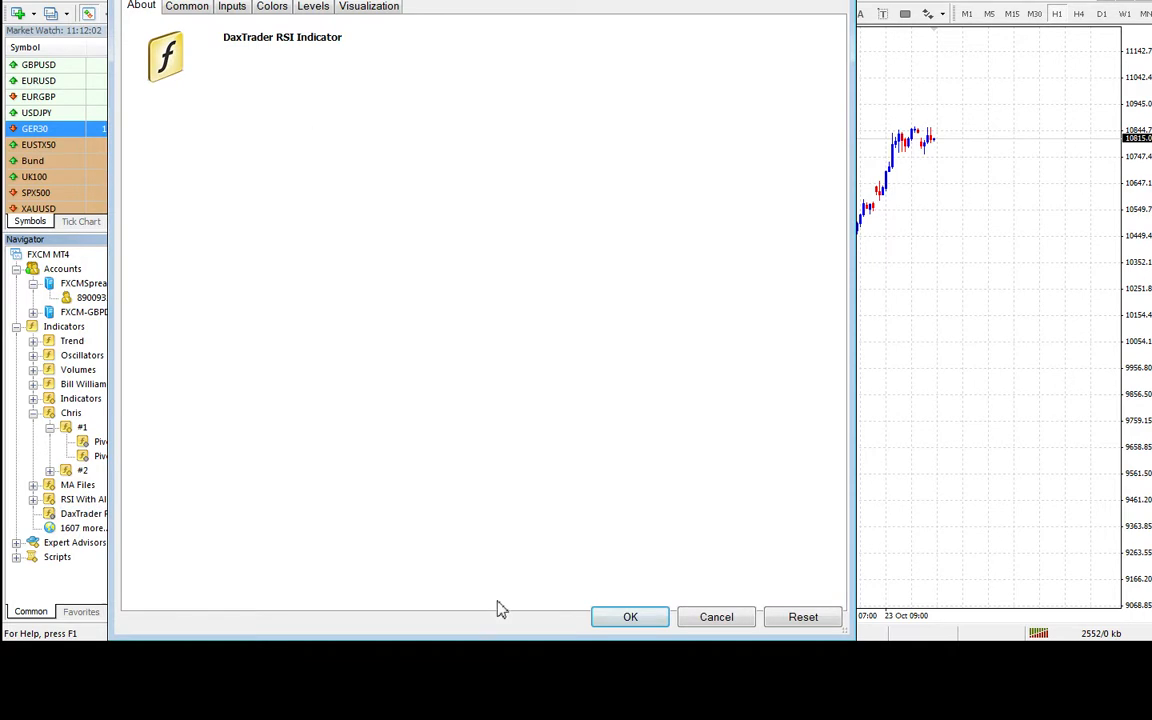
Confirm attaching DaxTrader RSI Indicator to the GER30 chart with default settings
left_click(630, 616)
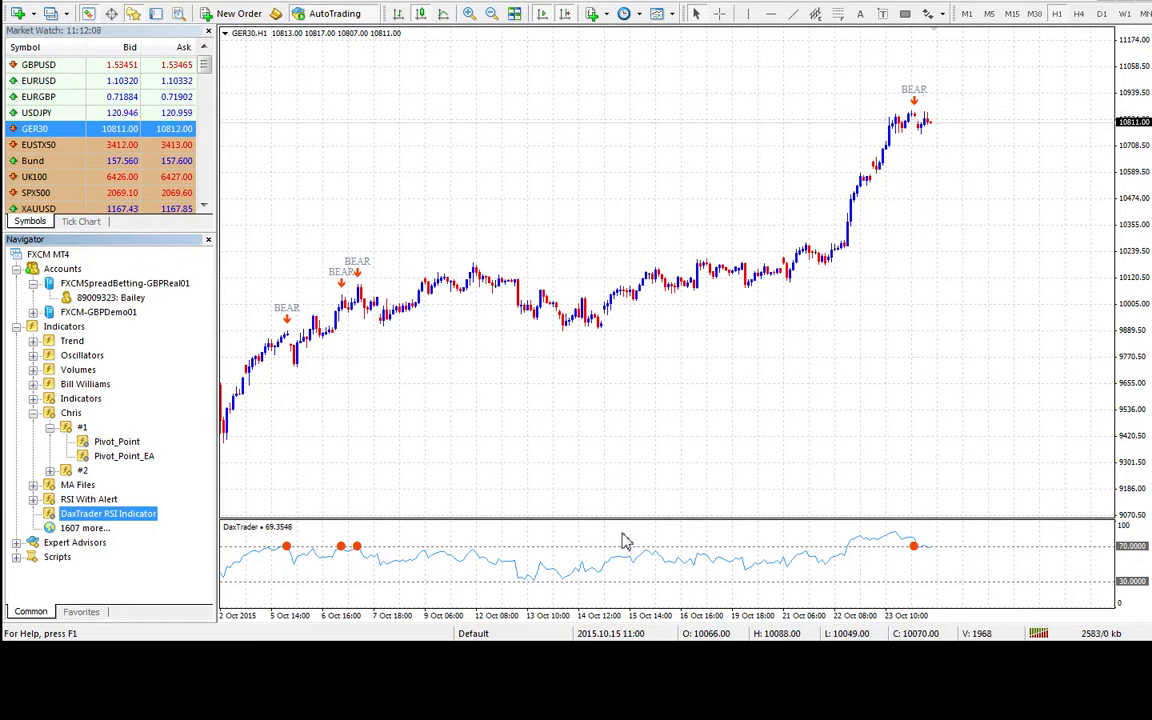
From the GER30 chart's Indicators List, open DaxTrader RSI Indicator's settings for editing
right_click(624, 540)
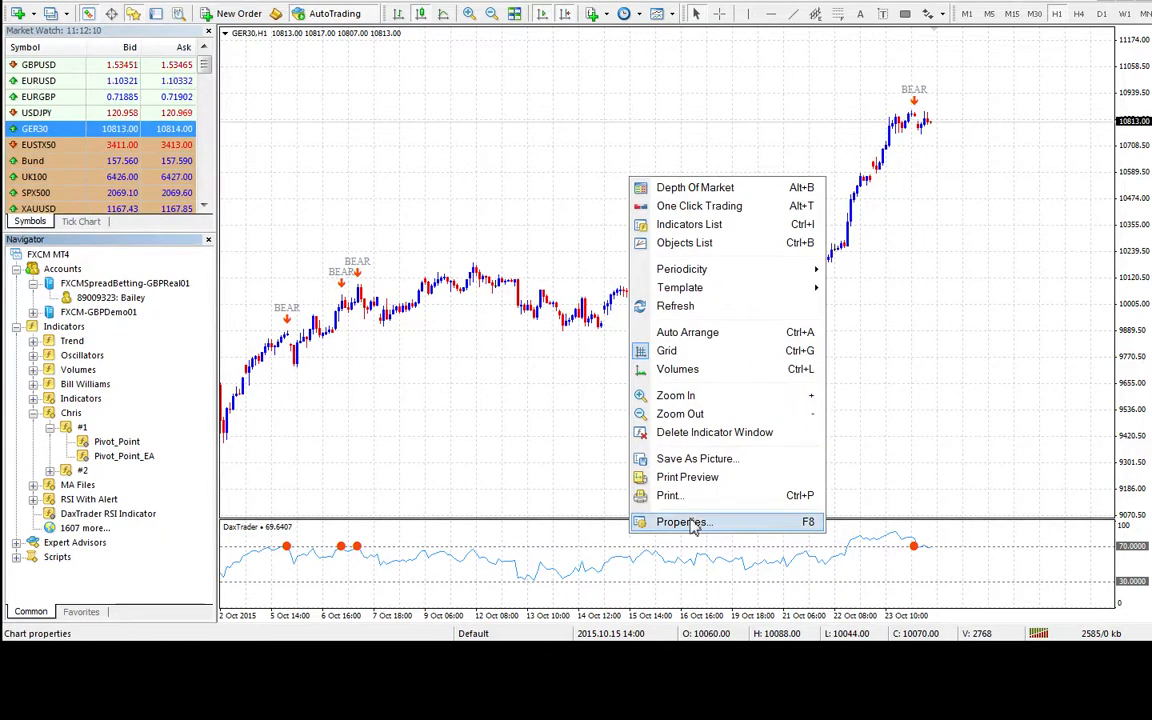
left_click(684, 520)
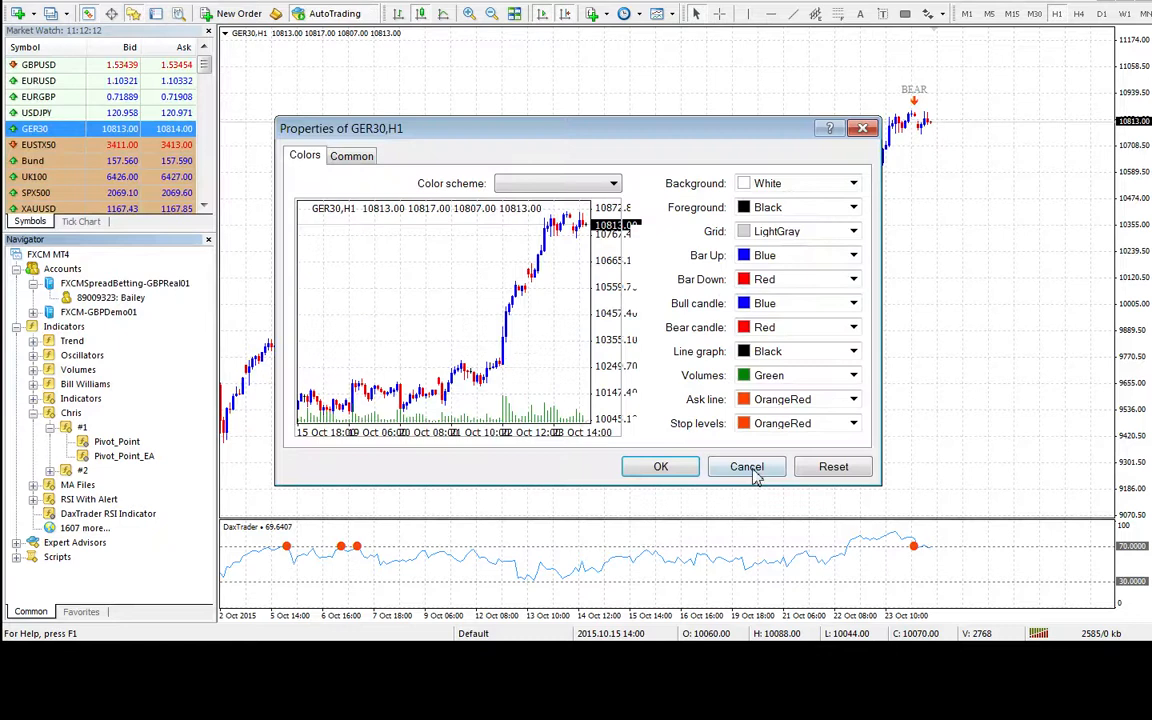
left_click(746, 466)
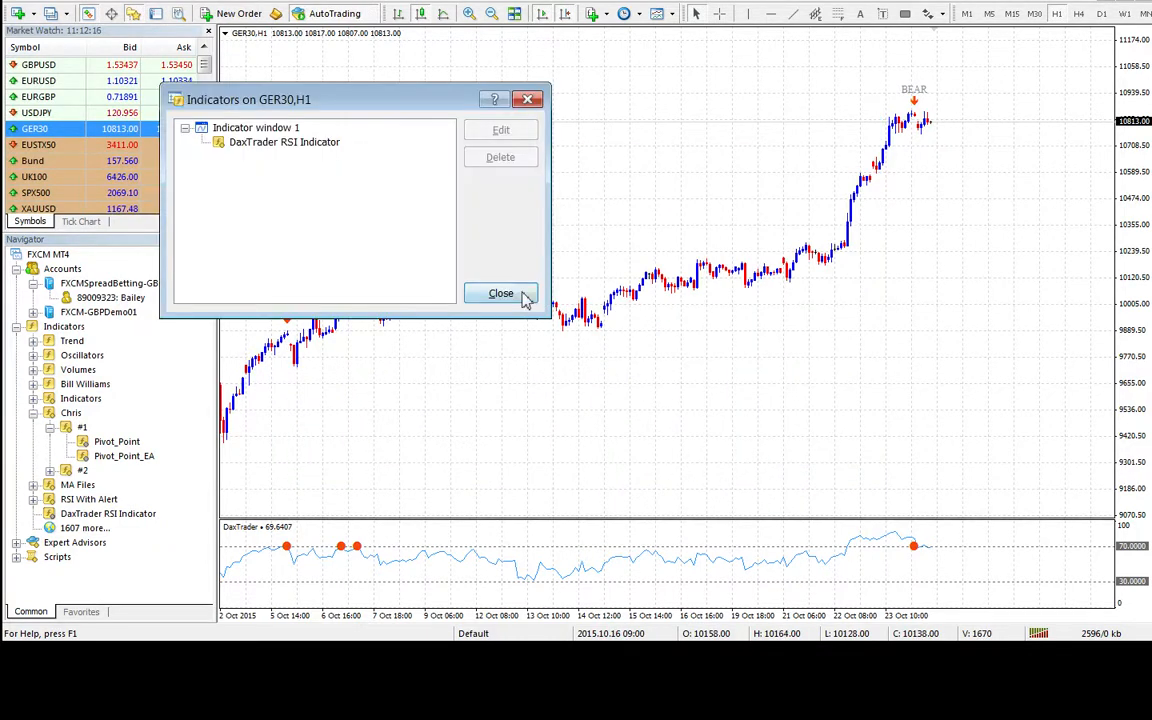
left_click(284, 140)
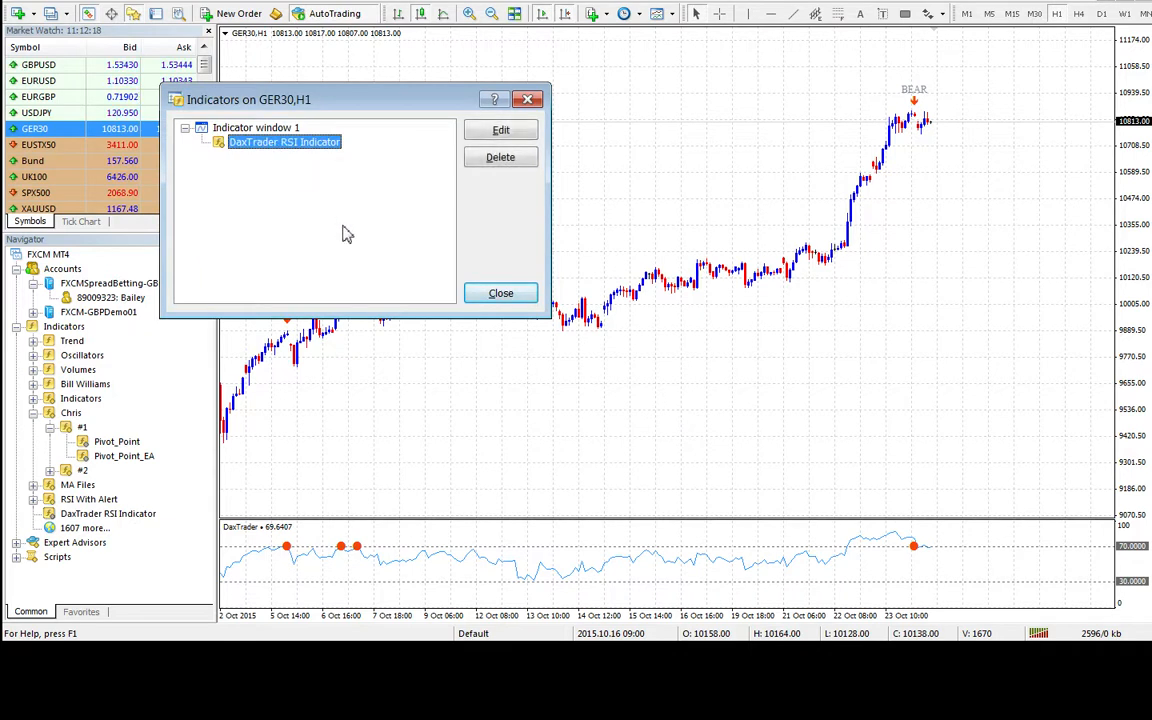
left_click(500, 130)
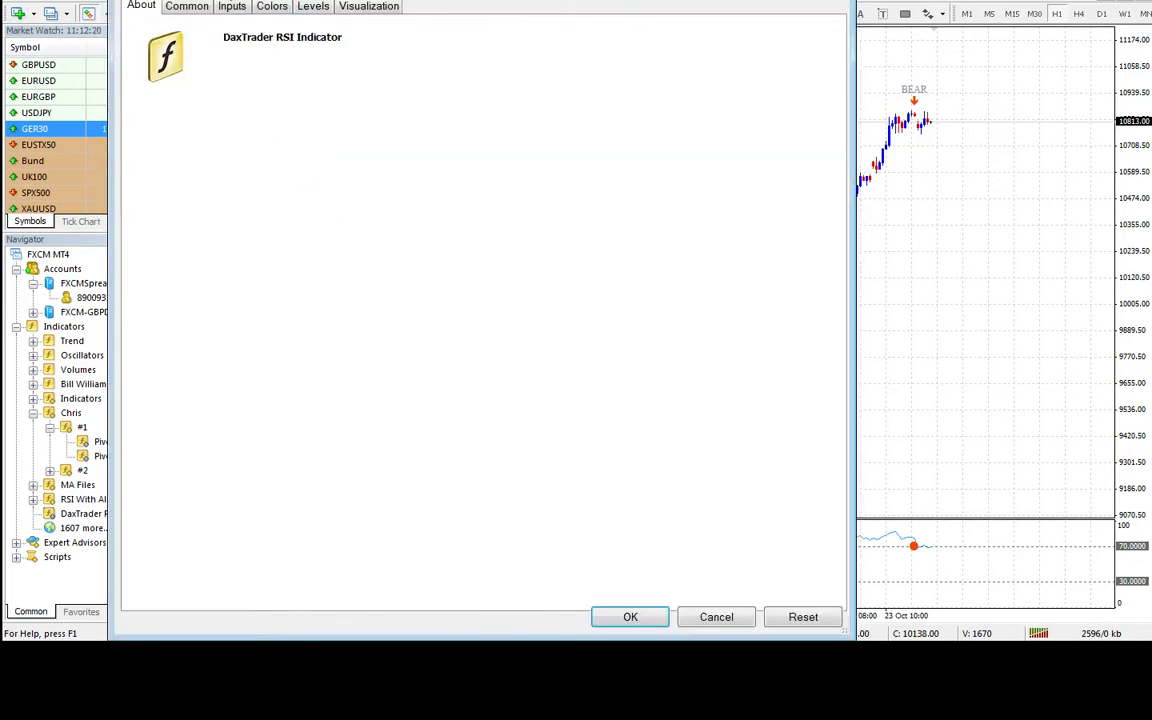
Set the indicator's RSI_Period input to 21 and close the Indicators list
left_click(232, 8)
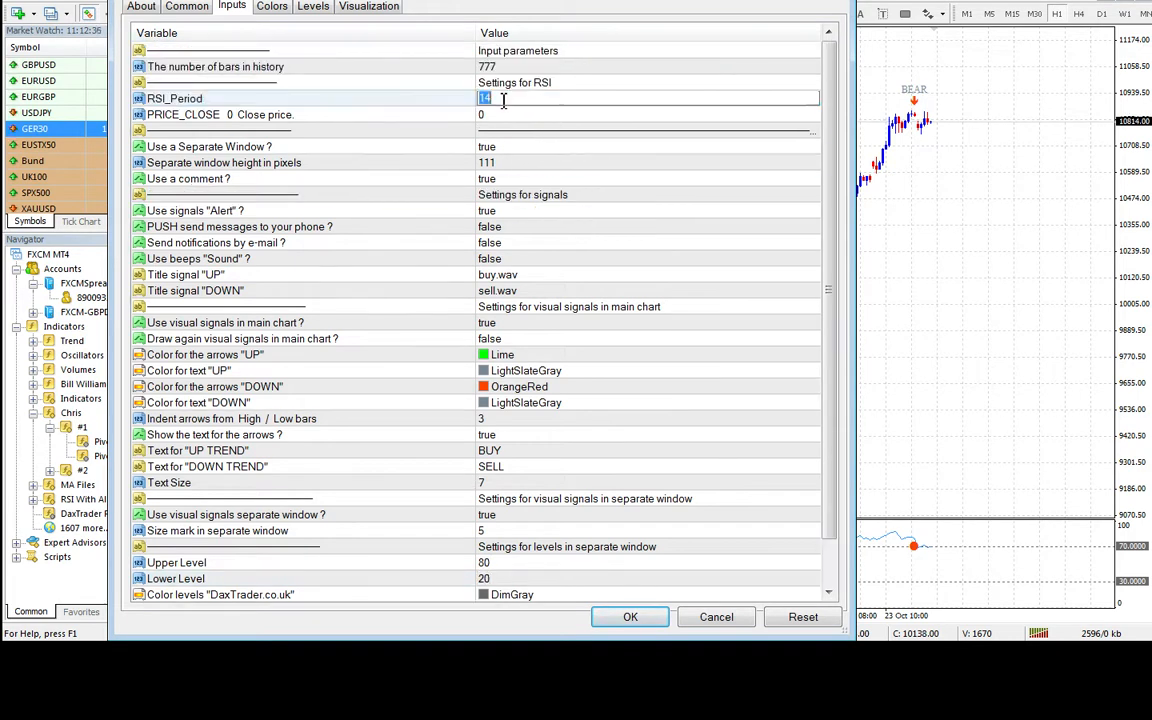
type("21")
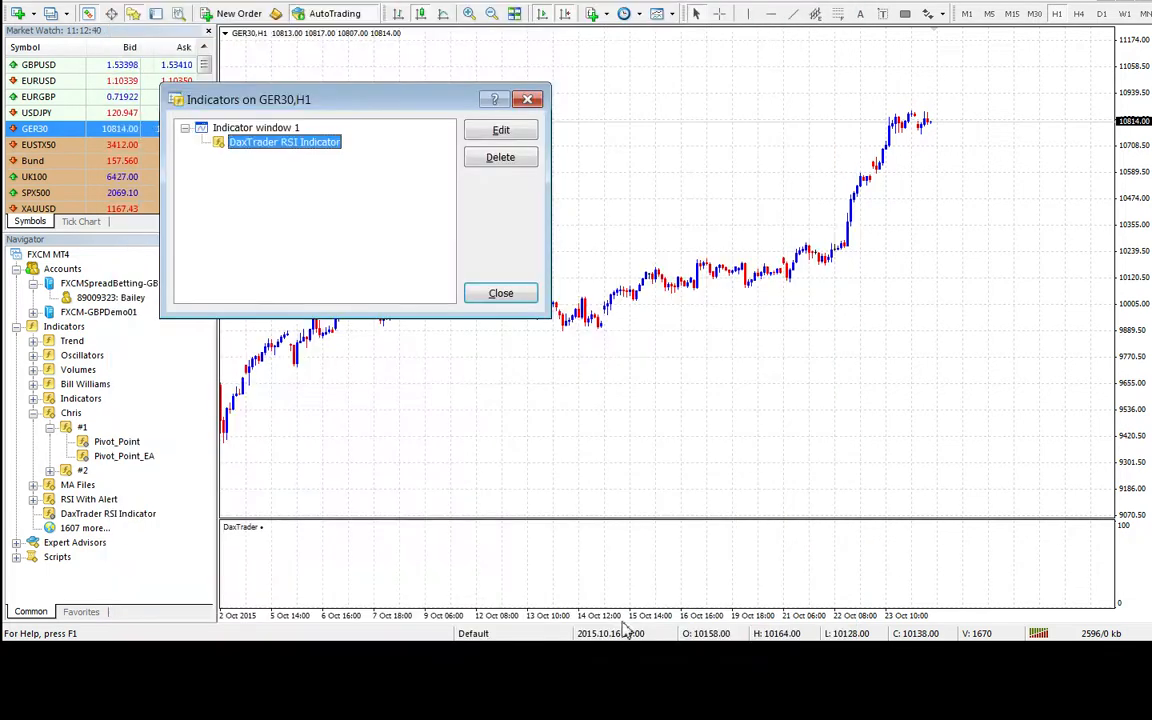
left_click(500, 292)
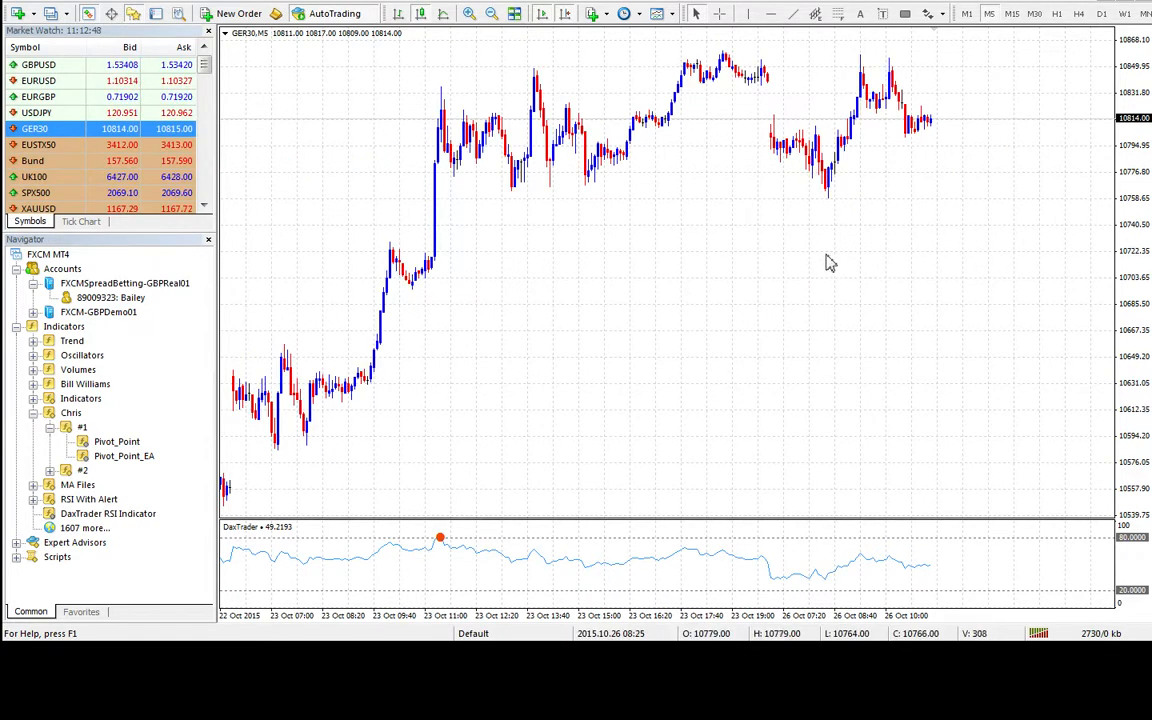
mouse_move(976, 468)
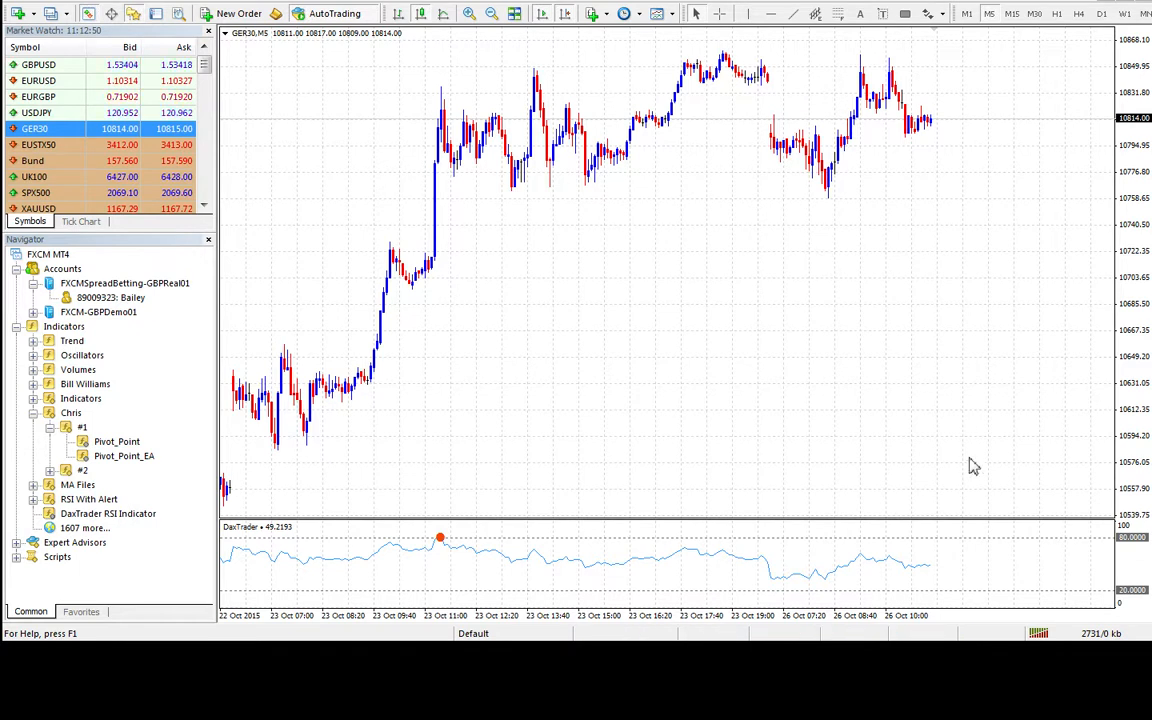
mouse_move(1092, 590)
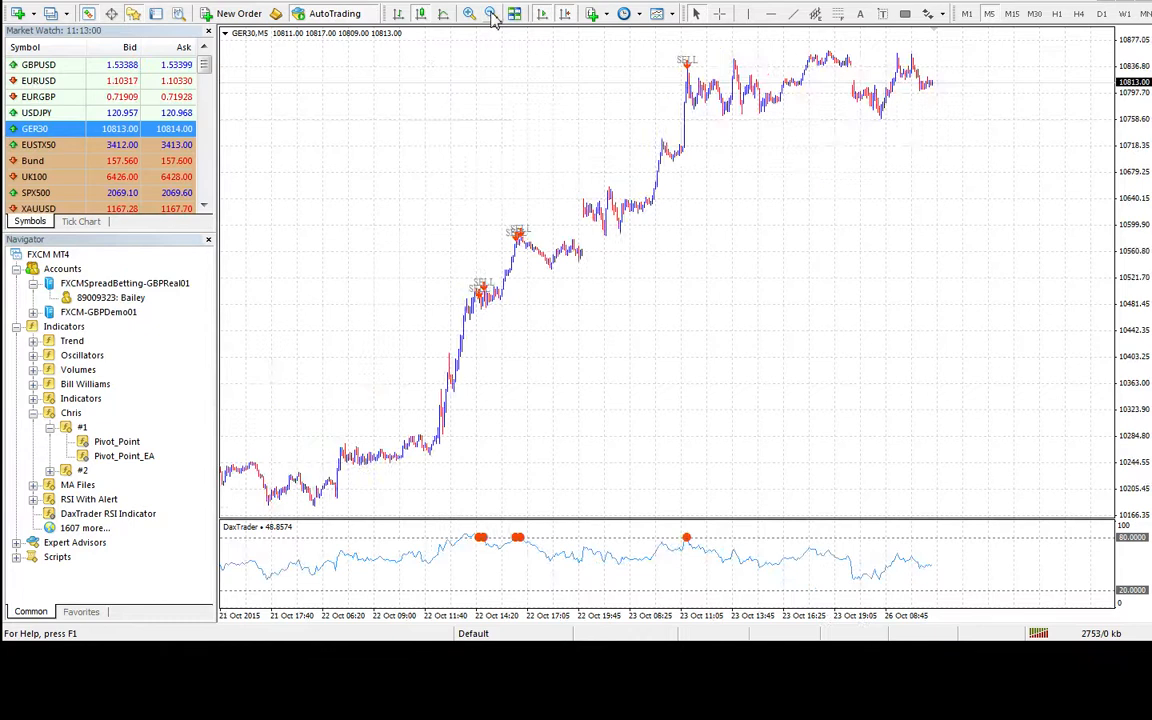
mouse_move(820, 96)
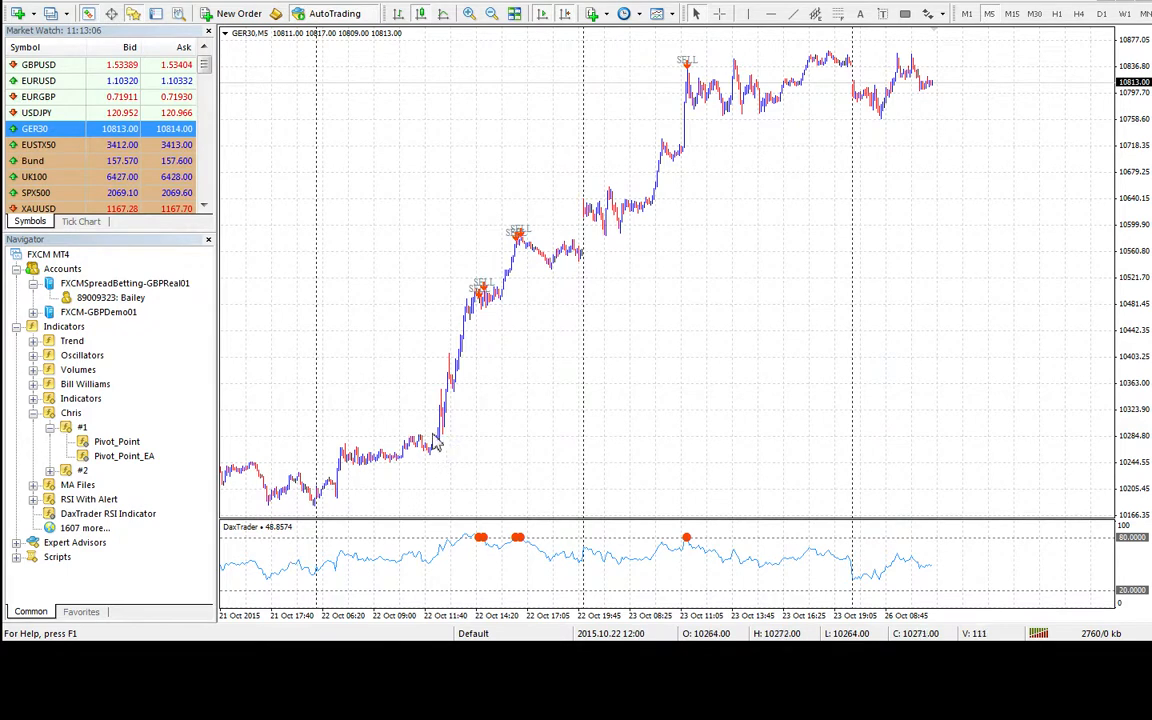
mouse_move(464, 340)
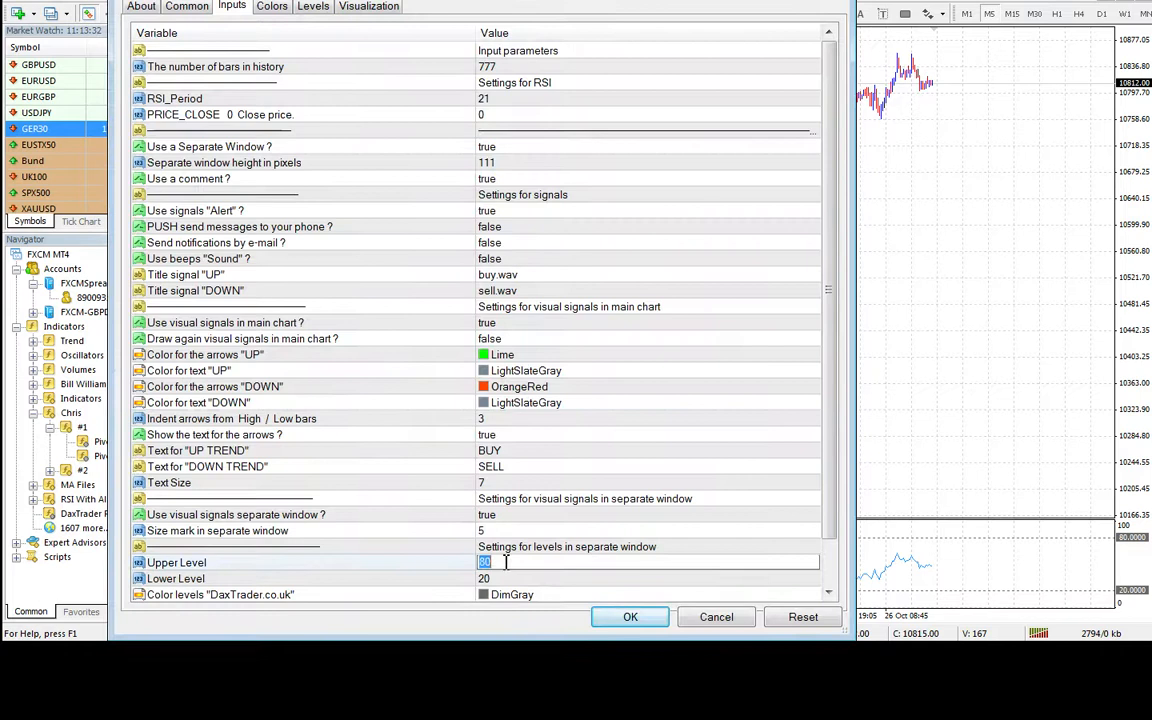
Set the indicator's Upper Level to 90 and close the Indicators list
type("90")
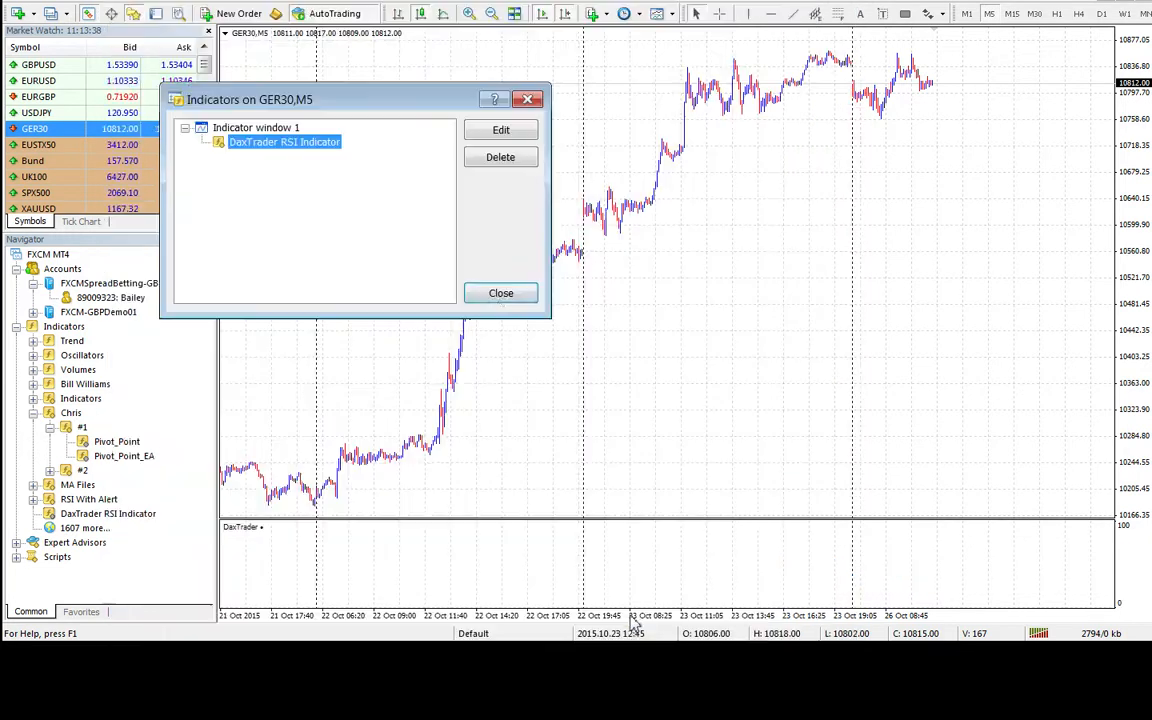
left_click(500, 292)
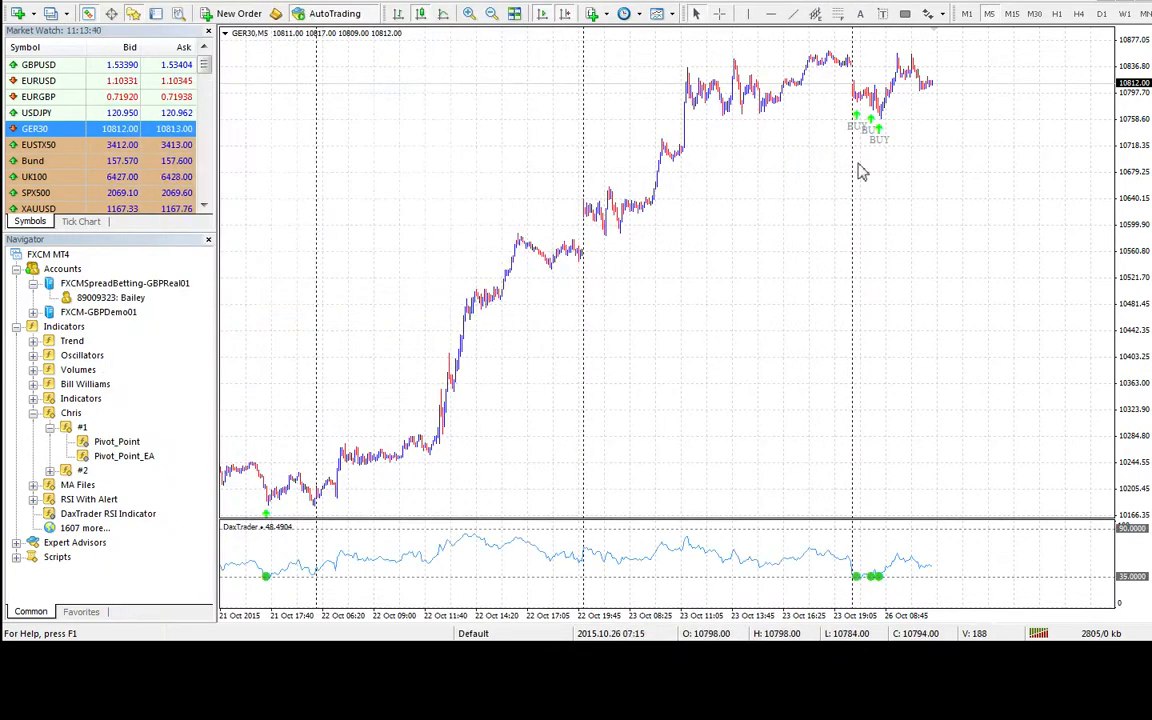
mouse_move(858, 156)
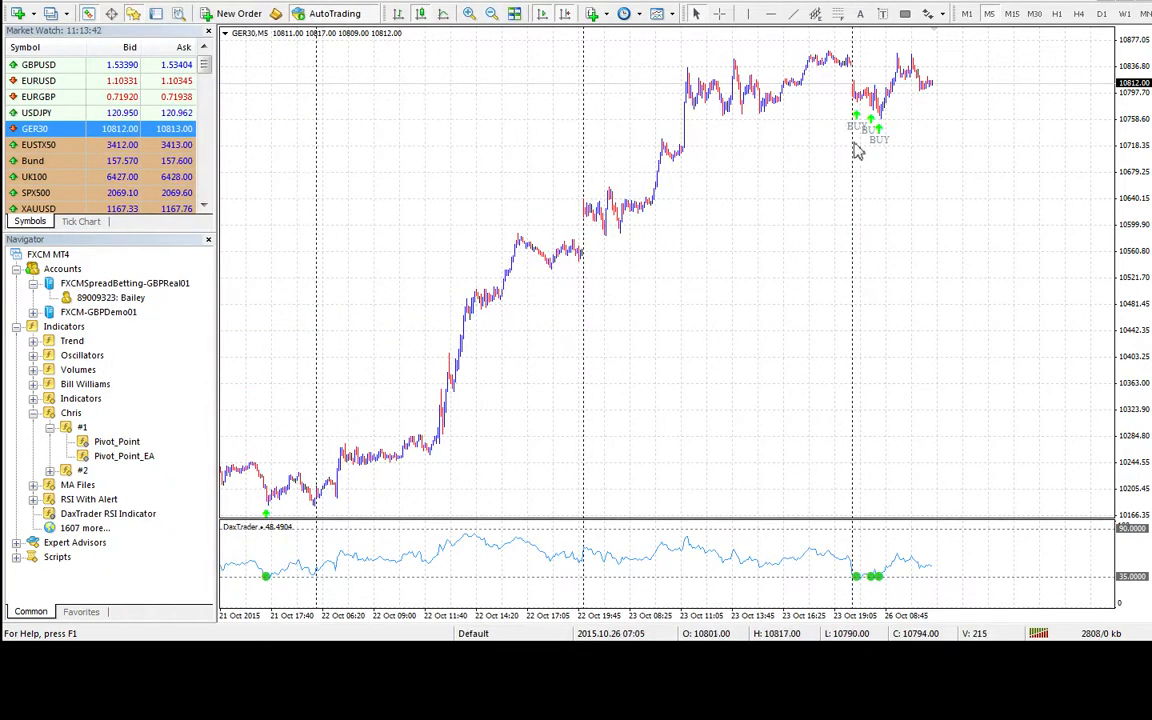
mouse_move(448, 466)
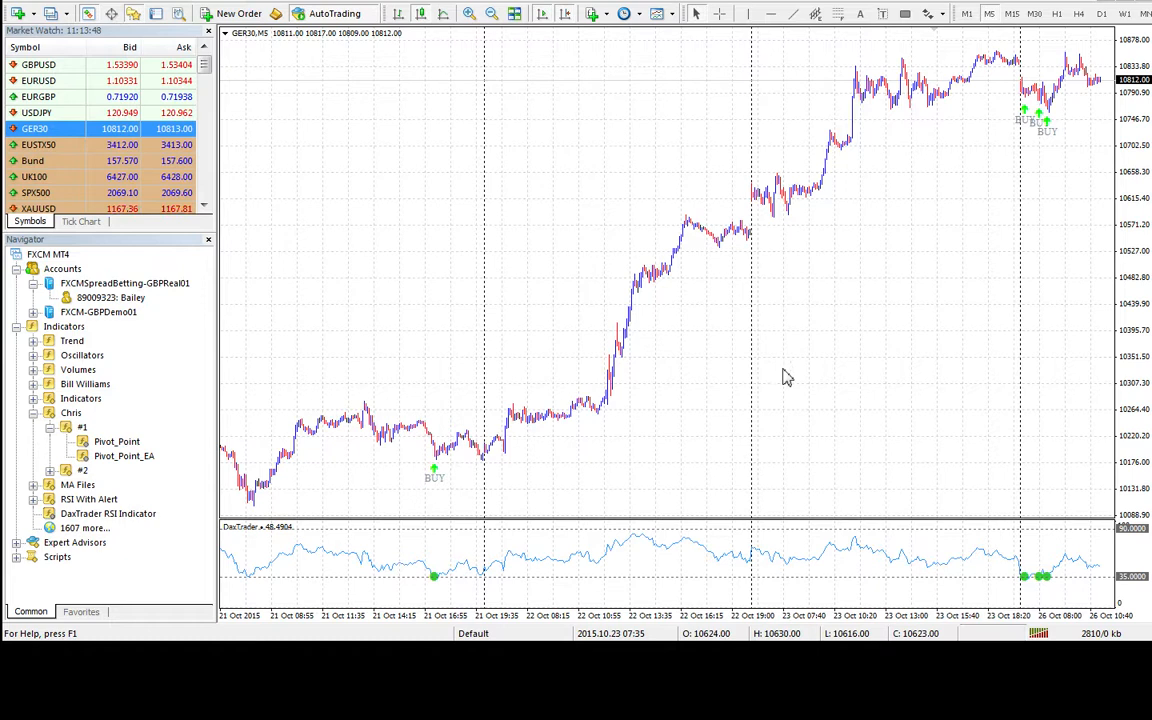
mouse_move(950, 110)
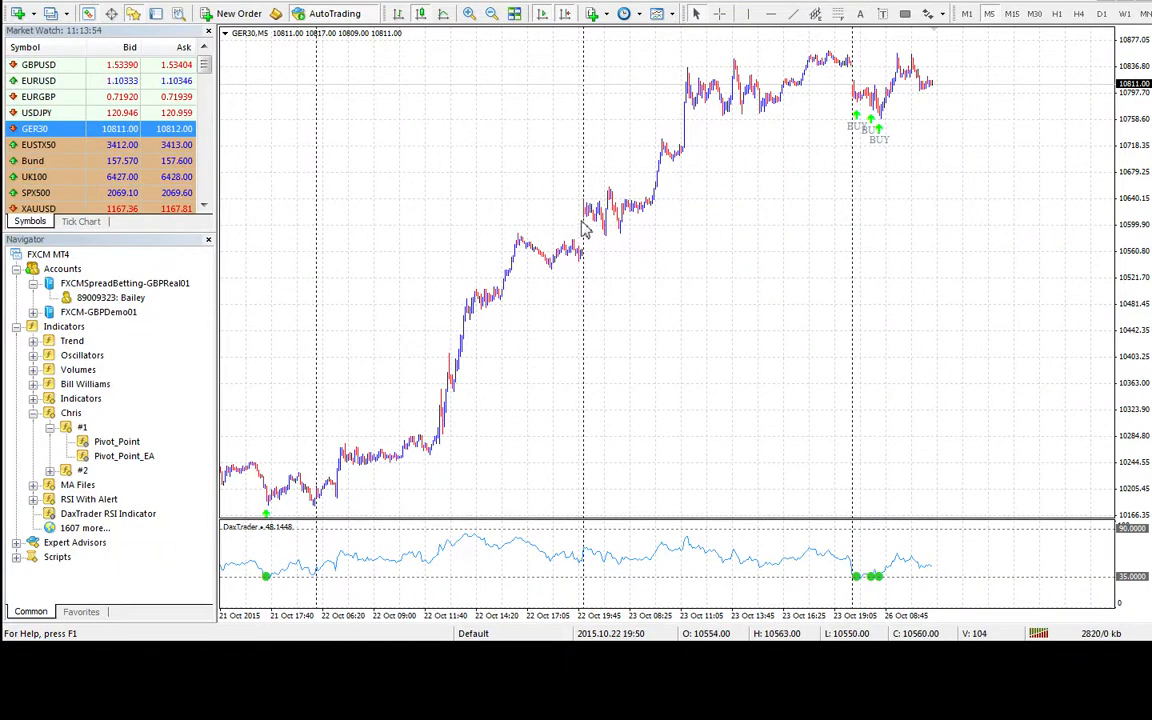
mouse_move(738, 452)
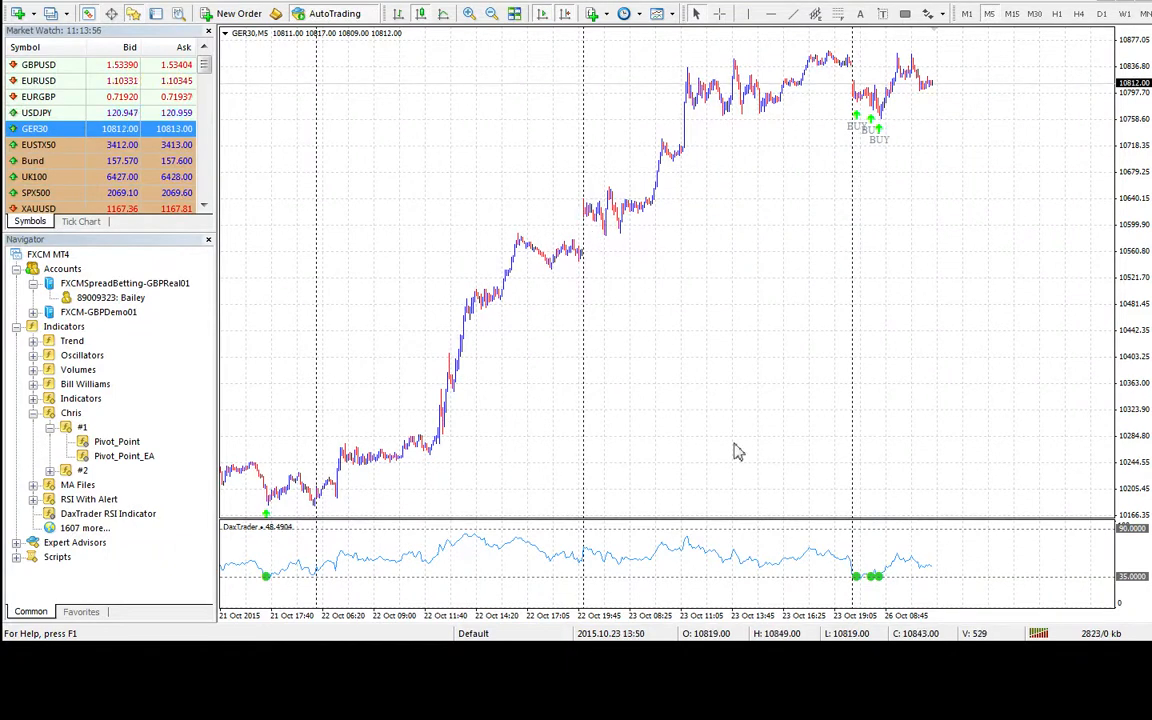
mouse_move(532, 452)
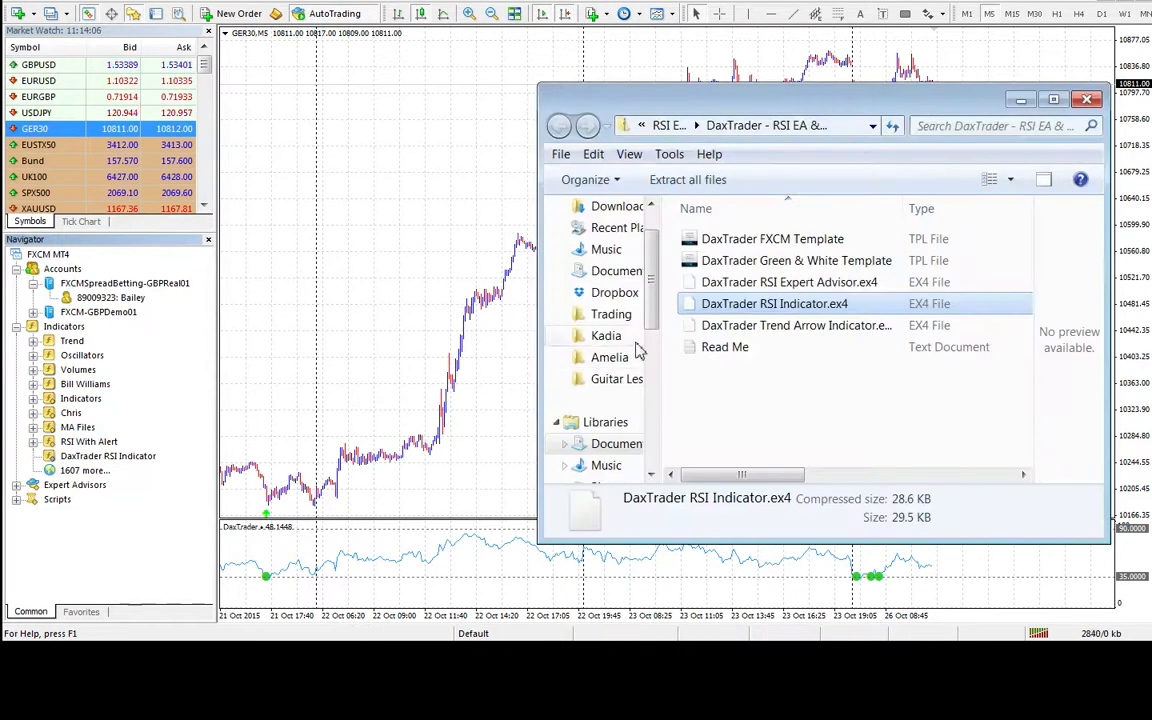
Copy DaxTrader Trend Arrow Indicator.ex4 into the MQL4 Indicators folder and close Explorer
left_click(788, 280)
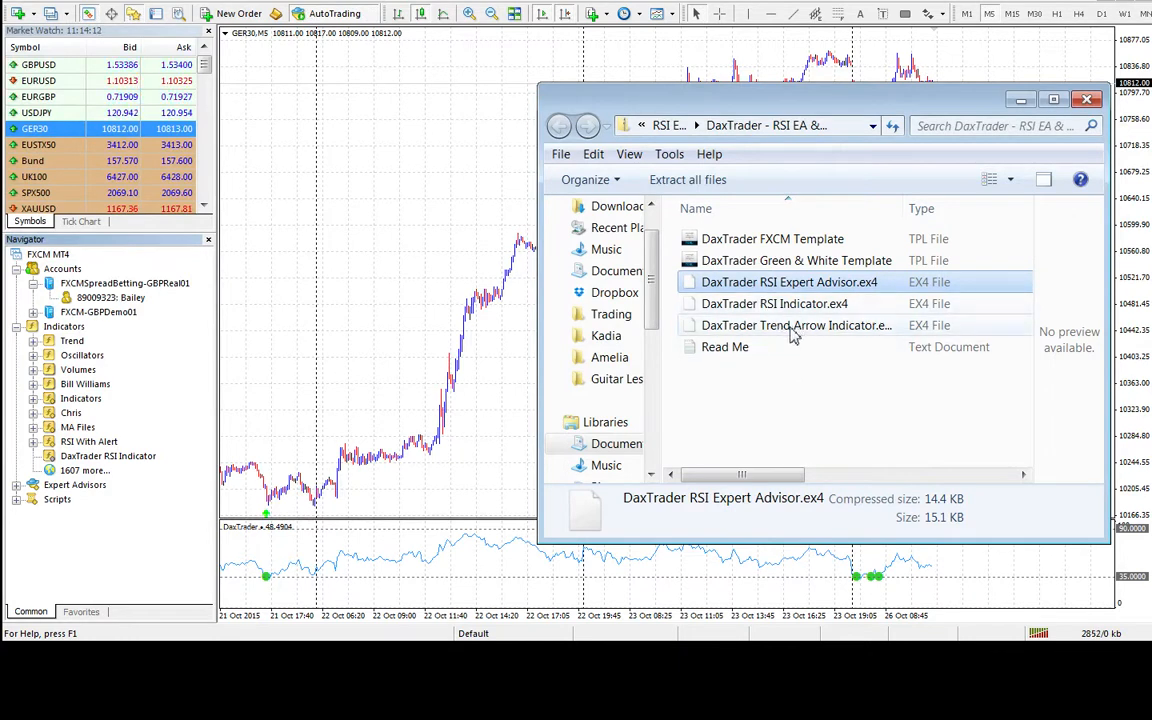
left_click(796, 324)
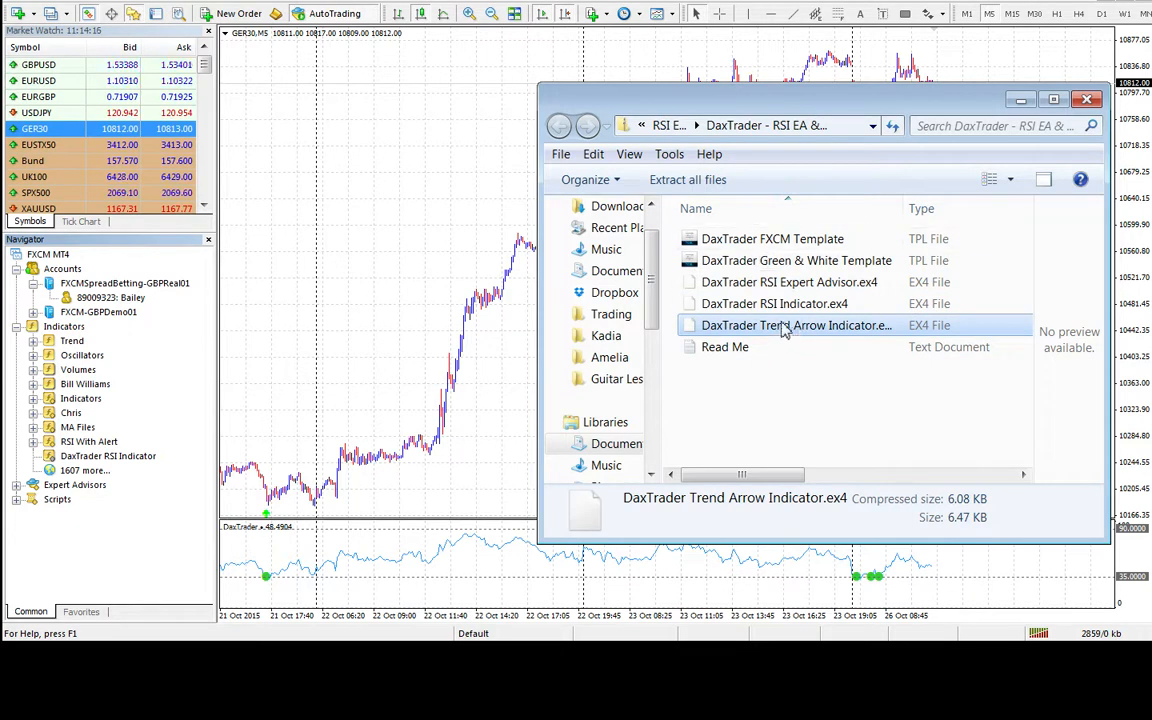
right_click(796, 324)
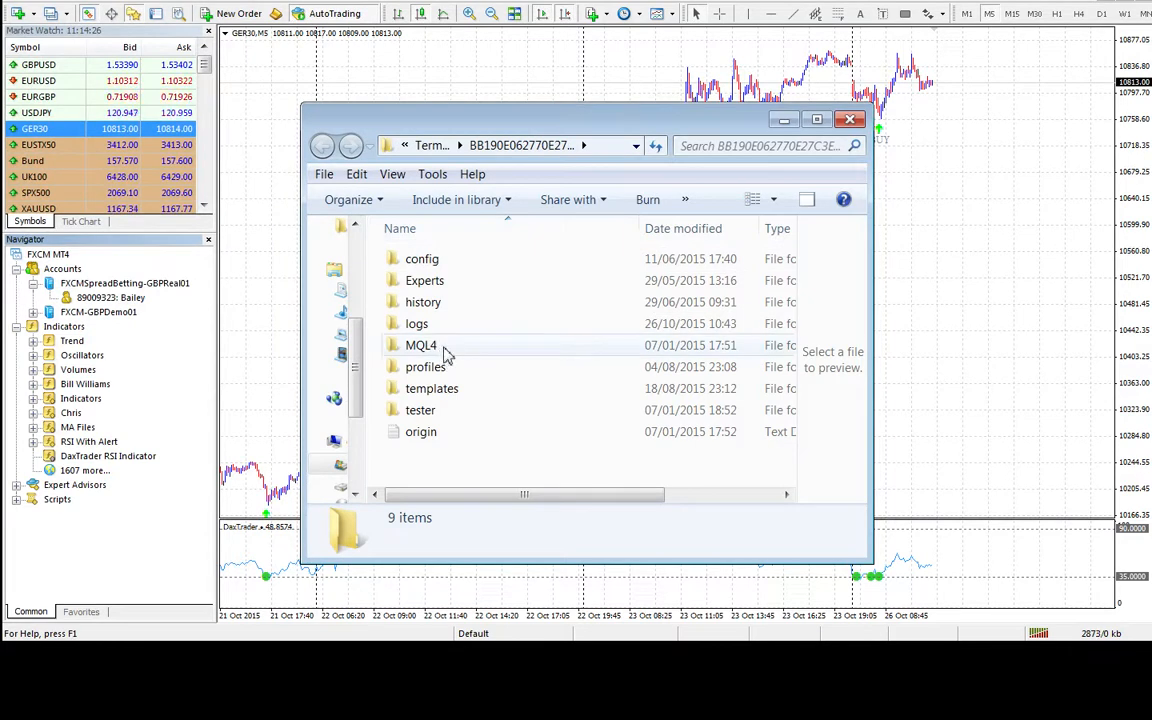
double_click(420, 344)
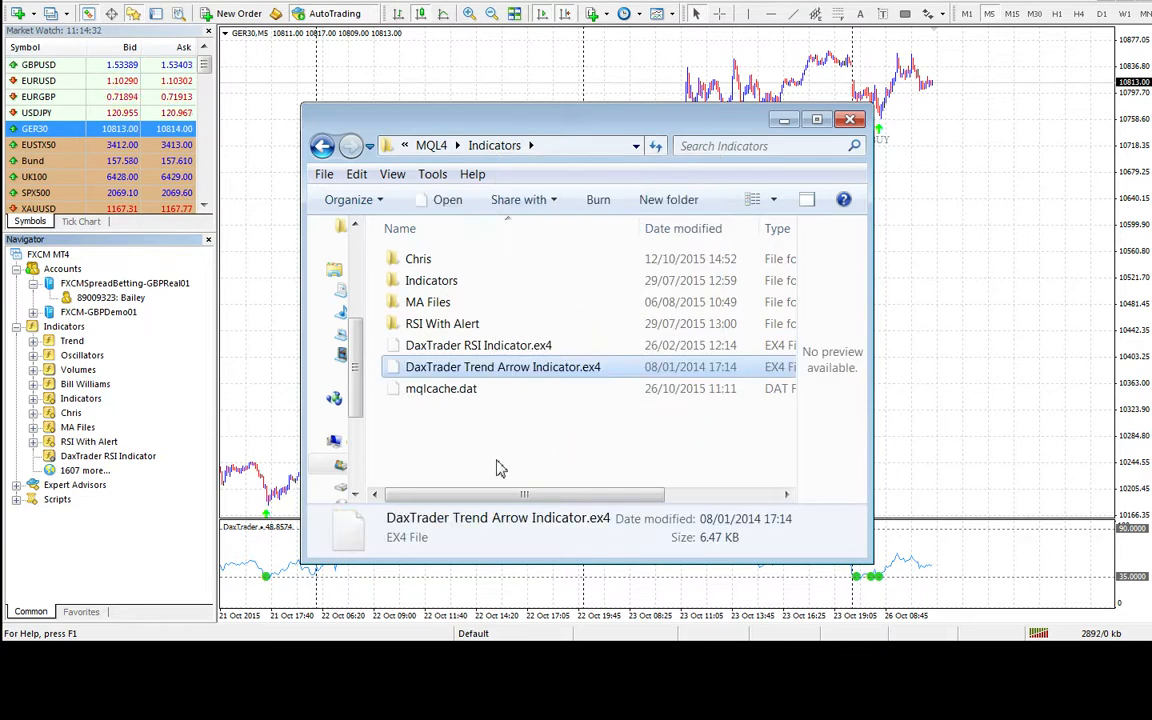
left_click(848, 120)
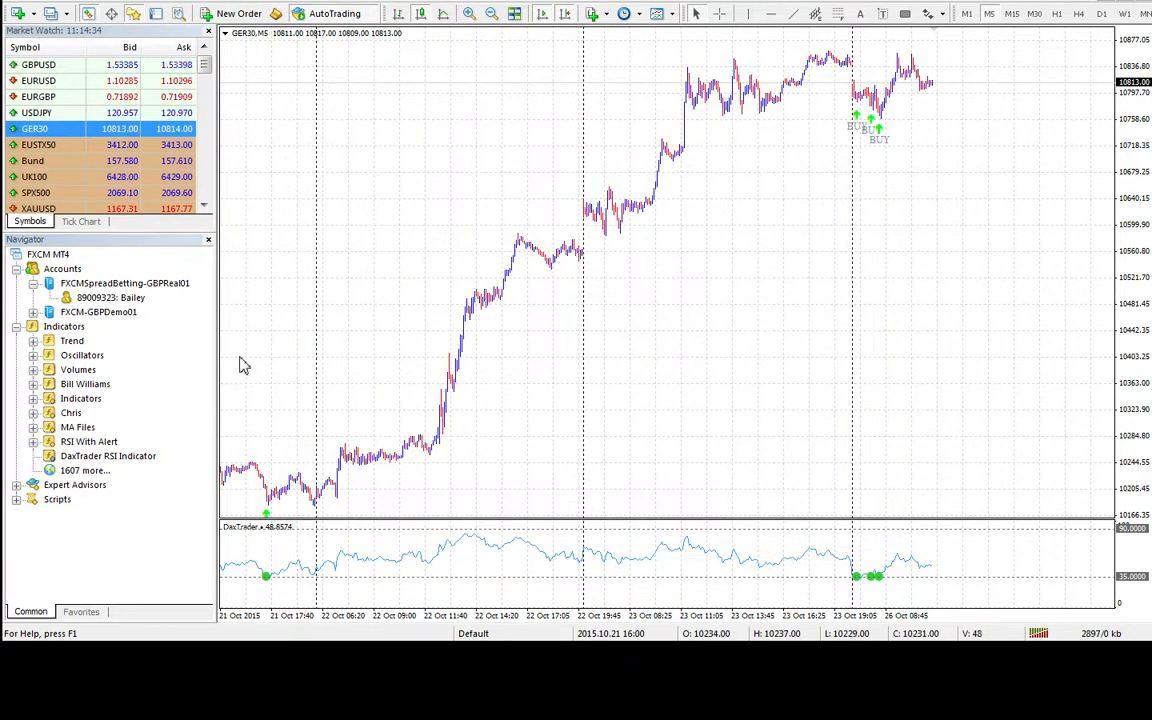
Refresh Navigator Indicators and start attaching DaxTrader Trend Arrow Indicator to the GER30 chart
left_click(84, 384)
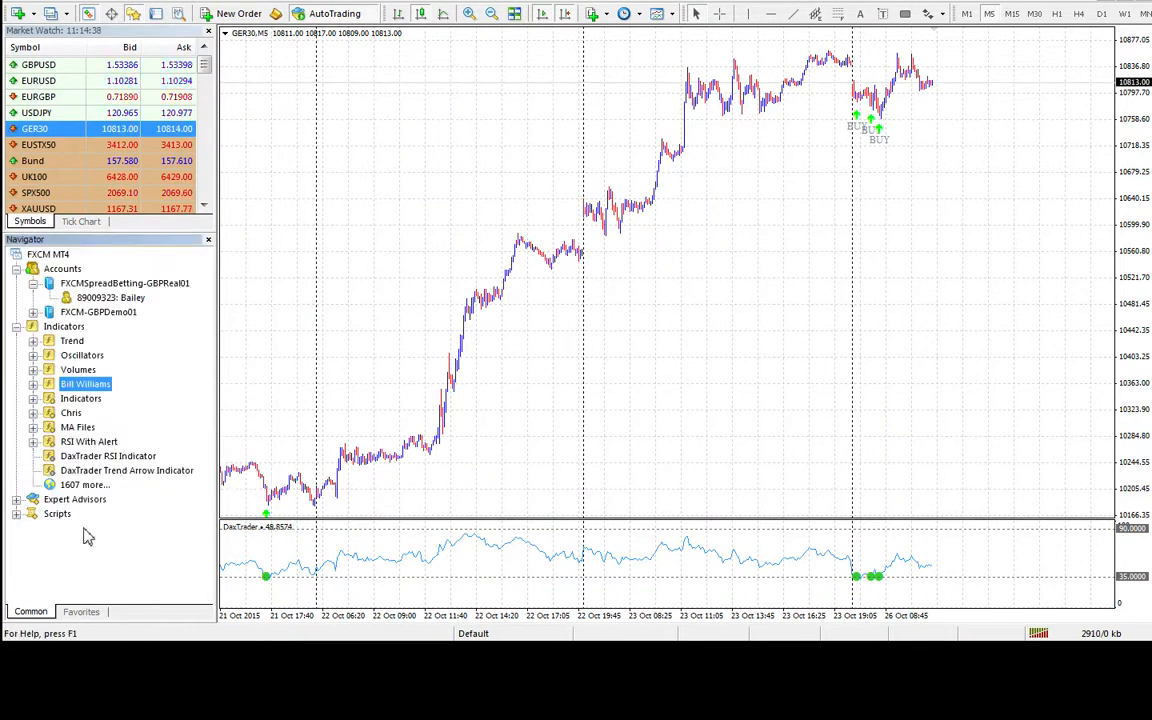
left_click(128, 470)
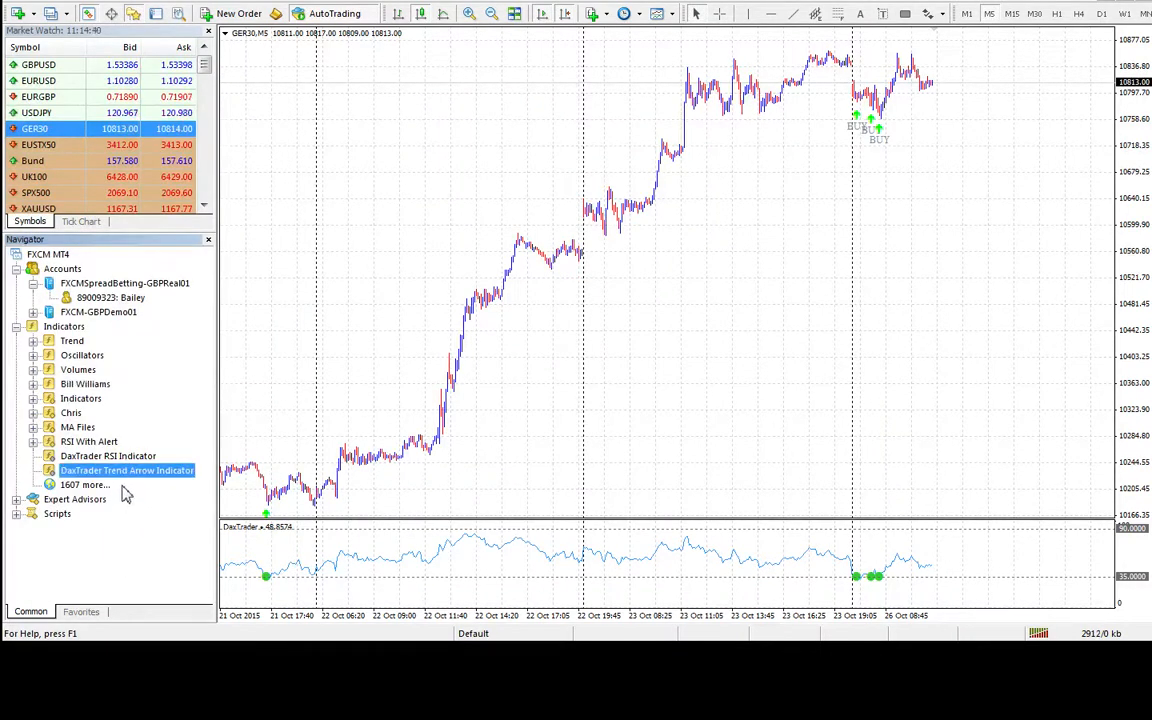
double_click(128, 470)
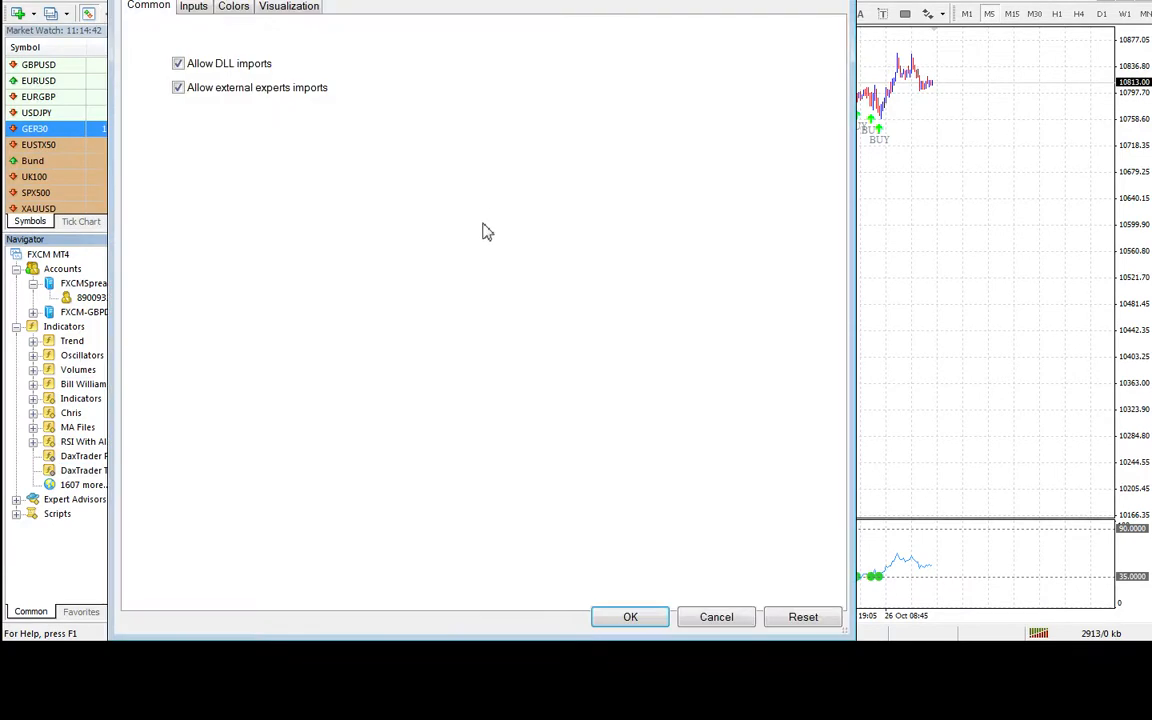
Attach the Trend Arrow Indicator with FasterEMA 21, SlowerEMA 100 and RSIPeriod 14
left_click(192, 8)
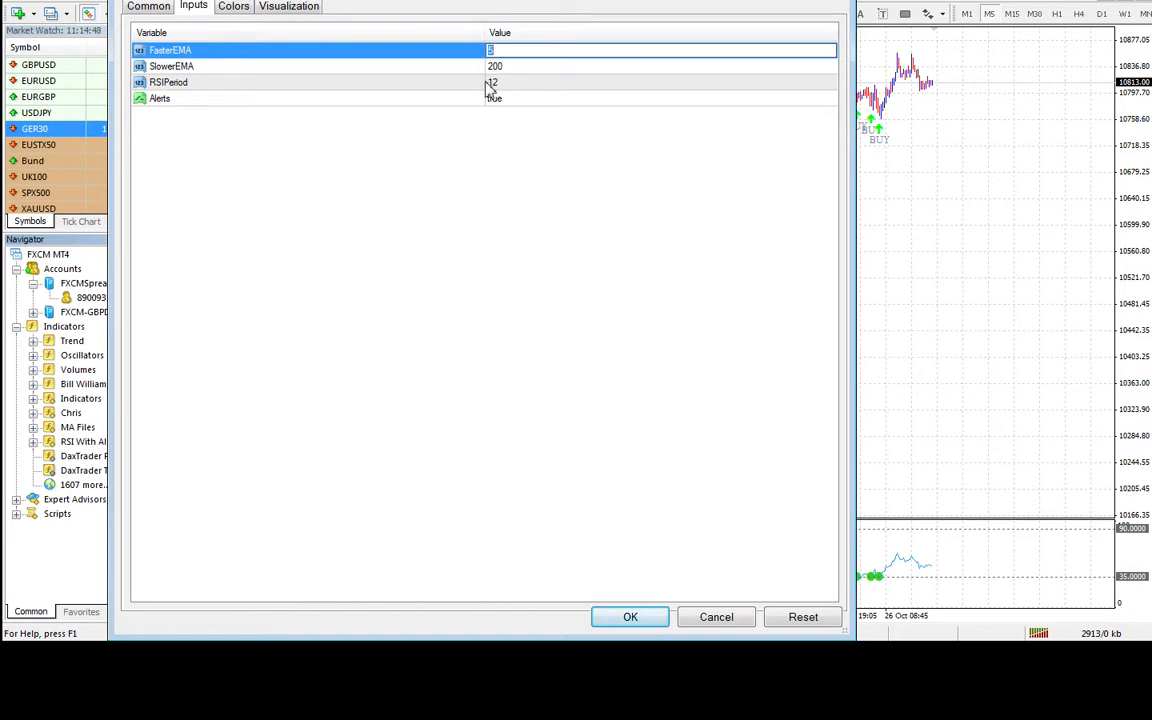
left_click(660, 66)
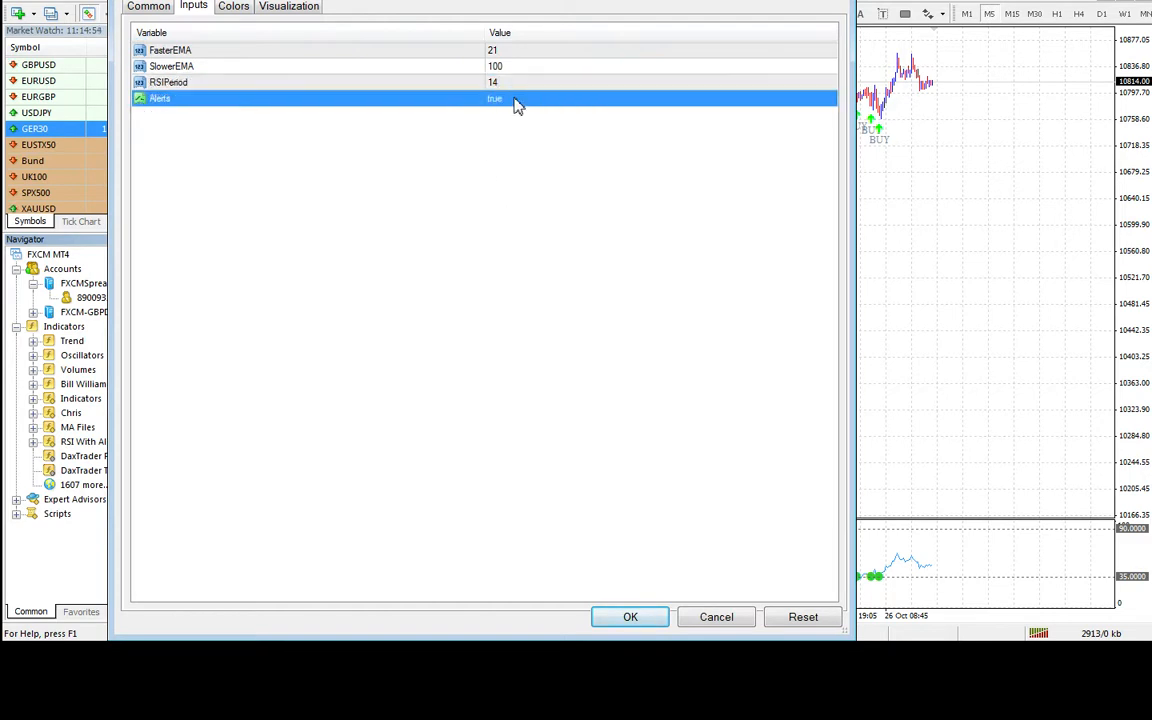
left_click(630, 616)
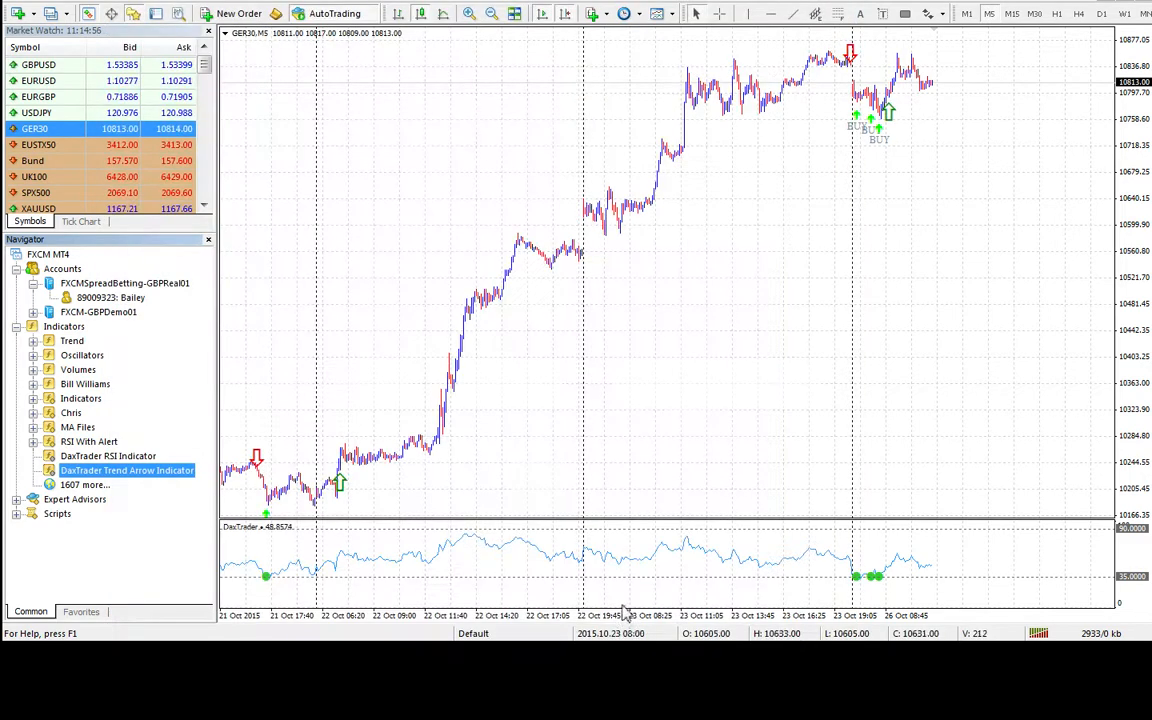
mouse_move(332, 530)
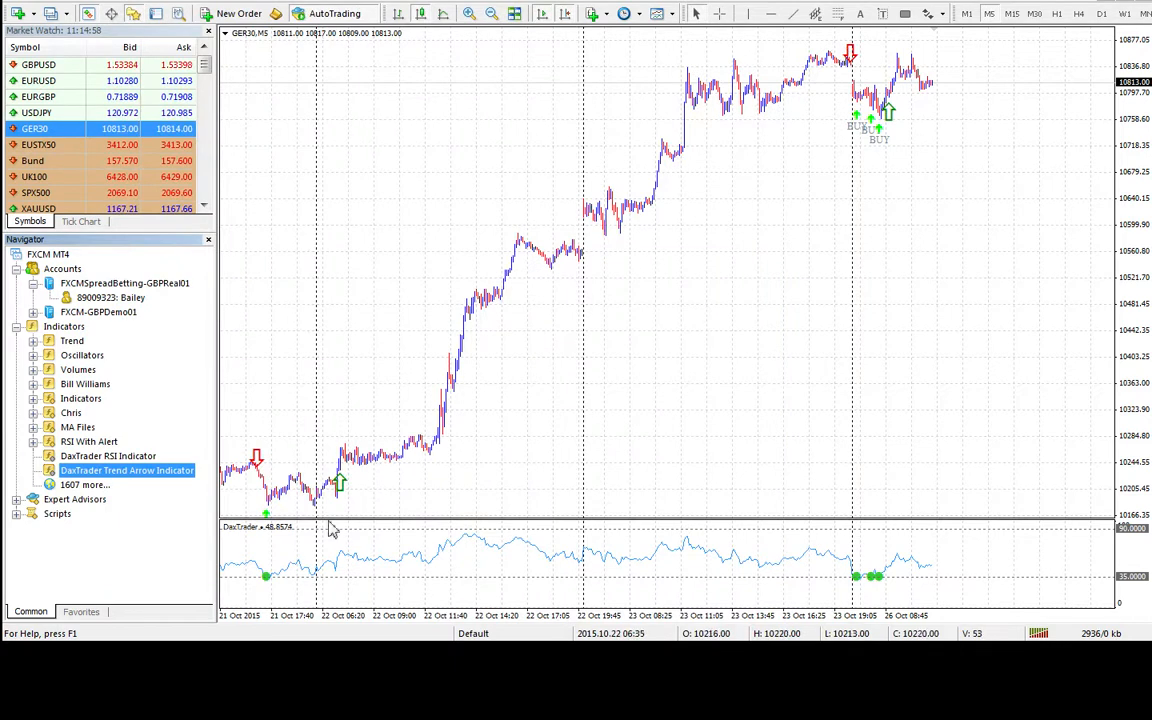
mouse_move(728, 160)
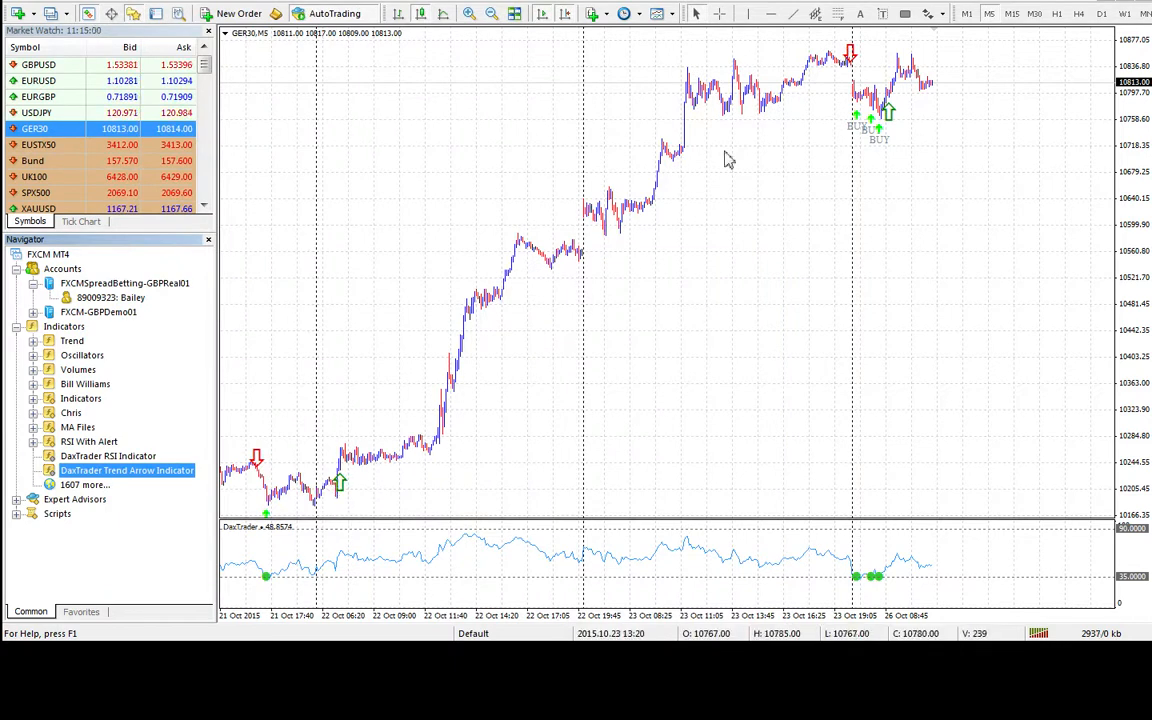
mouse_move(336, 504)
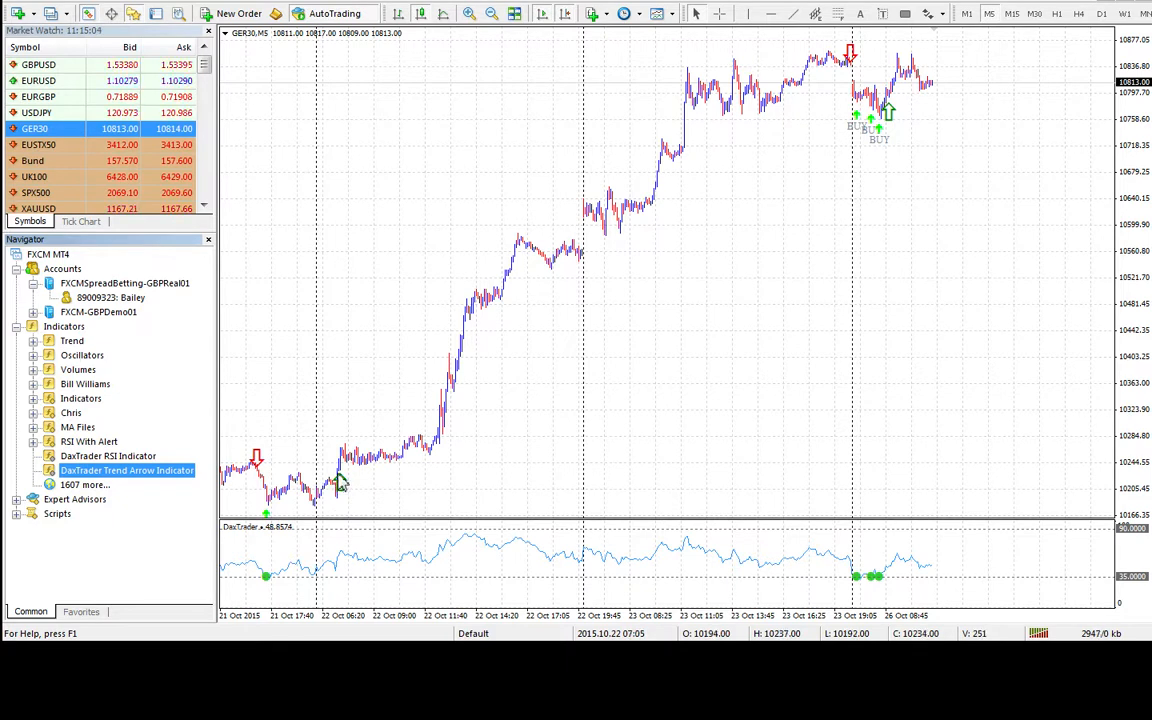
mouse_move(910, 114)
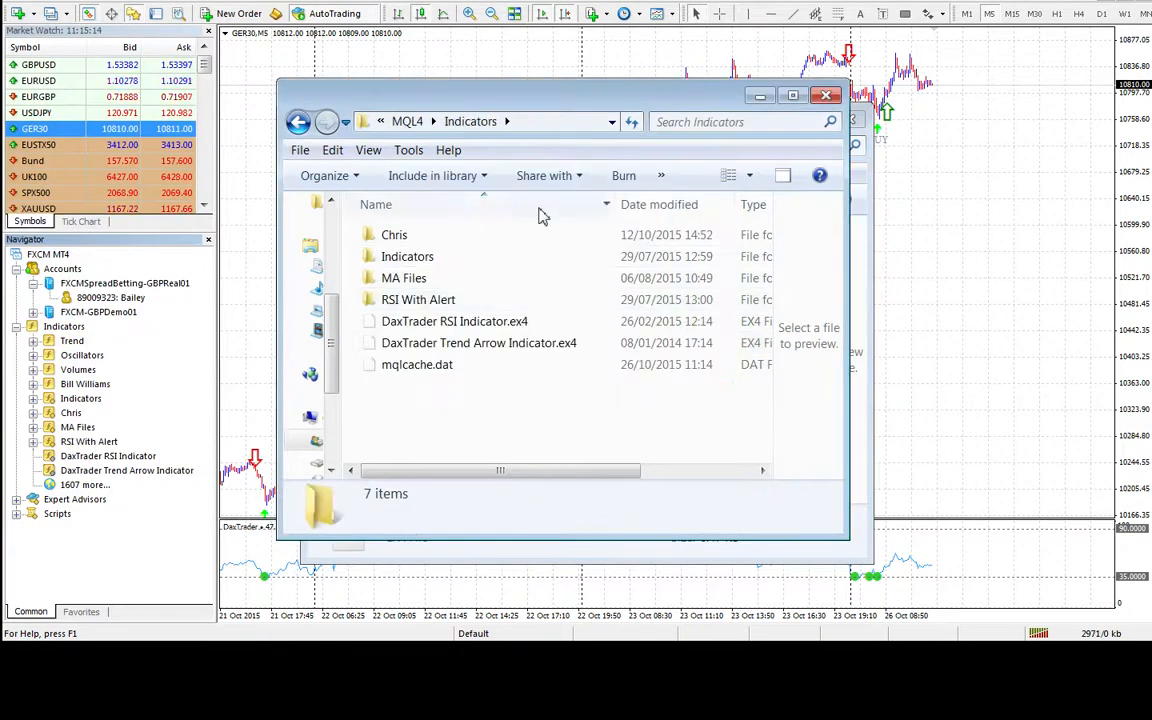
mouse_move(460, 150)
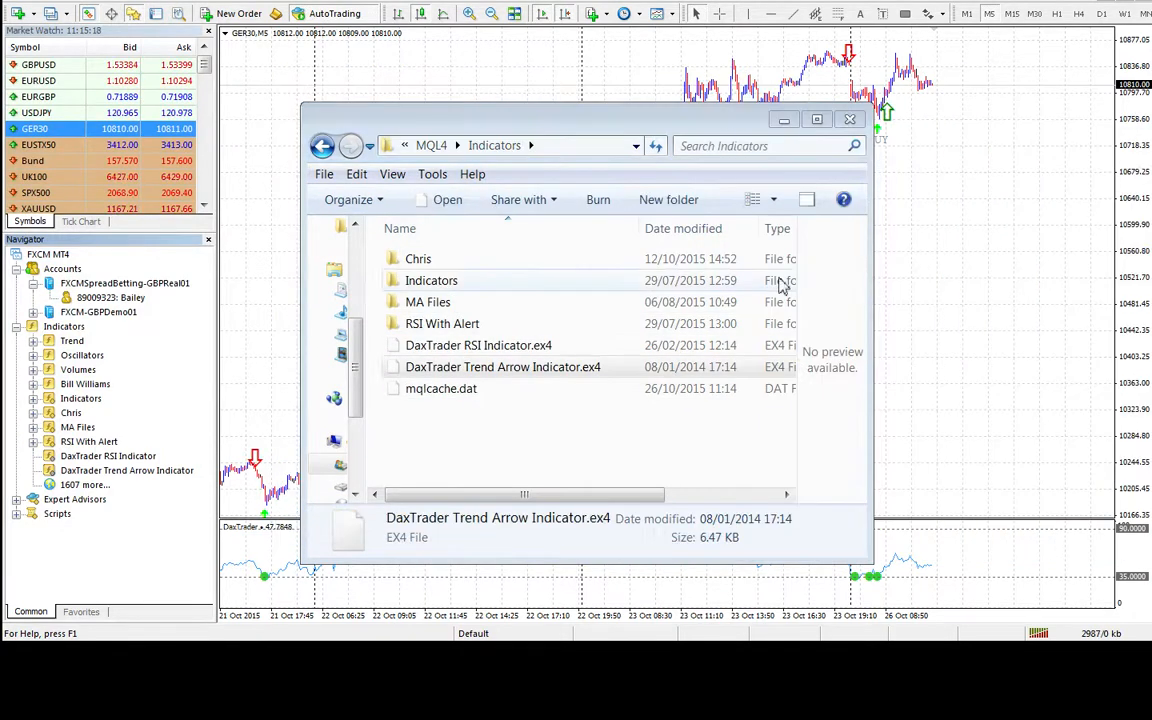
Copy DaxTrader RSI Expert Advisor.ex4 from the zip and open MetaTrader's data folder
left_click(848, 120)
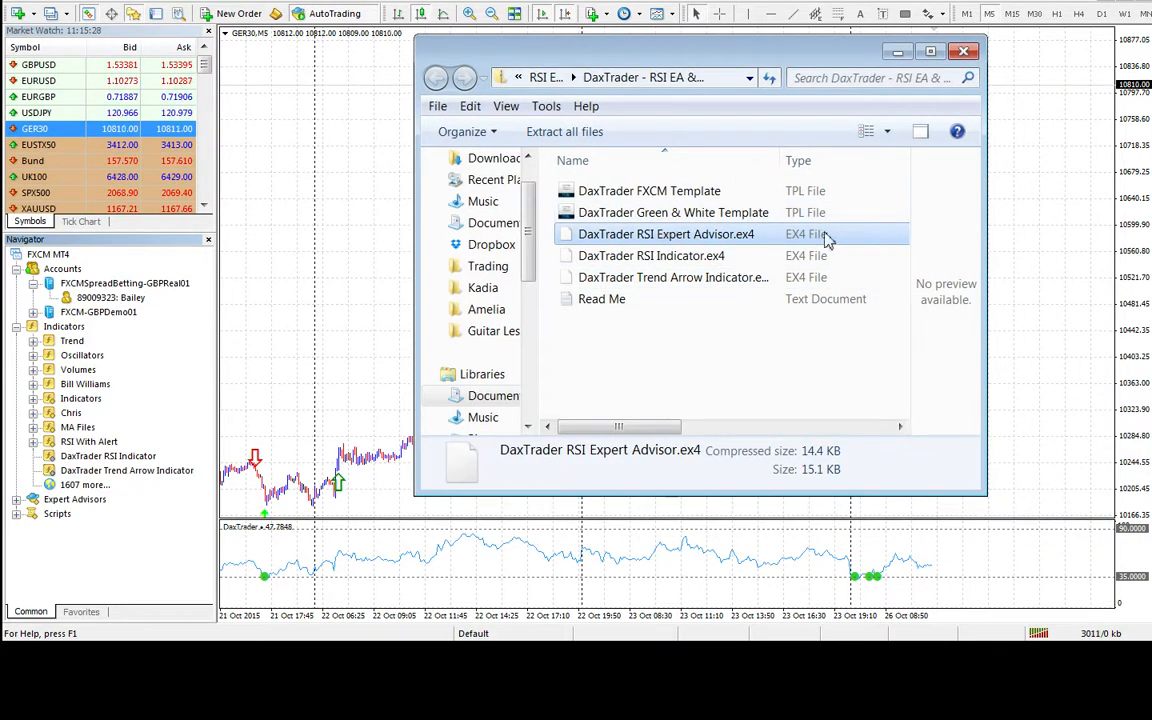
right_click(666, 232)
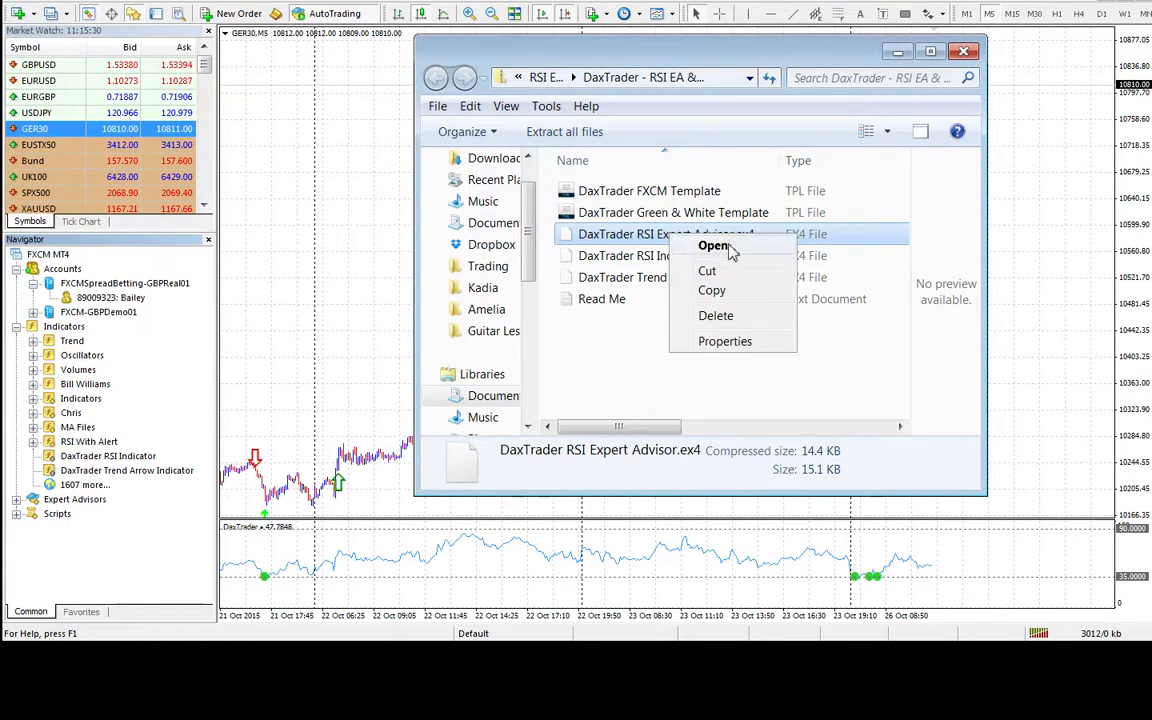
mouse_move(712, 290)
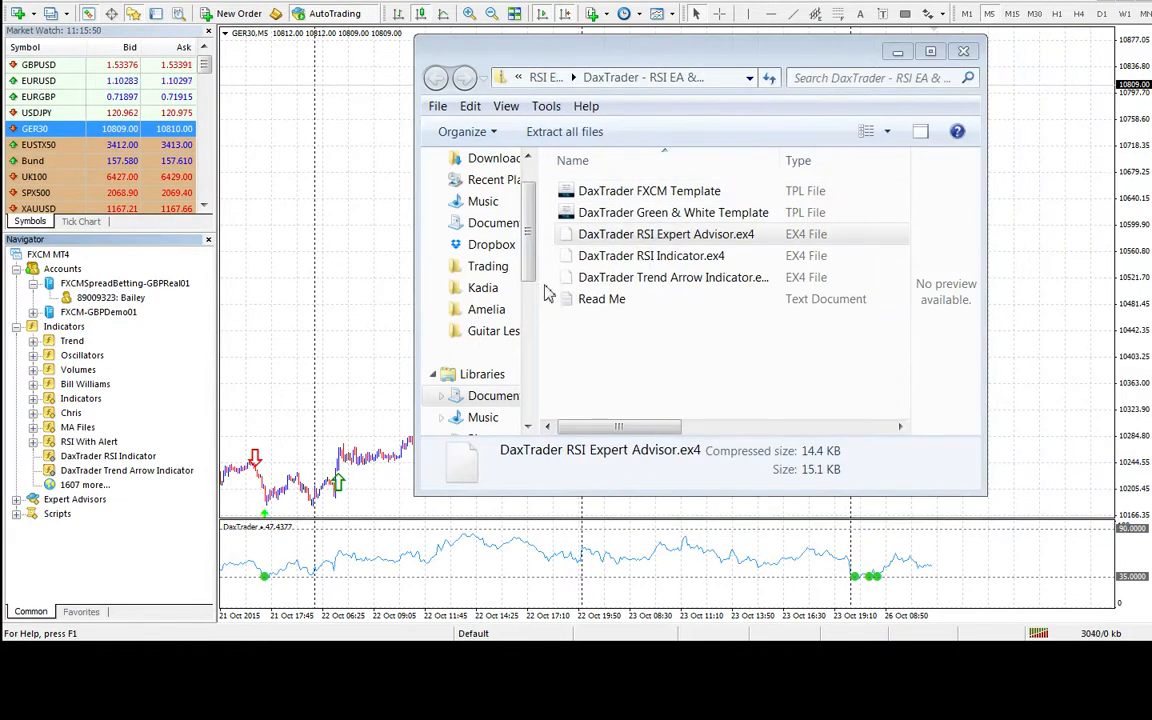
right_click(666, 232)
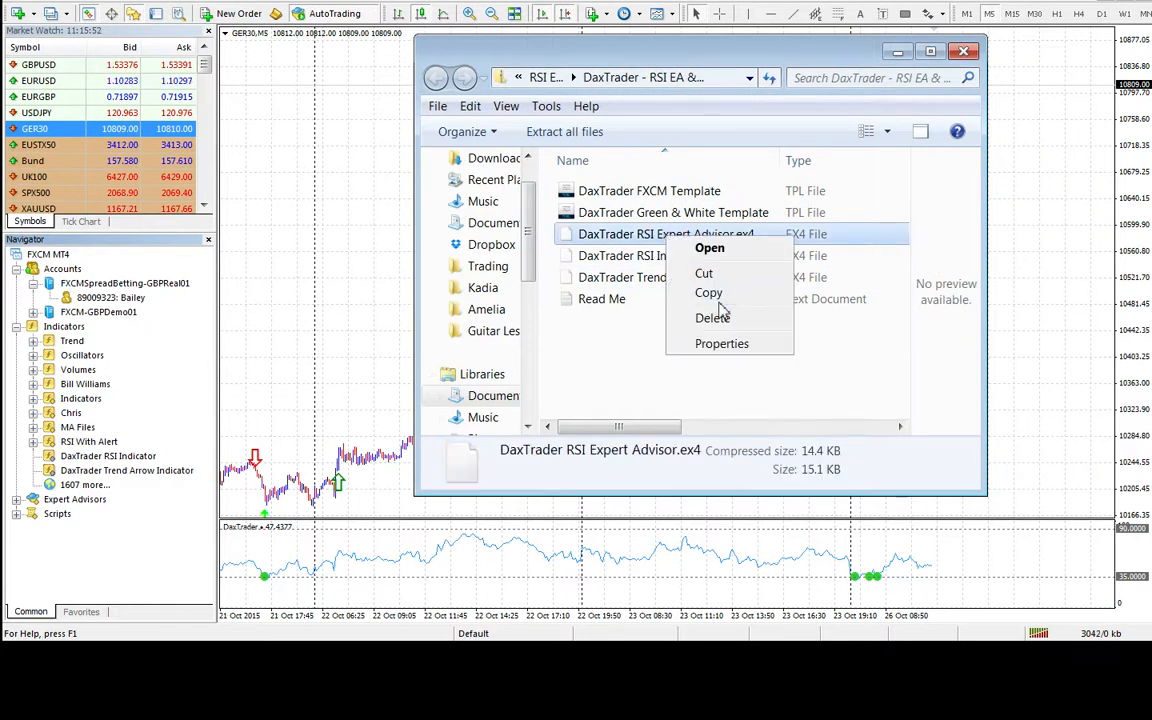
left_click(156, 520)
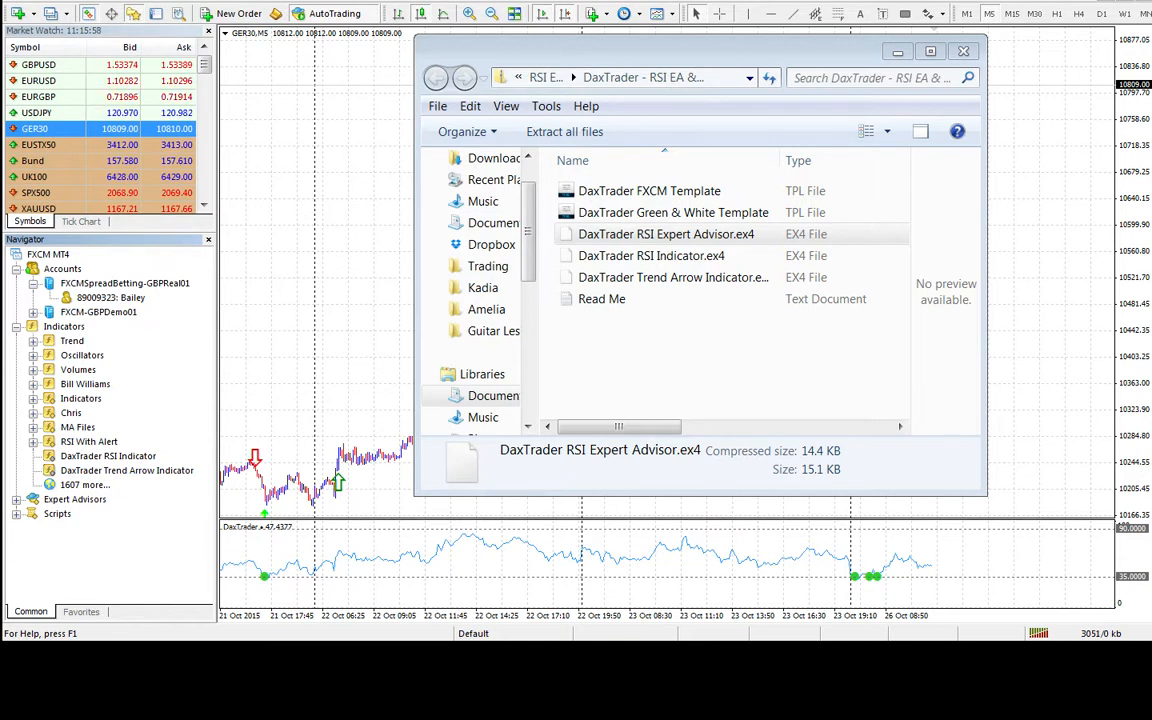
left_click(18, 12)
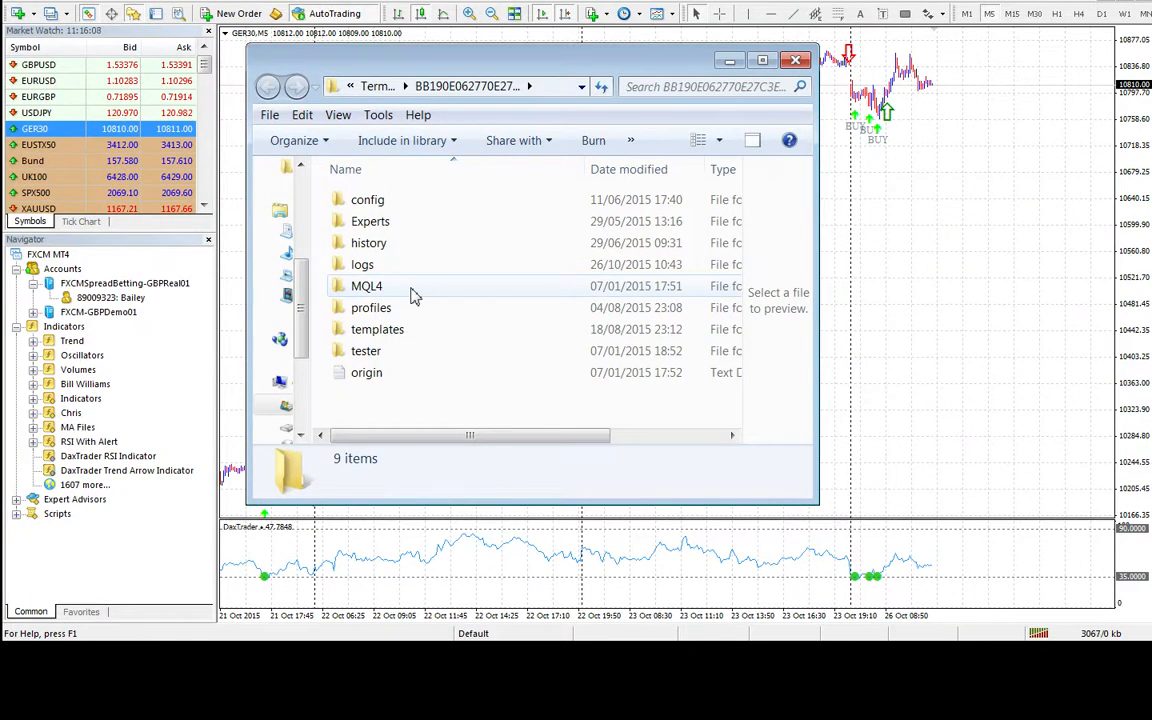
Paste the Expert Advisor file into the MQL4 Experts folder
double_click(366, 284)
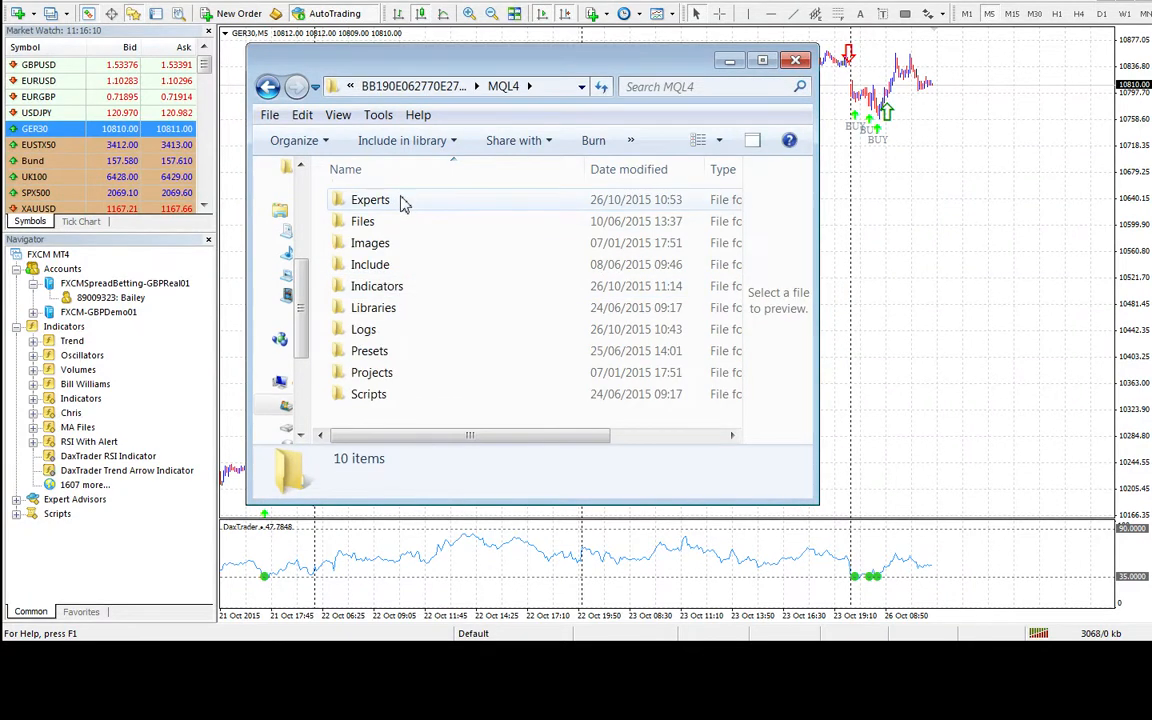
double_click(370, 200)
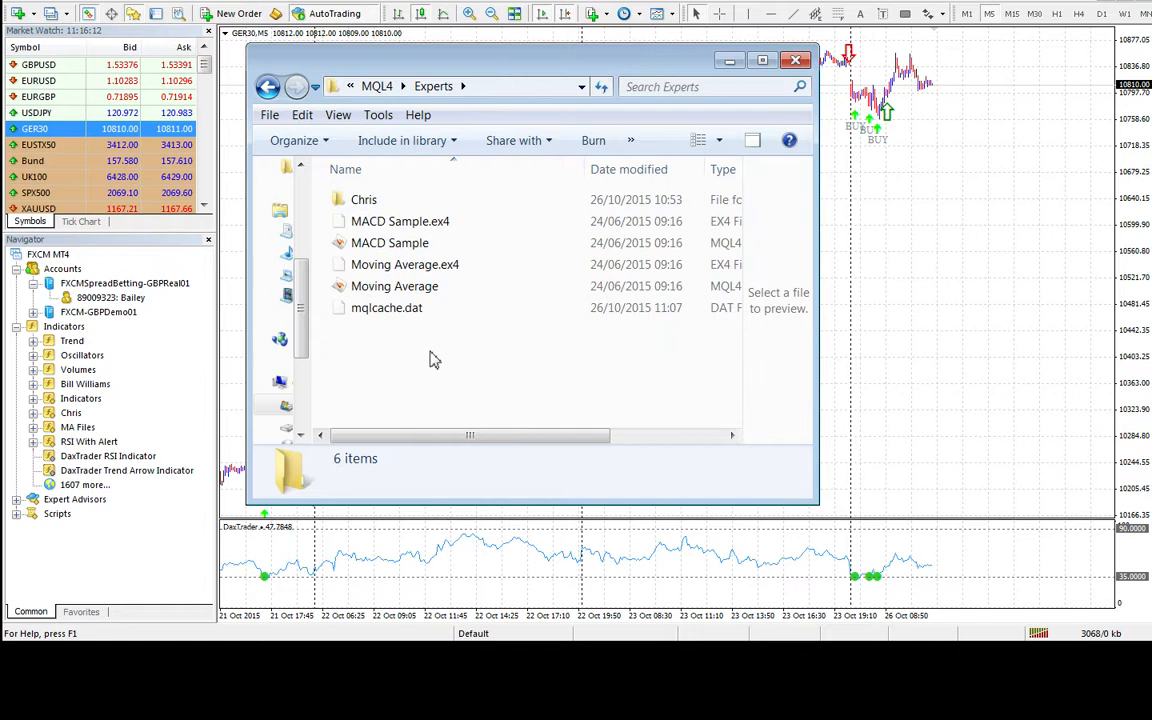
left_click(438, 220)
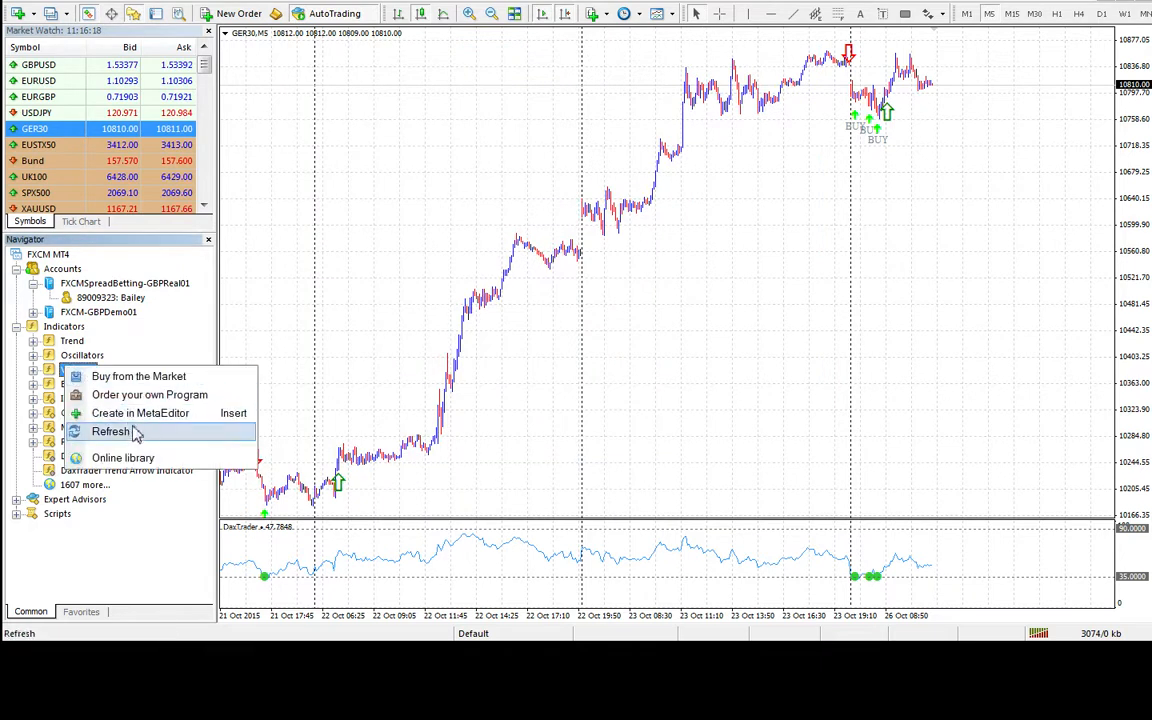
Refresh the Navigator, expand Expert Advisors and attach the DaxTrader RSI Expert Advisor to the chart
left_click(110, 432)
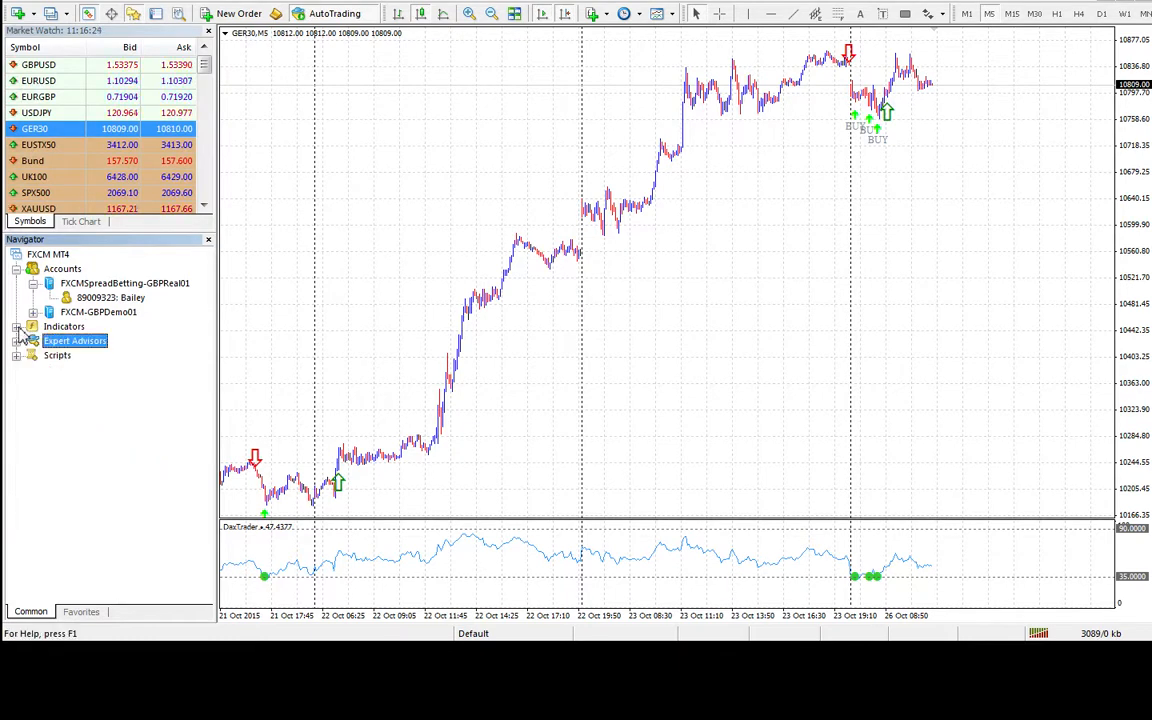
left_click(16, 340)
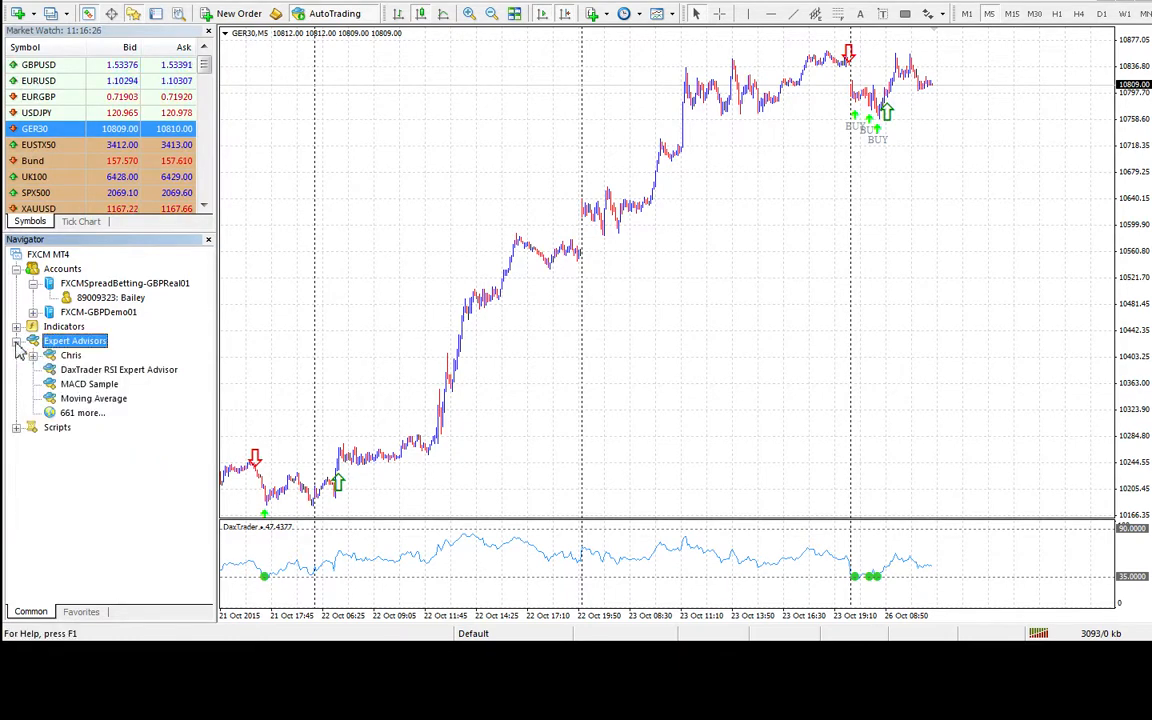
left_click(118, 368)
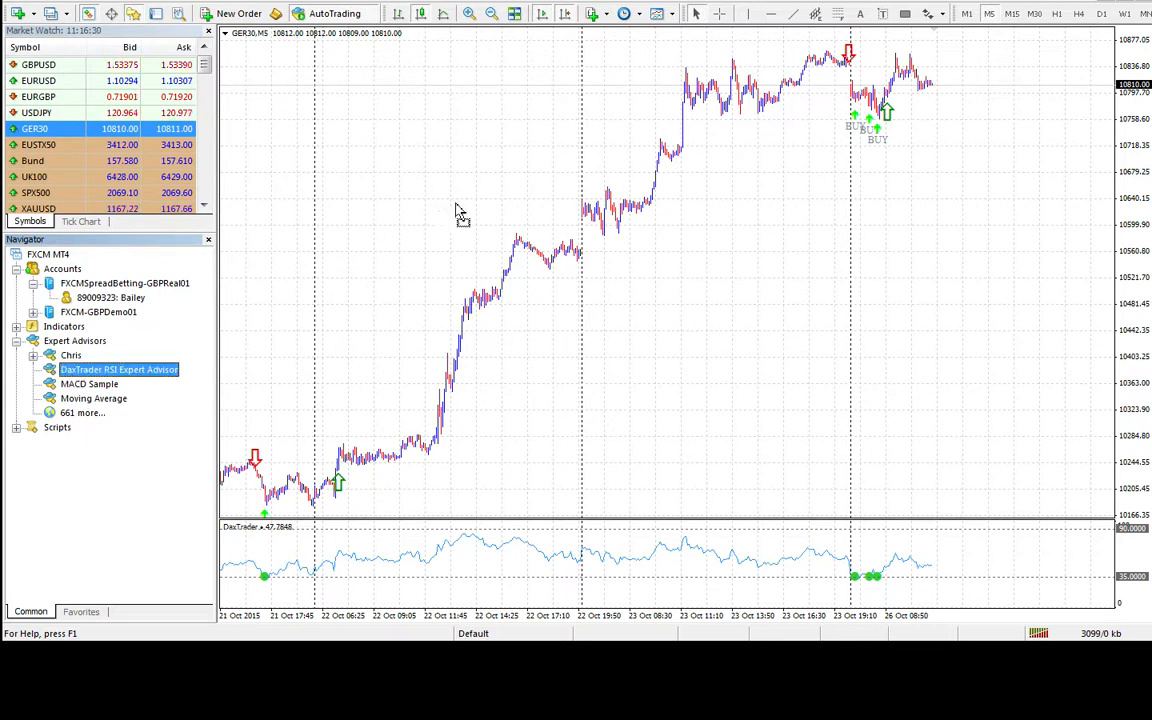
double_click(120, 368)
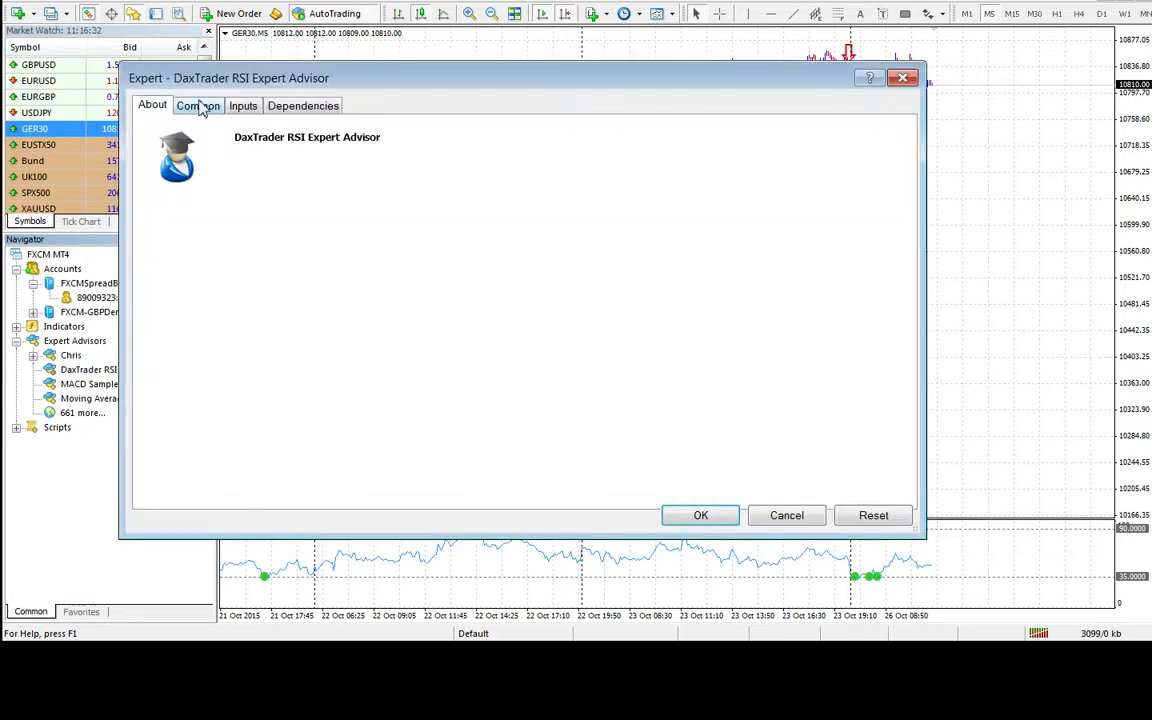
Review the advisor's Common trading options, then show its Inputs list
left_click(196, 104)
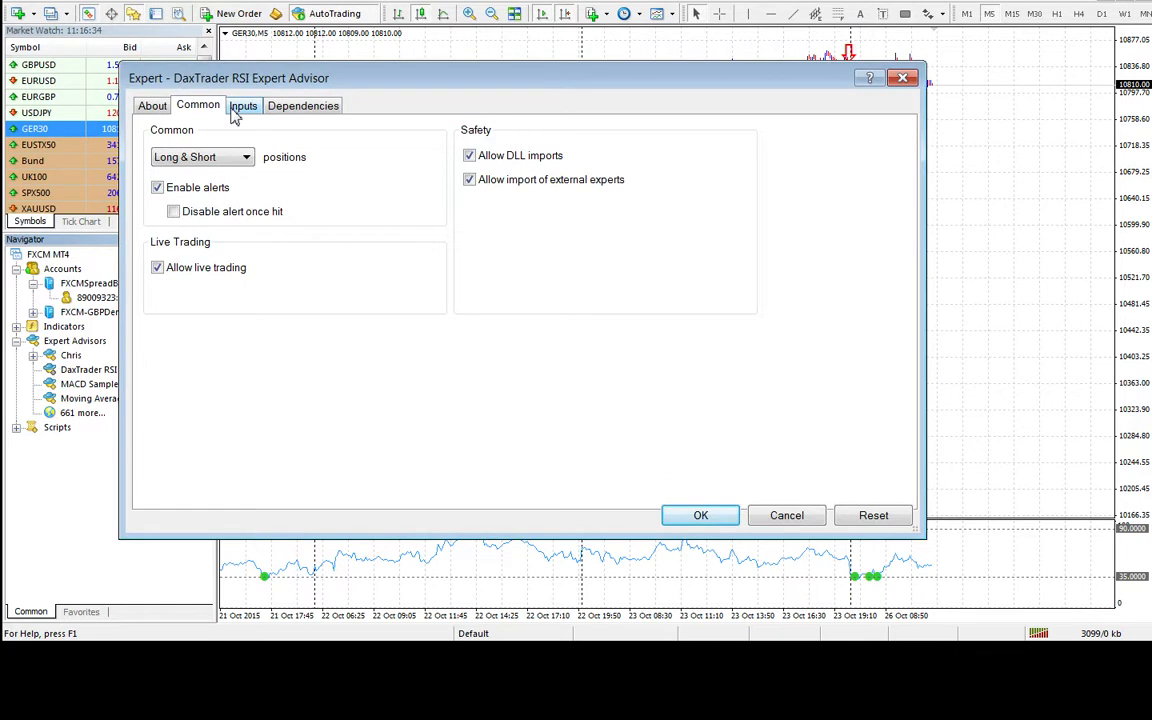
mouse_move(176, 196)
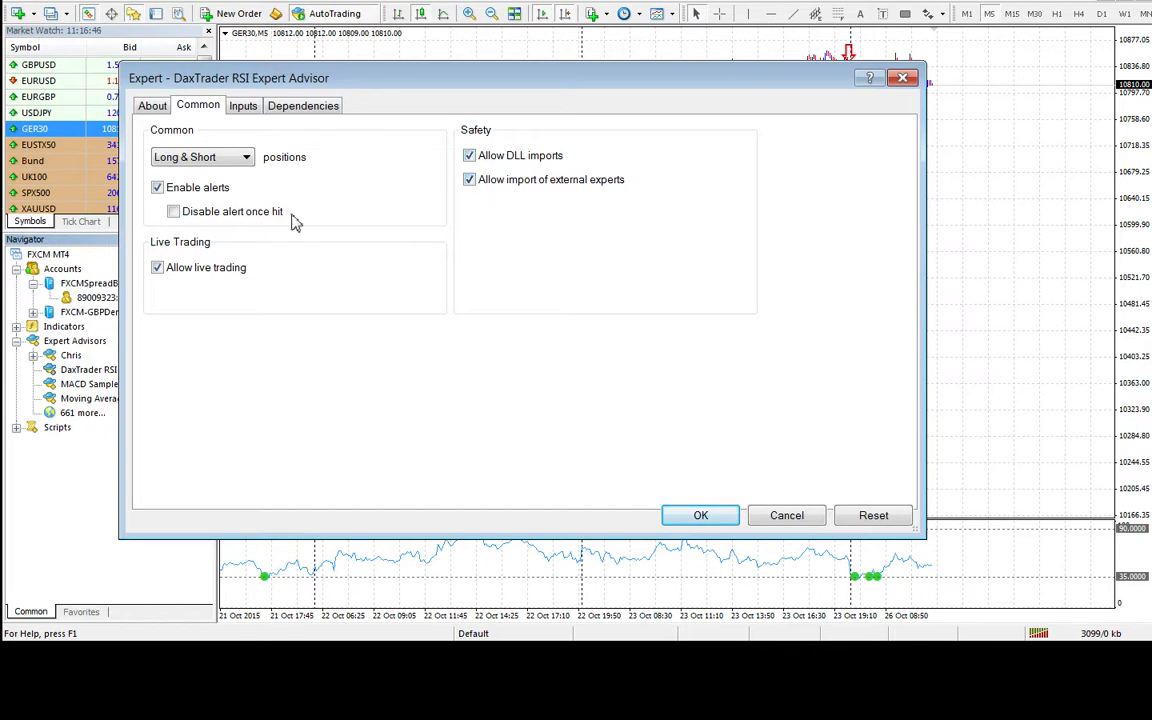
left_click(244, 104)
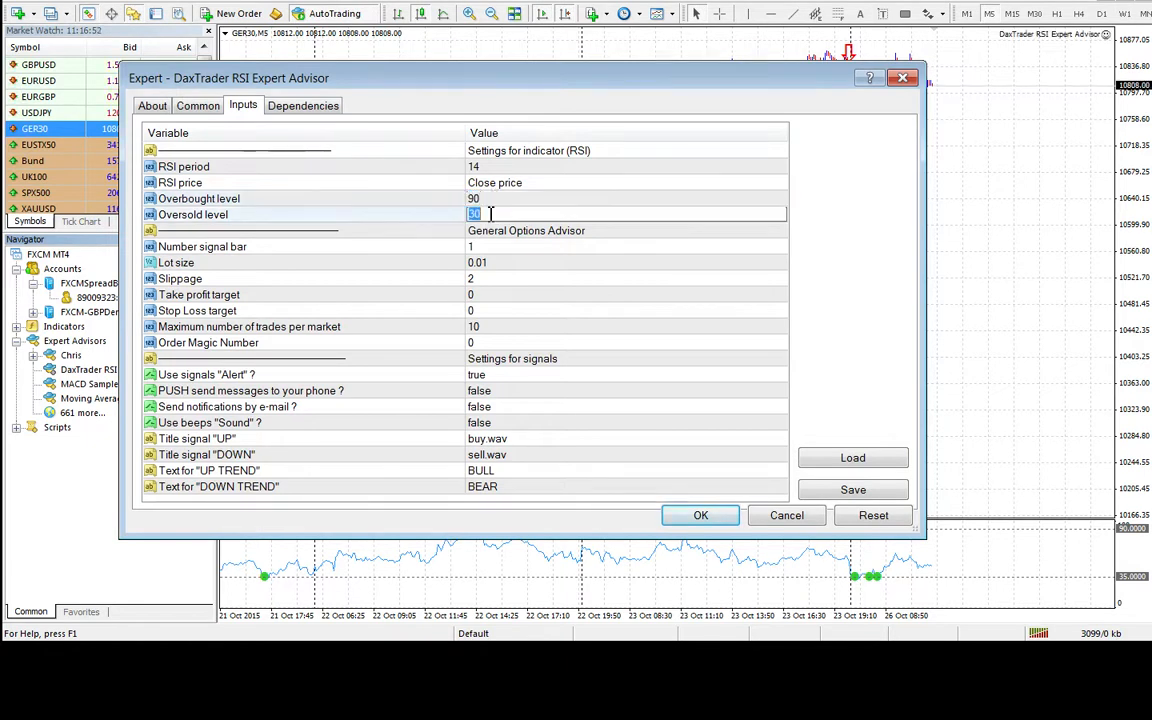
Set the up-trend text to BUY and confirm to attach the advisor with RSI period 21, oversold 35
left_click(600, 166)
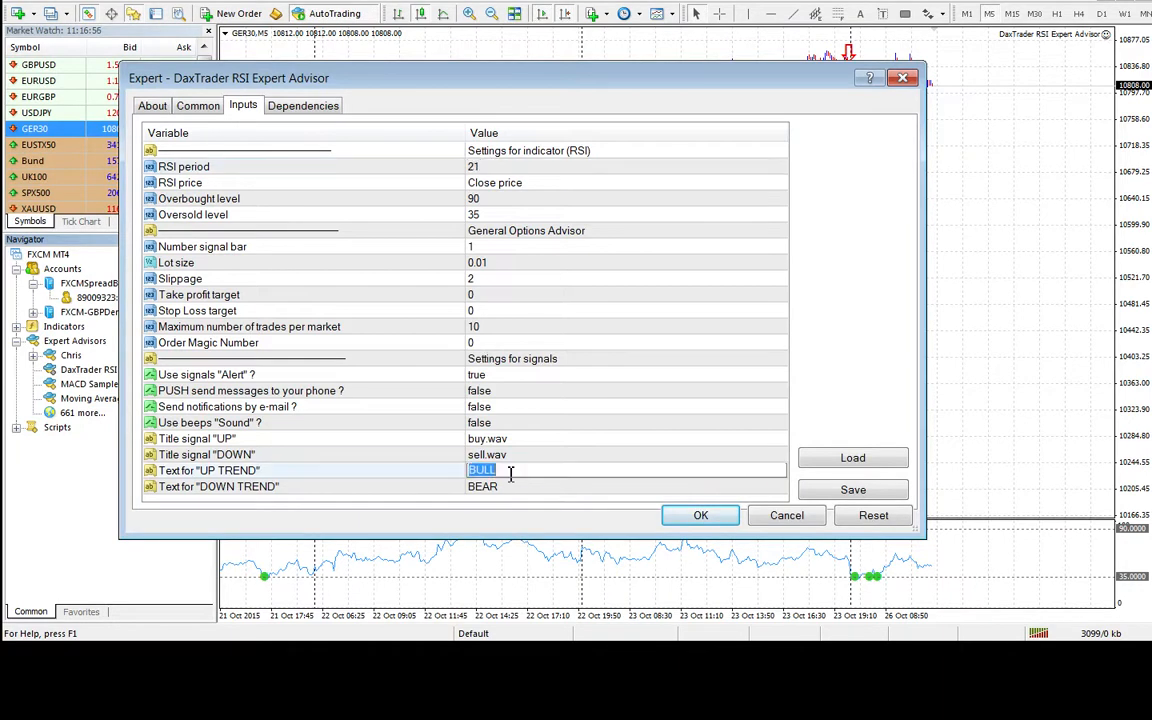
type("BU")
left_click(626, 486)
type("SELL")
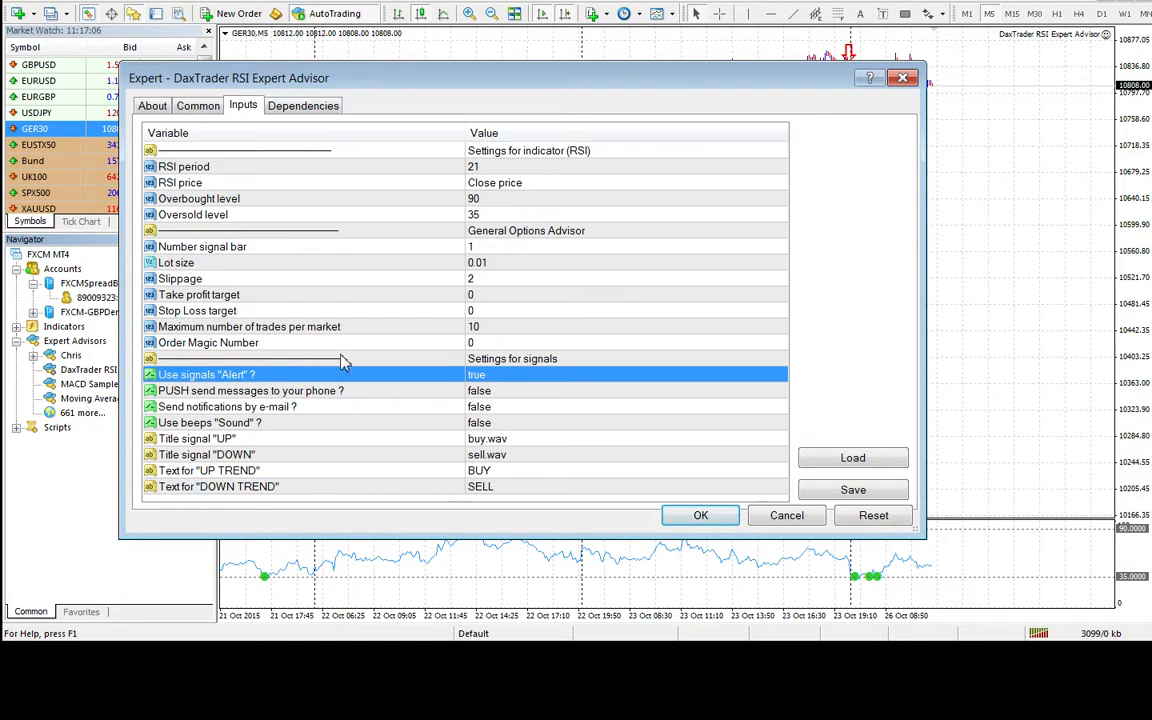
mouse_move(476, 328)
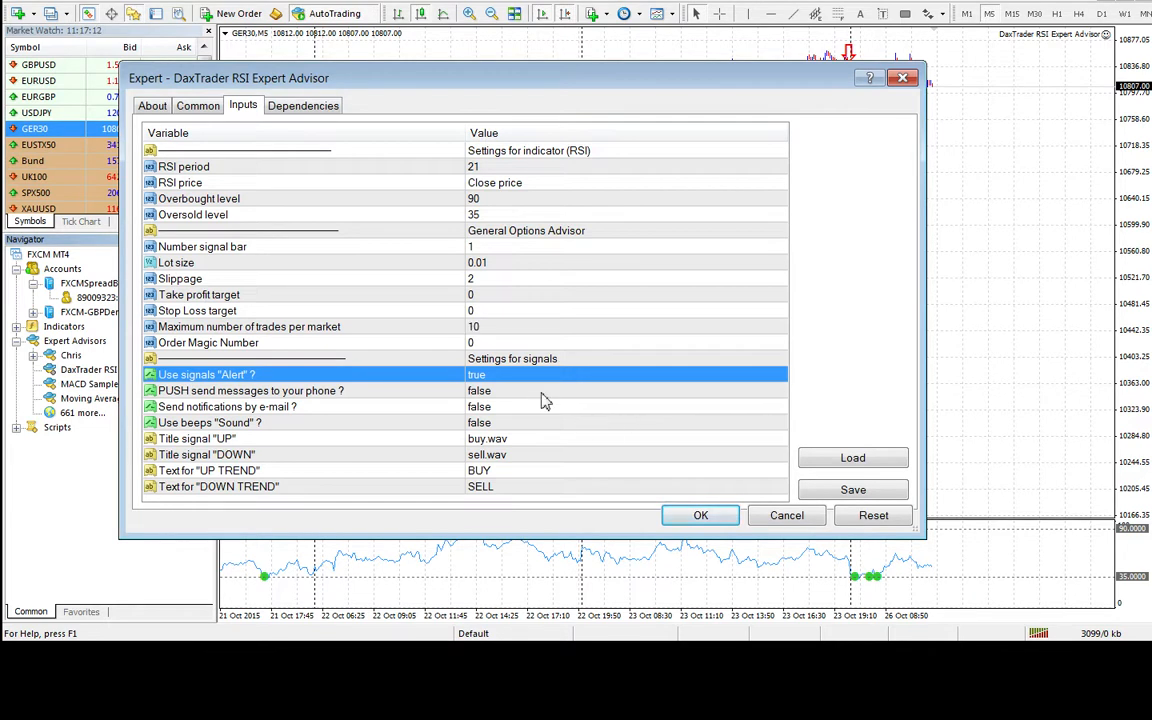
mouse_move(518, 356)
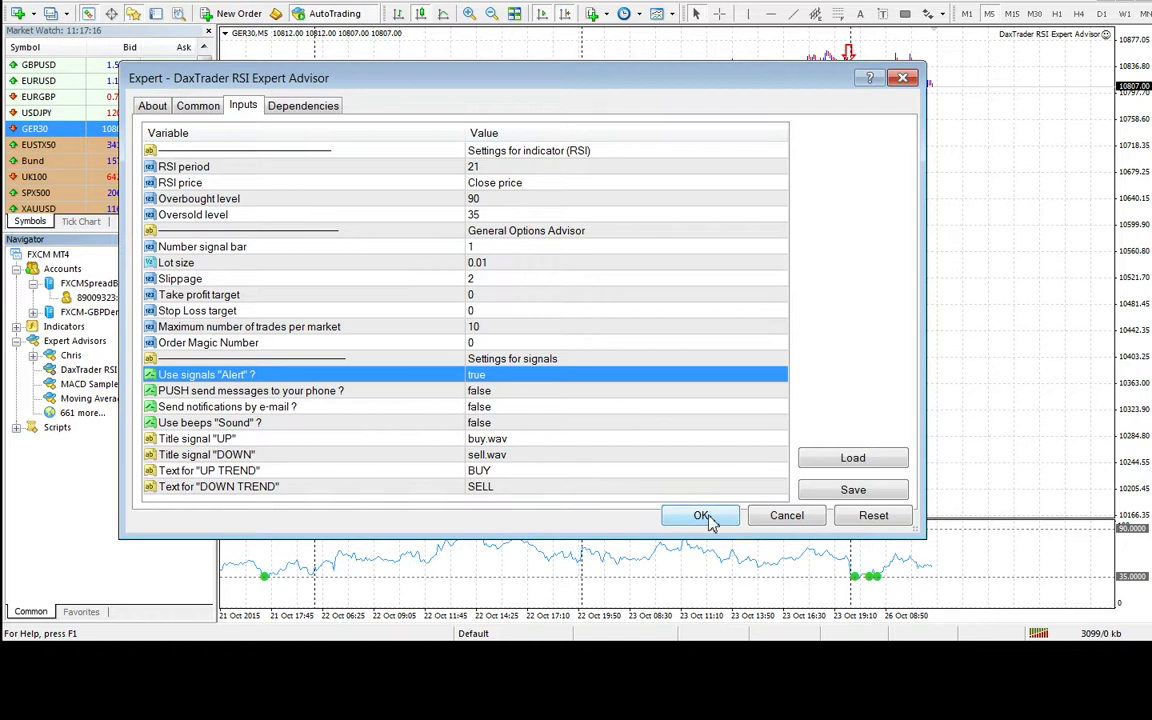
left_click(700, 516)
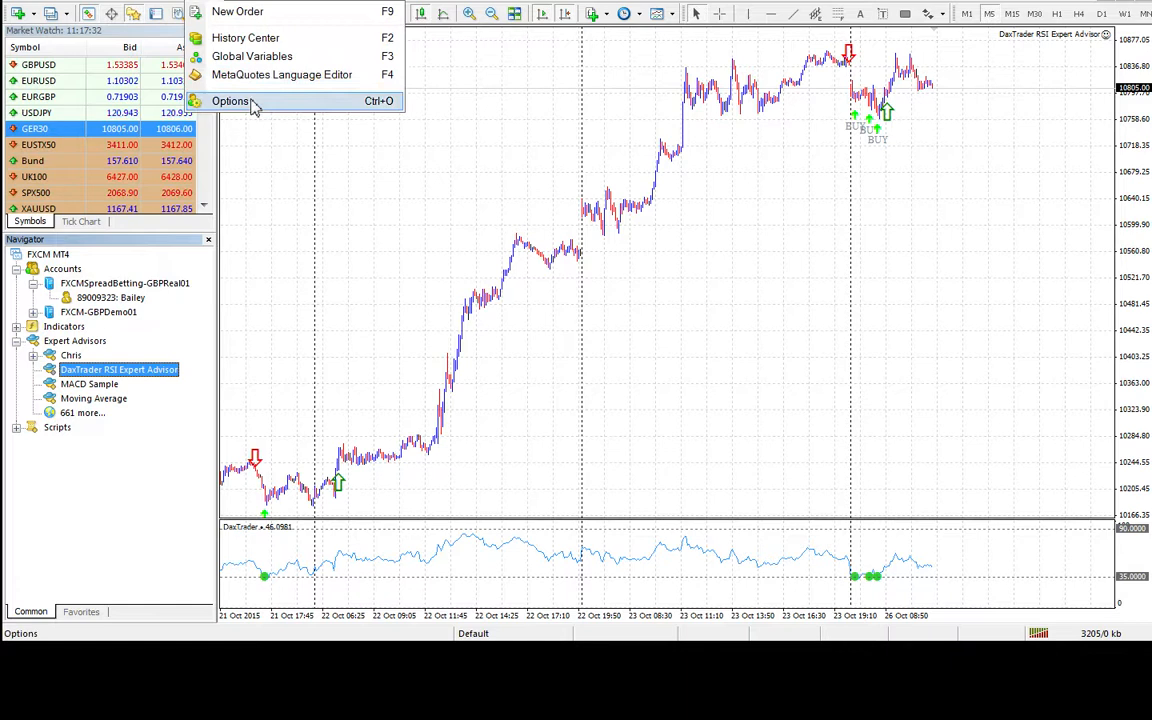
left_click(232, 100)
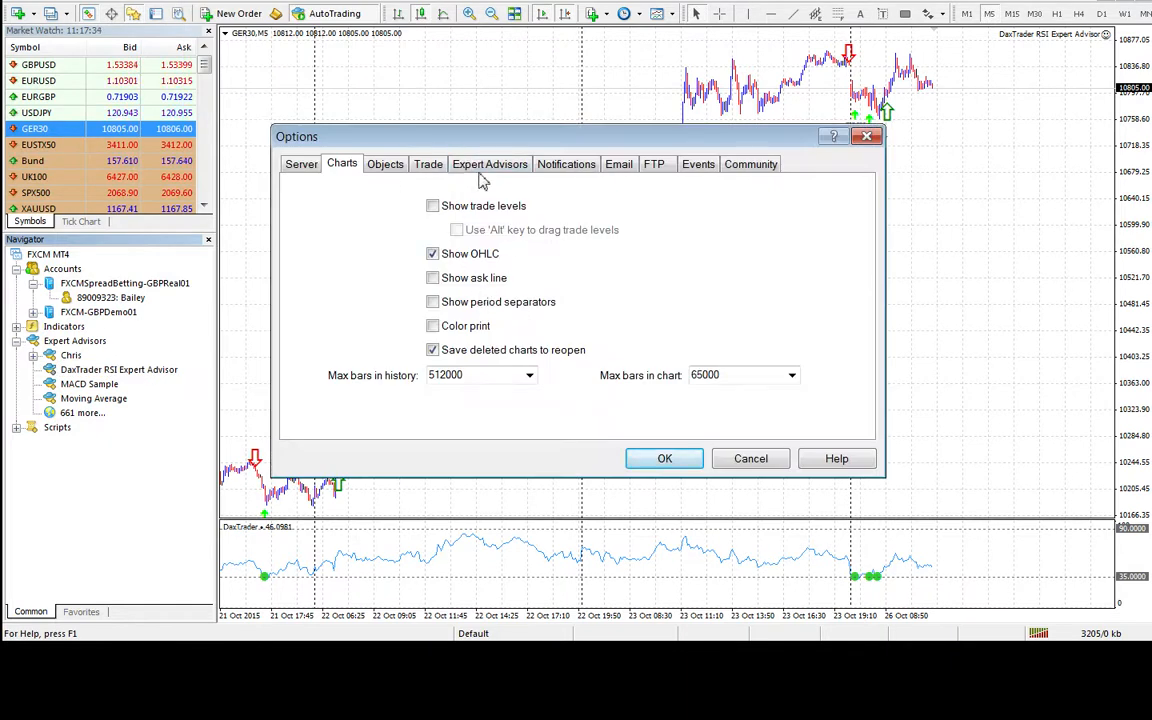
left_click(488, 164)
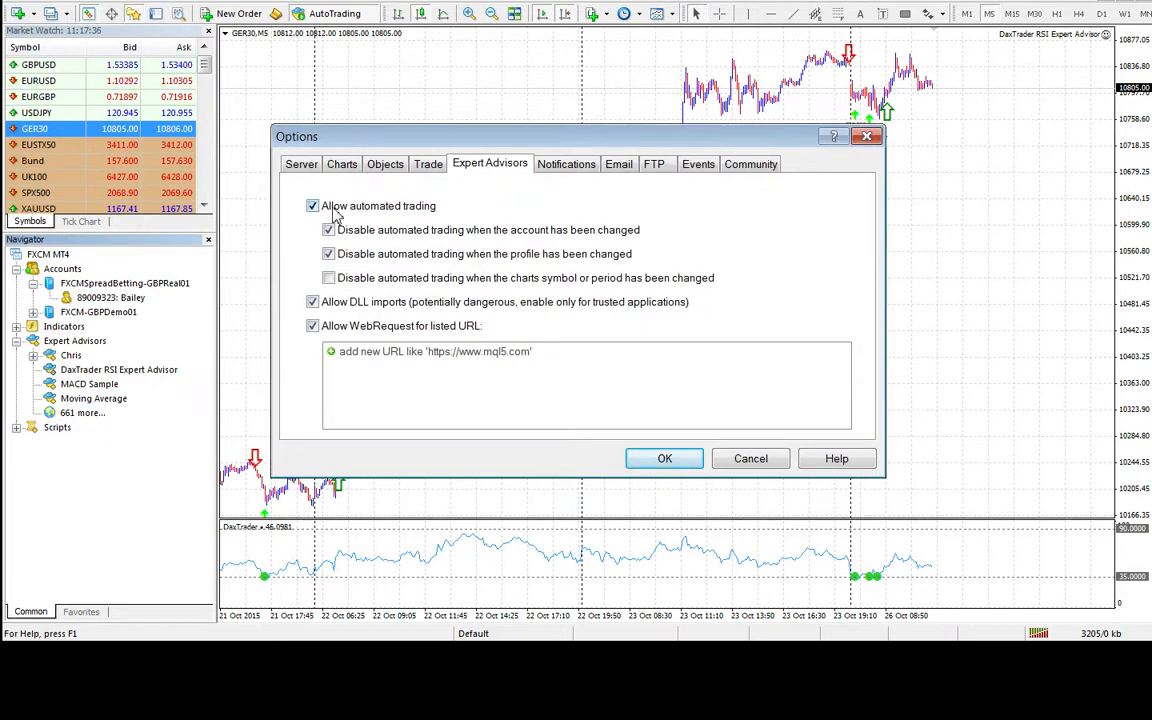
left_click(428, 164)
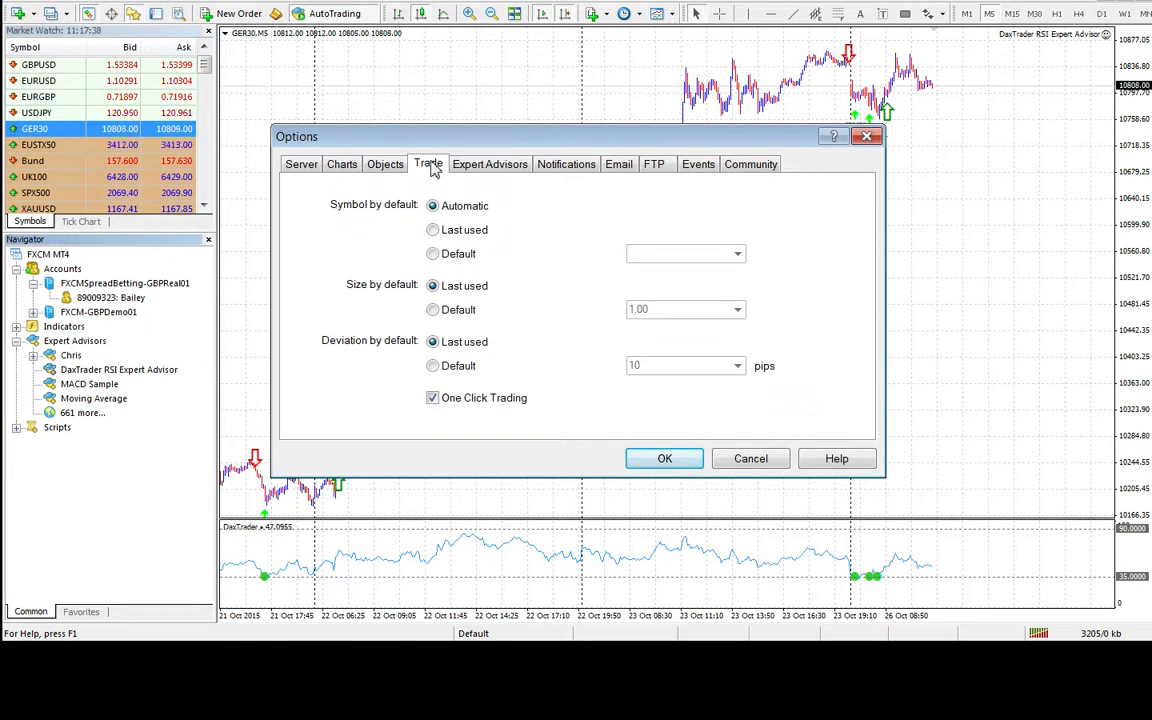
left_click(340, 164)
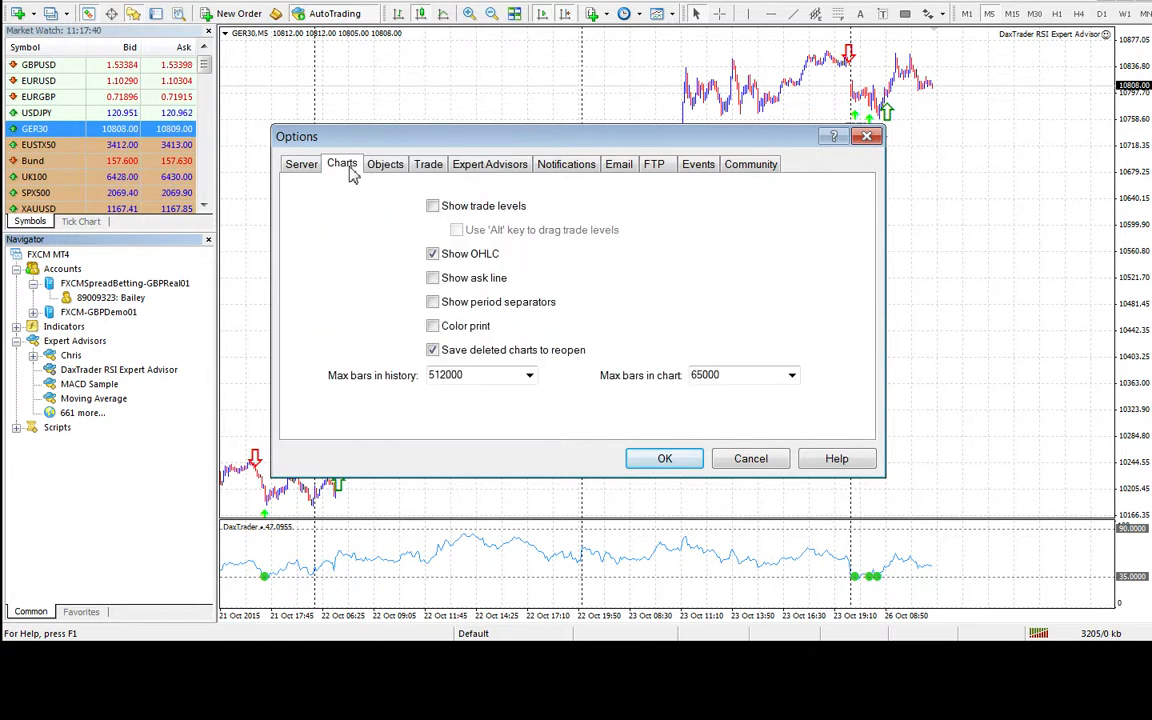
left_click(300, 164)
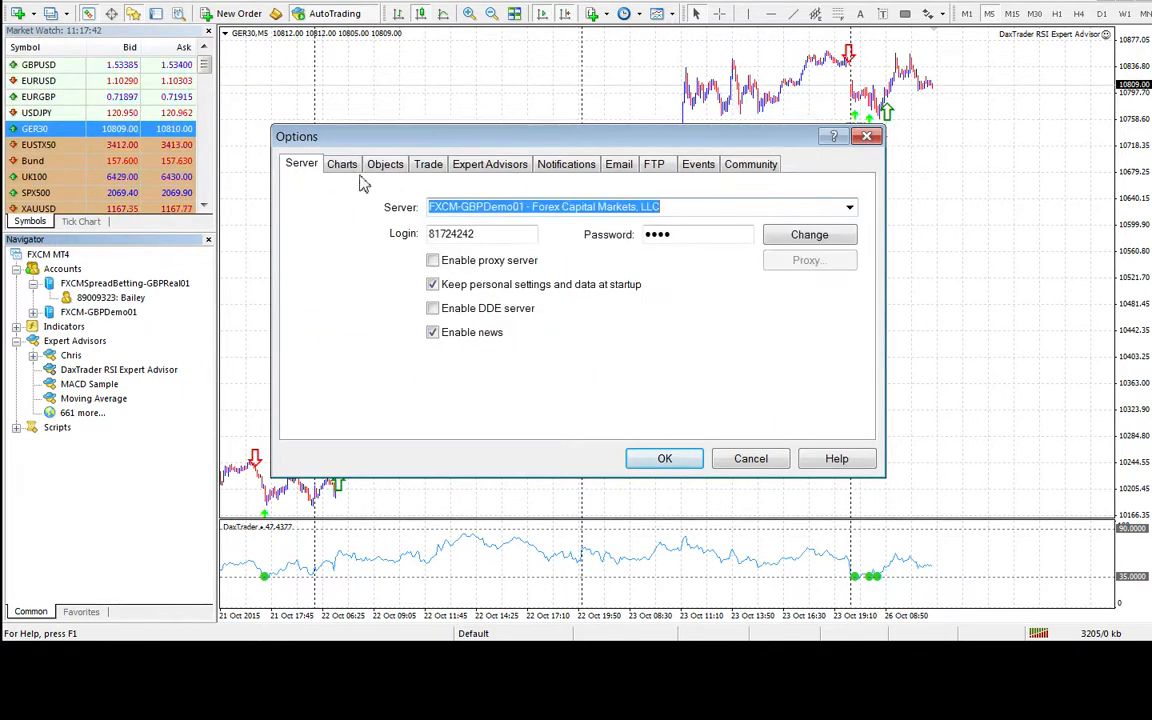
left_click(652, 164)
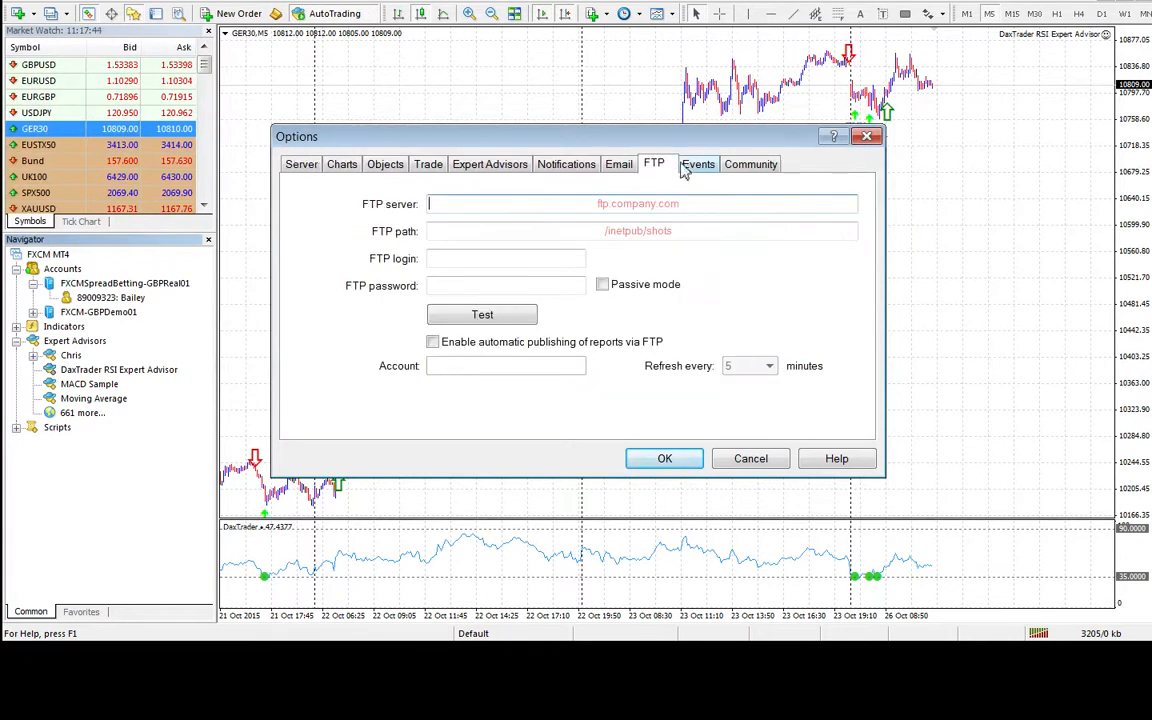
left_click(698, 164)
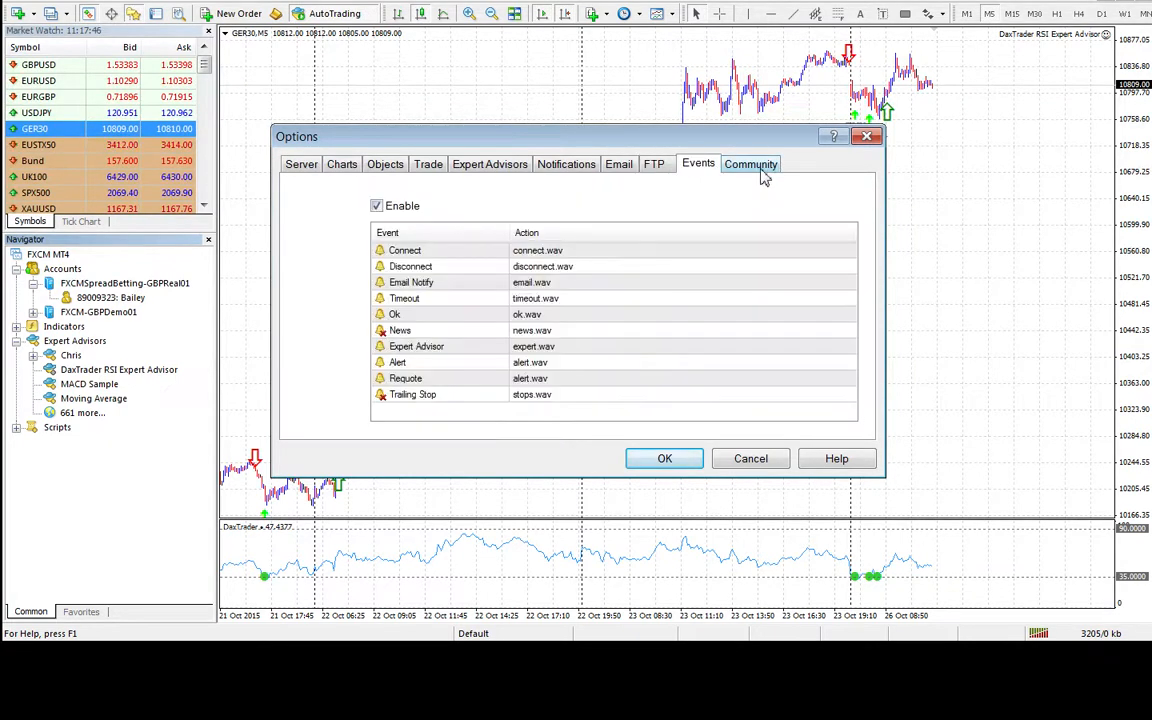
left_click(750, 164)
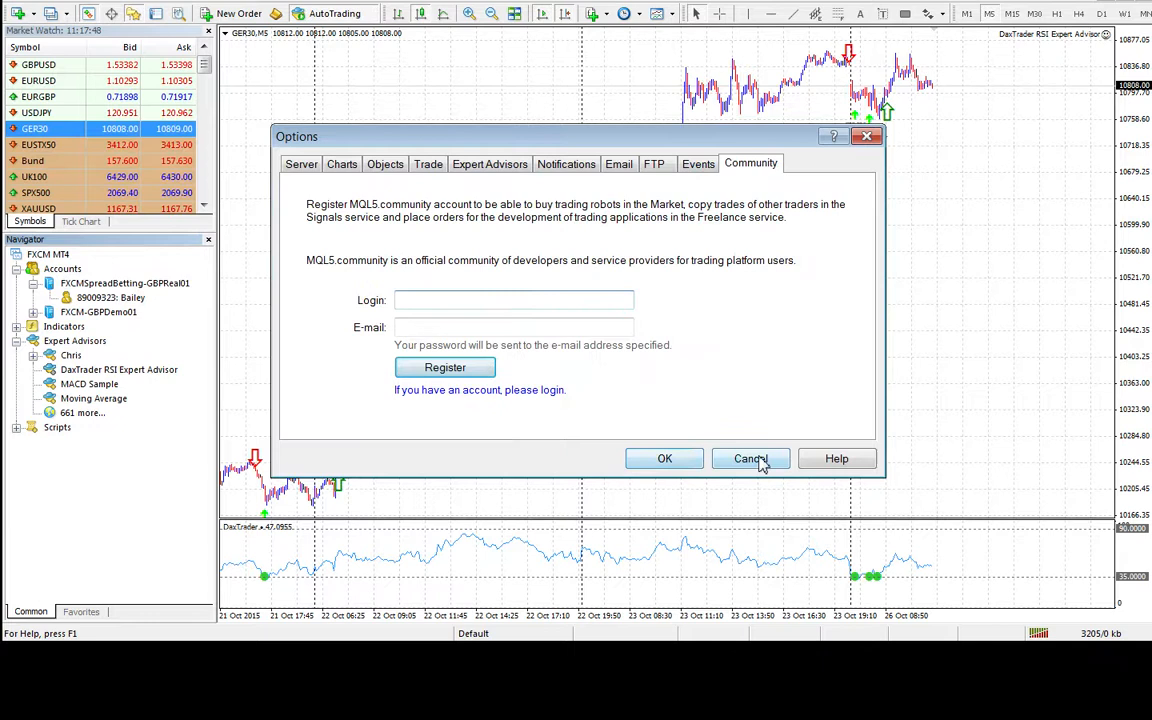
left_click(750, 458)
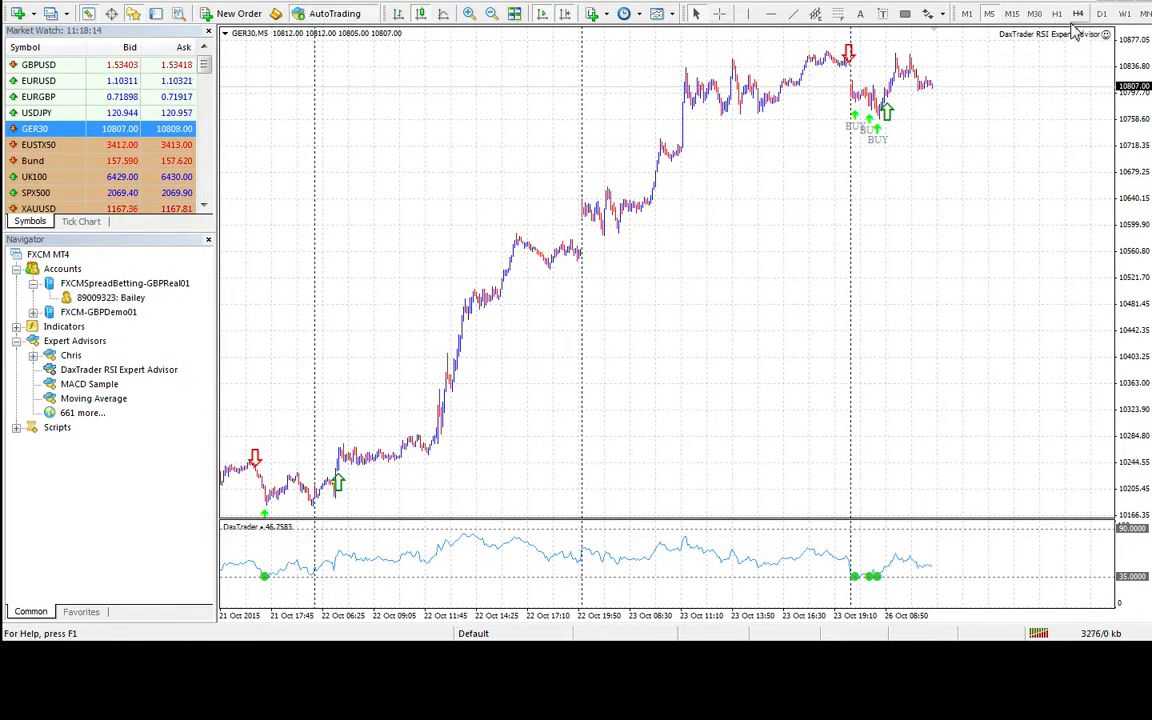
left_click(1056, 12)
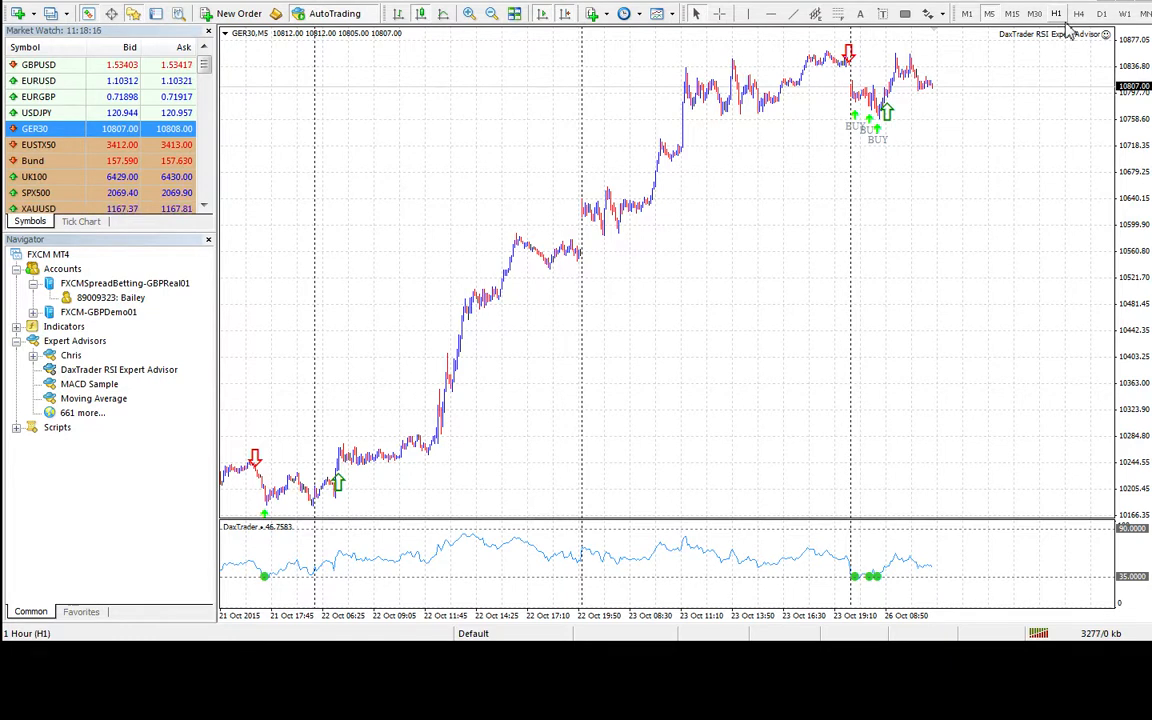